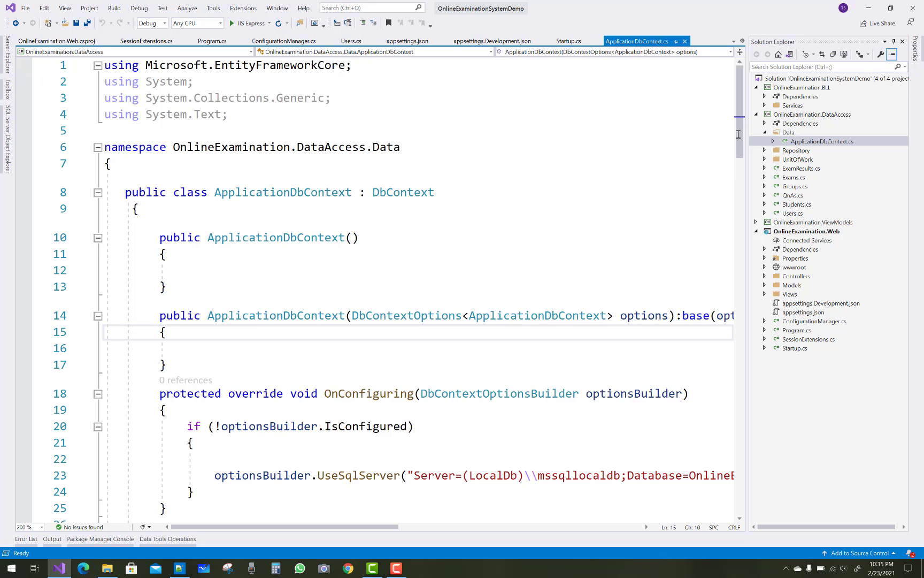
Uncomment the OnModelCreating configuration block in ApplicationDbContext.cs so it is active code.
scroll(down, 3)
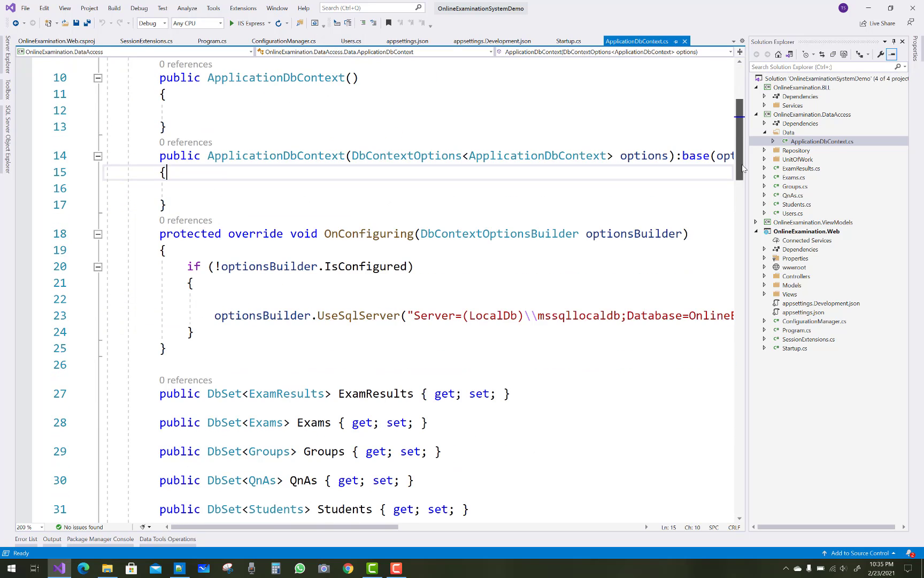
scroll(down, 3)
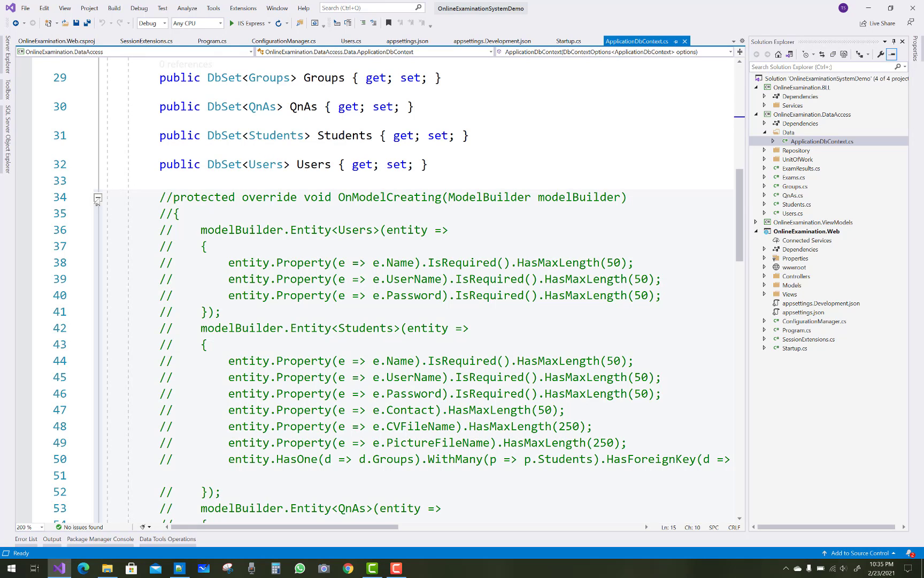
click(98, 198)
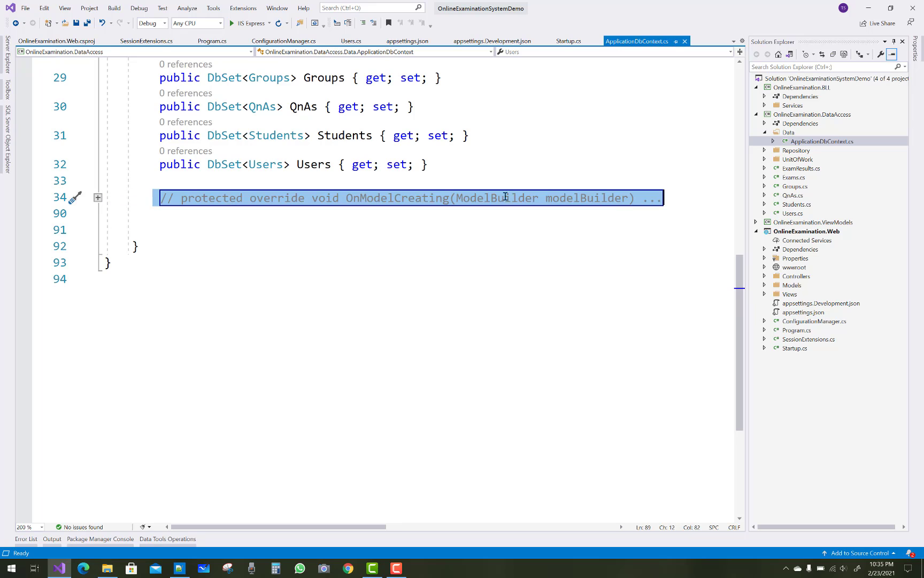
mouse_move(414, 23)
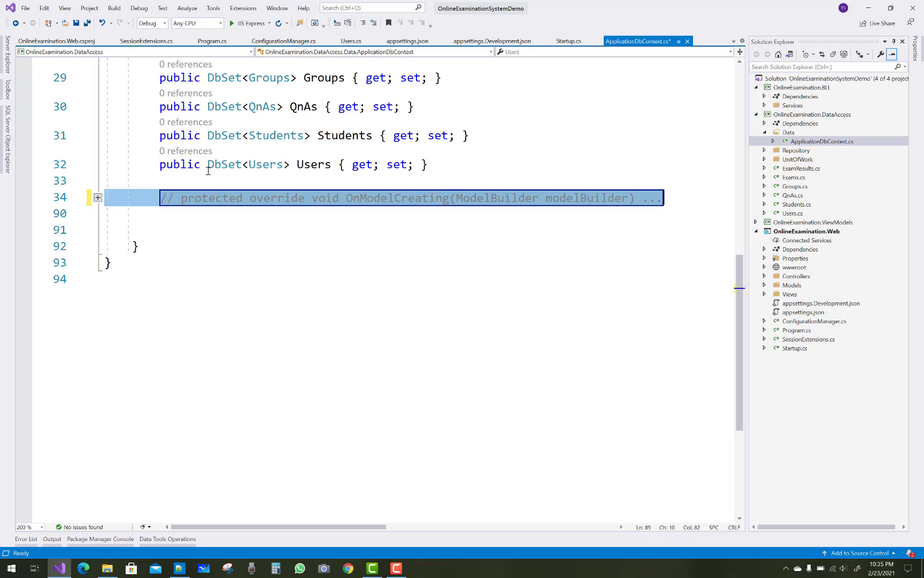
click(98, 198)
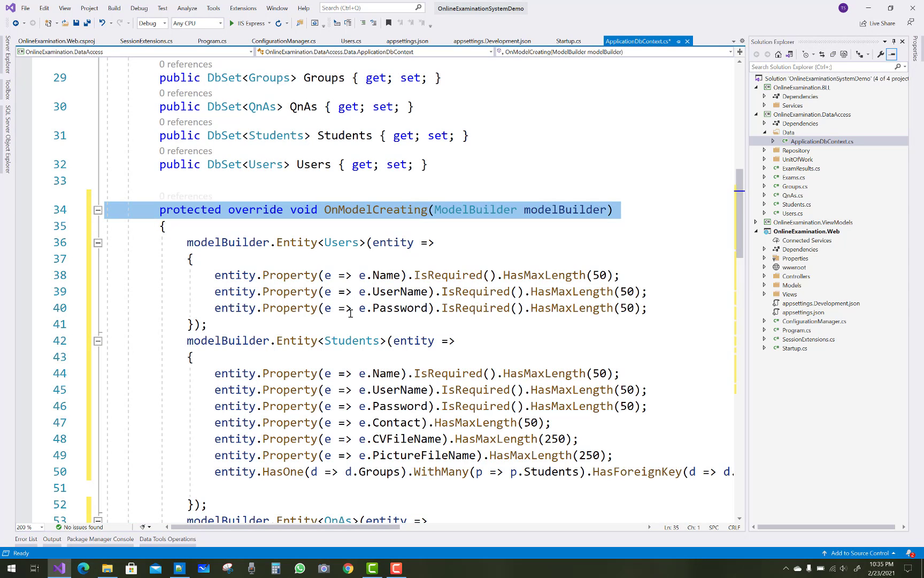
click(351, 308)
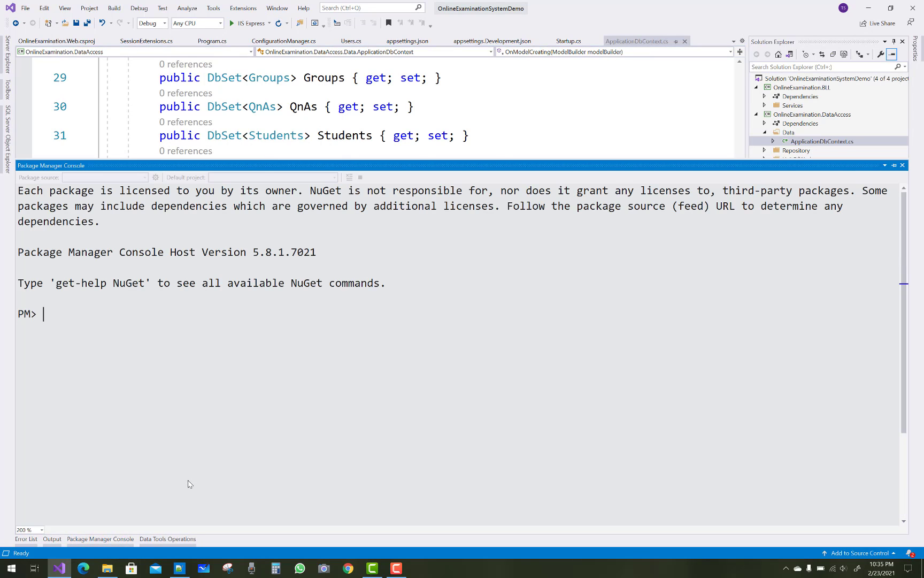
Run add-migration Init in Package Manager Console targeting OnlineExamination.DataAccess.
text(add)
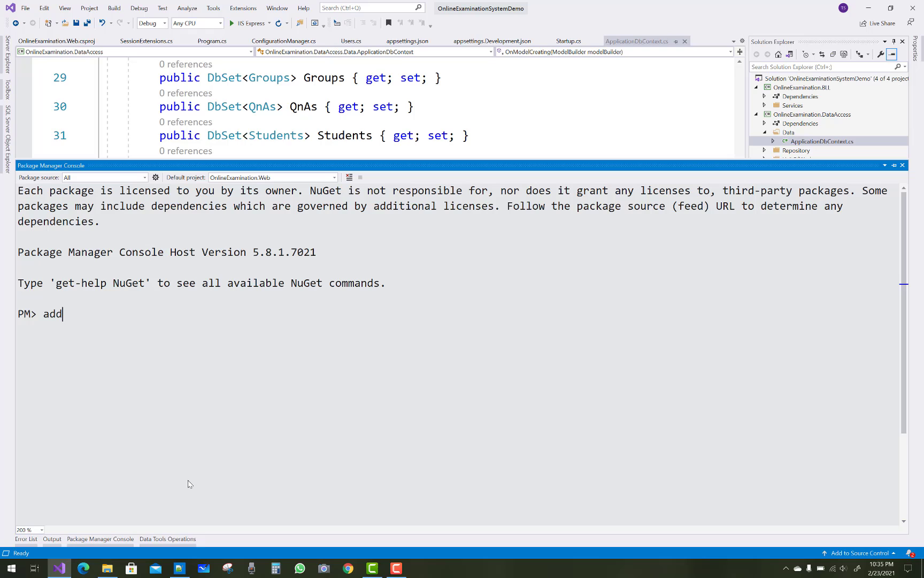
text(-migration)
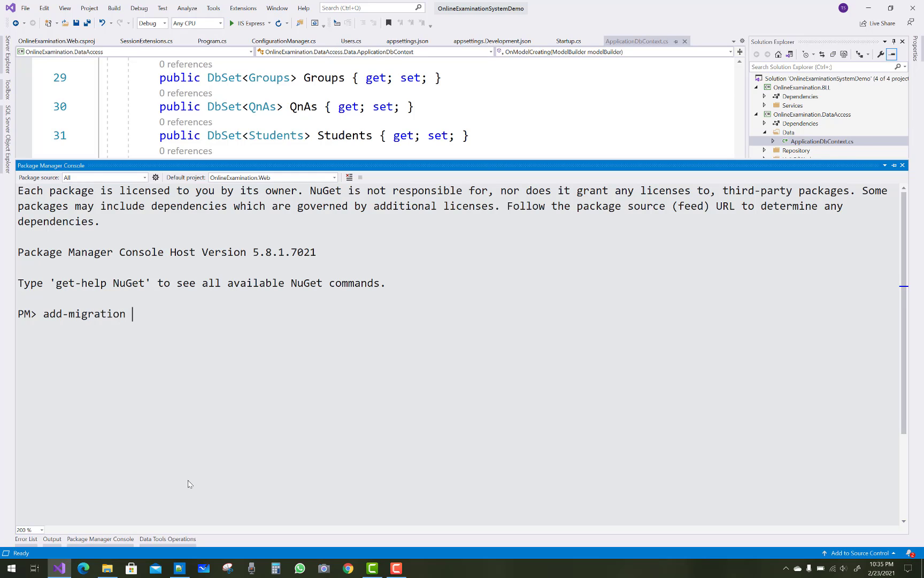
text(First)
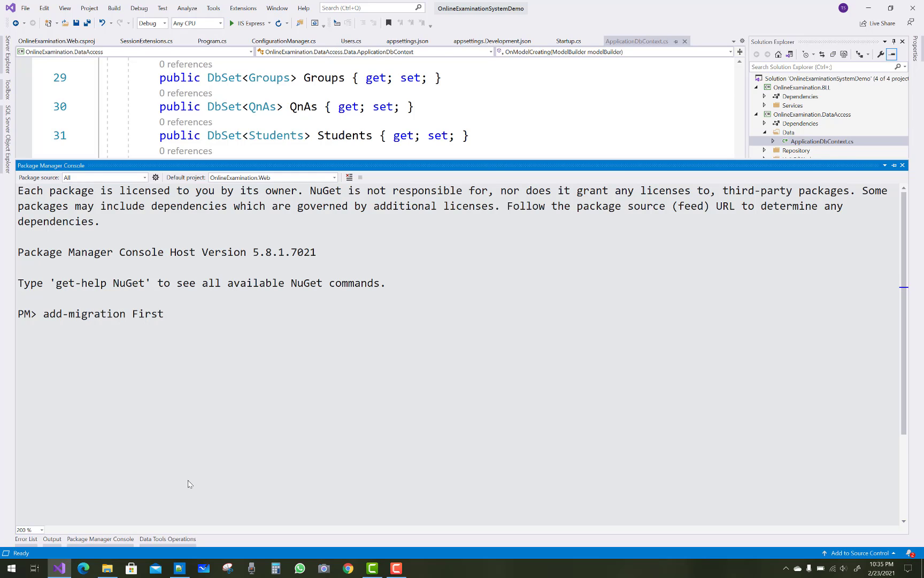
key(Backspace)
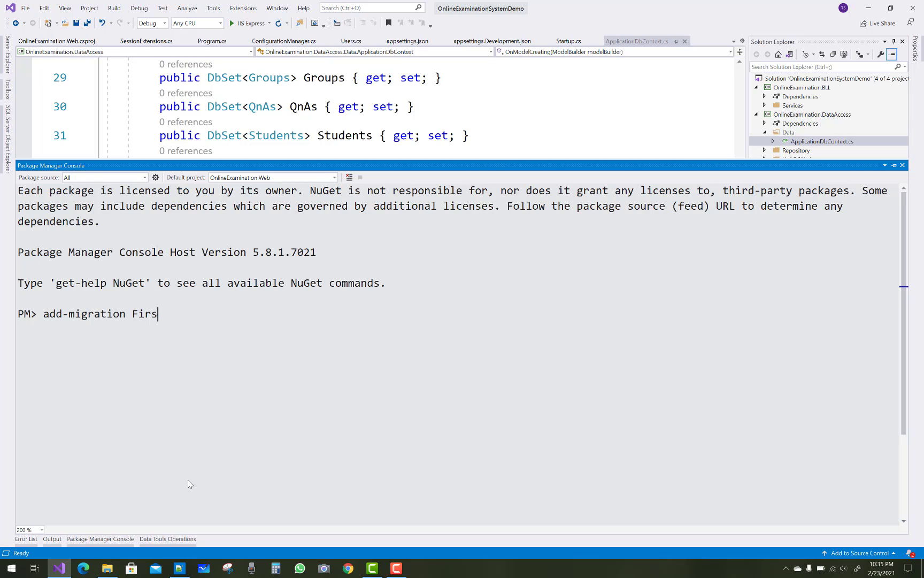
text(Init)
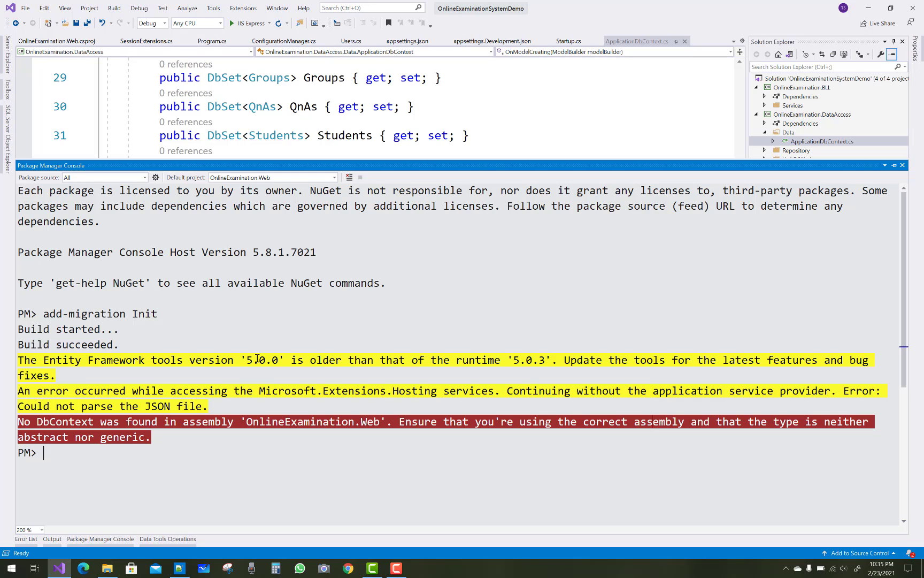
click(334, 178)
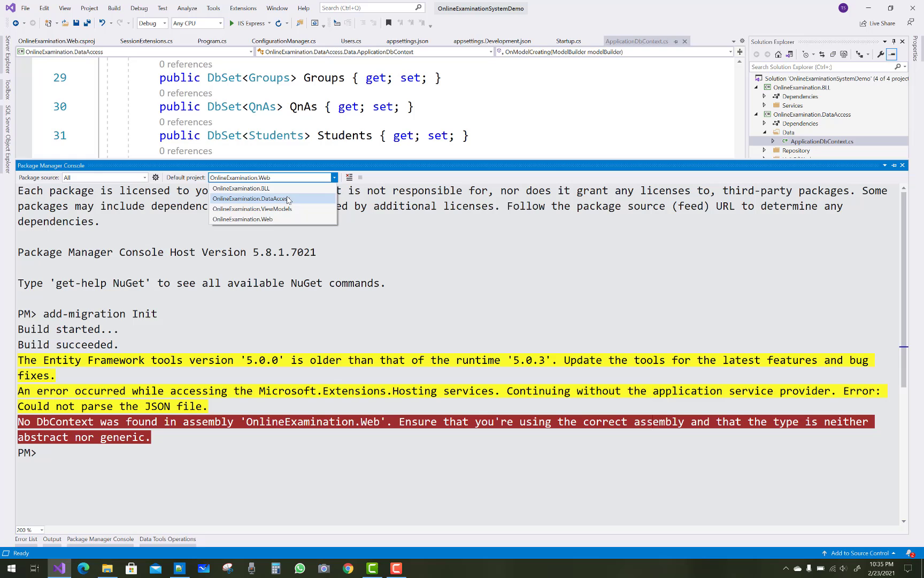
click(251, 198)
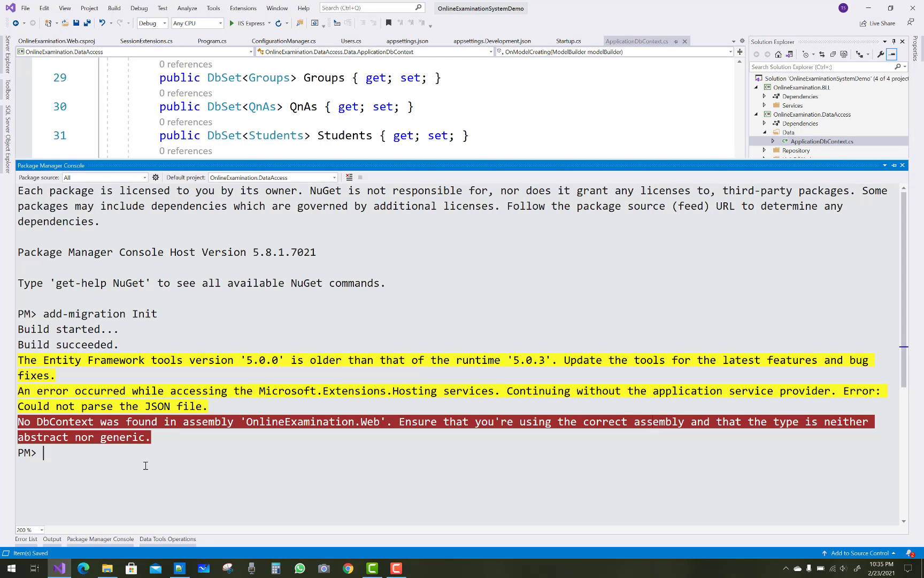
key(Return)
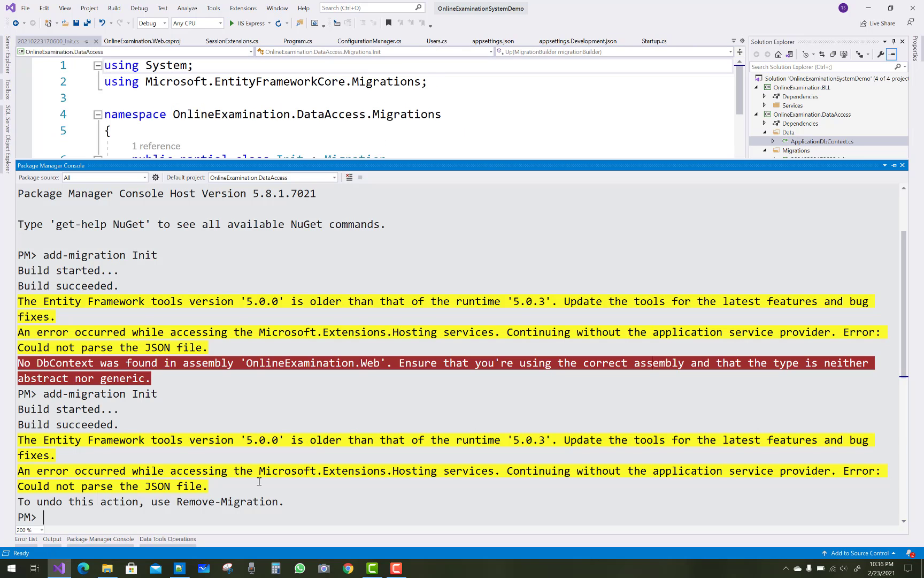
Run update-database to apply the Init migration to the database.
text(update)
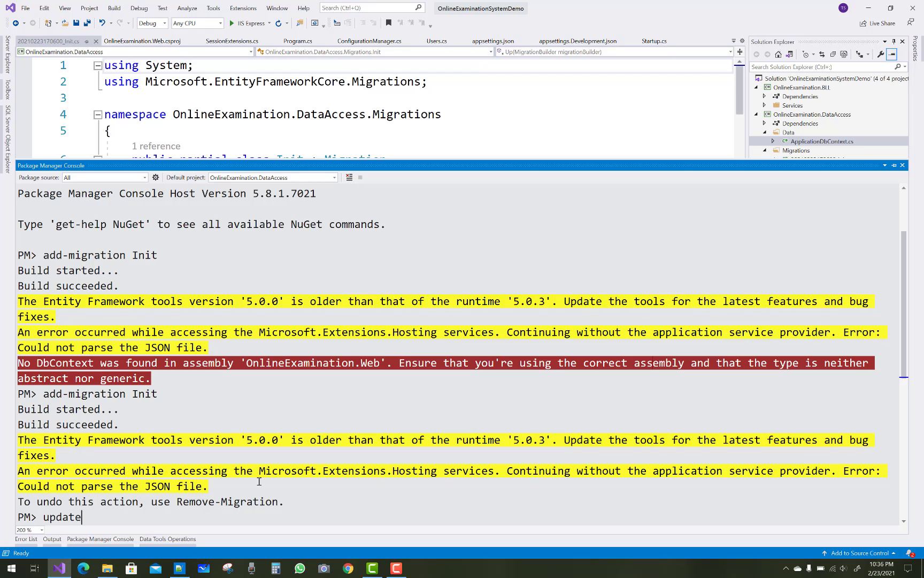
text(-database)
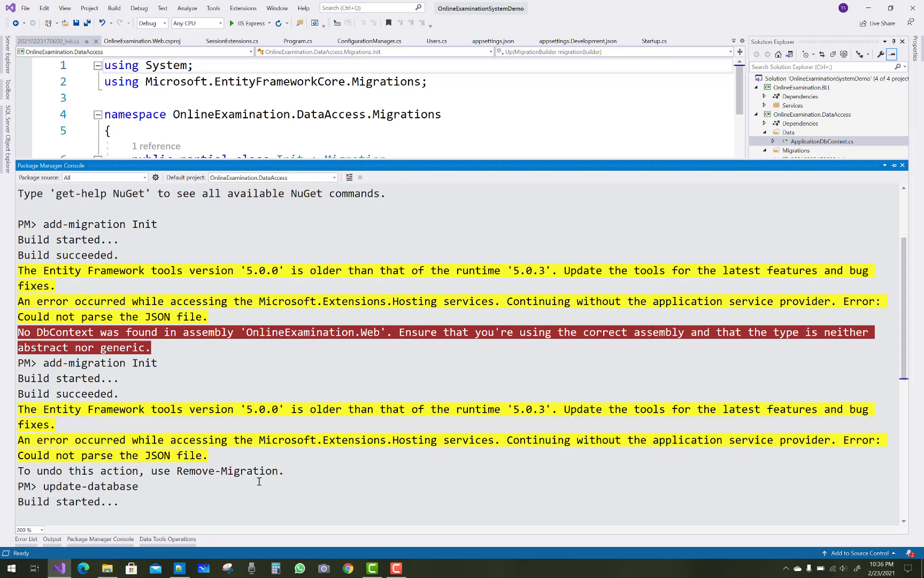
scroll(down, 3)
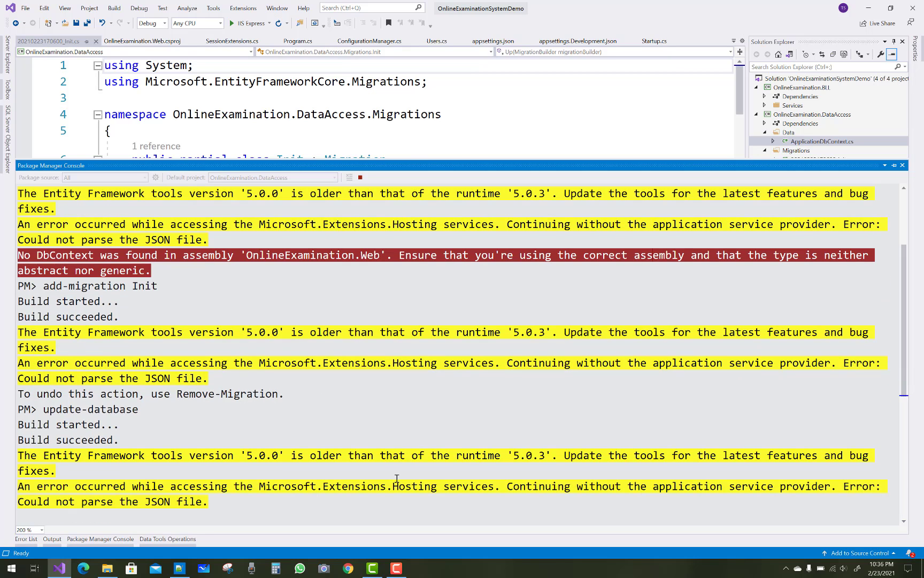
scroll(down, 3)
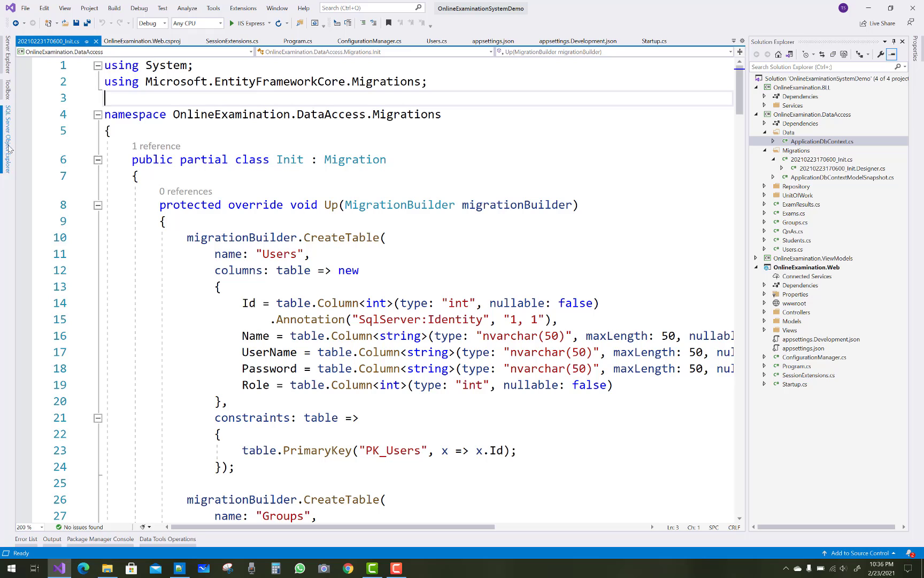
Expand (localdb)\MSSQLLocalDB and its Databases node down to OnlineExaminationDb in SQL Server Object Explorer.
click(7, 126)
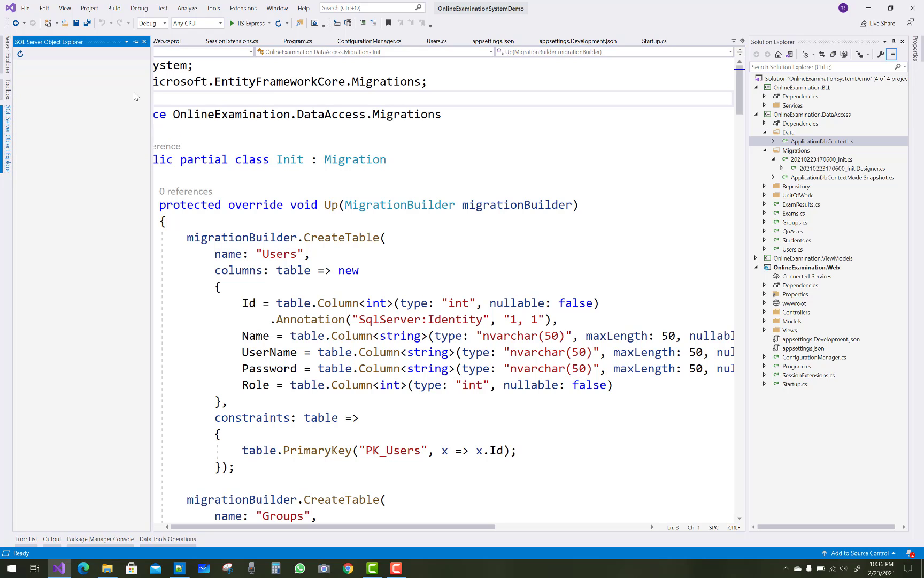
click(21, 66)
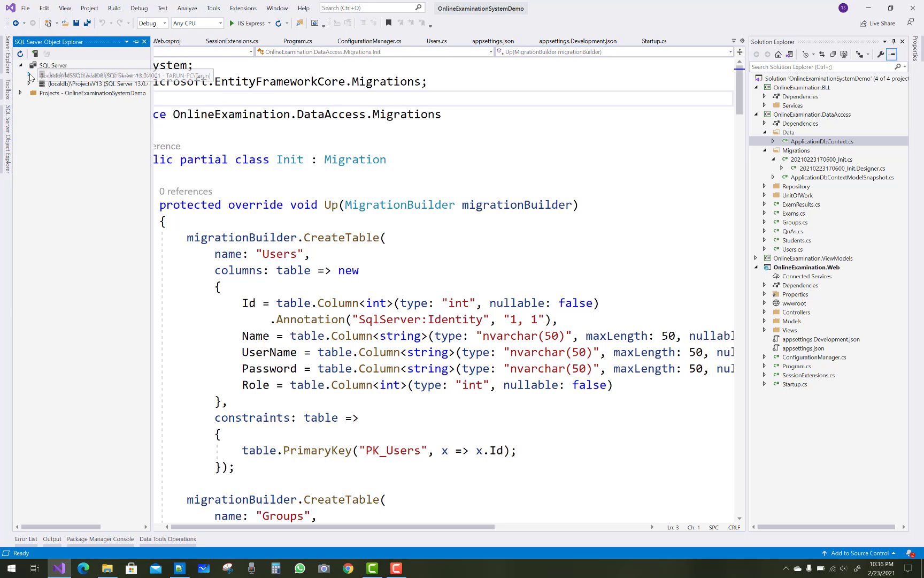
click(31, 75)
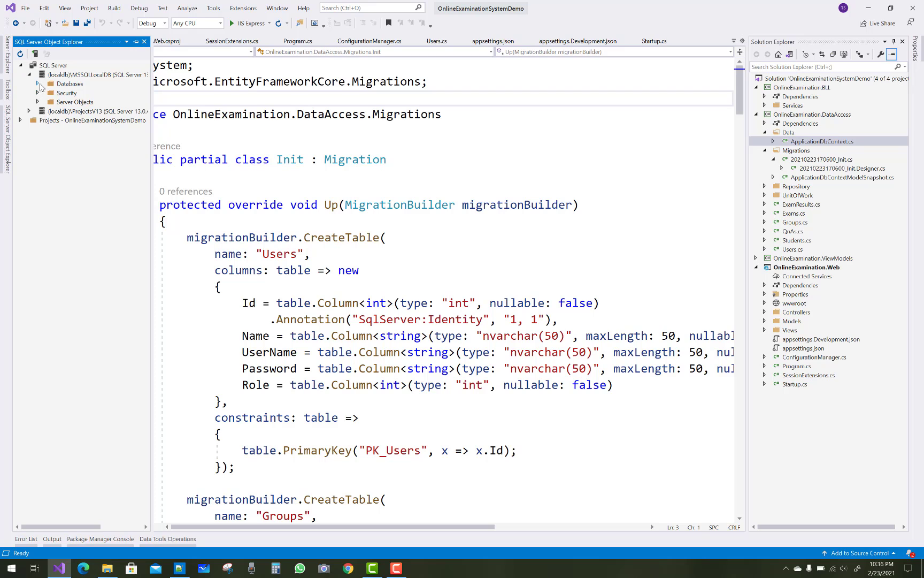
click(38, 83)
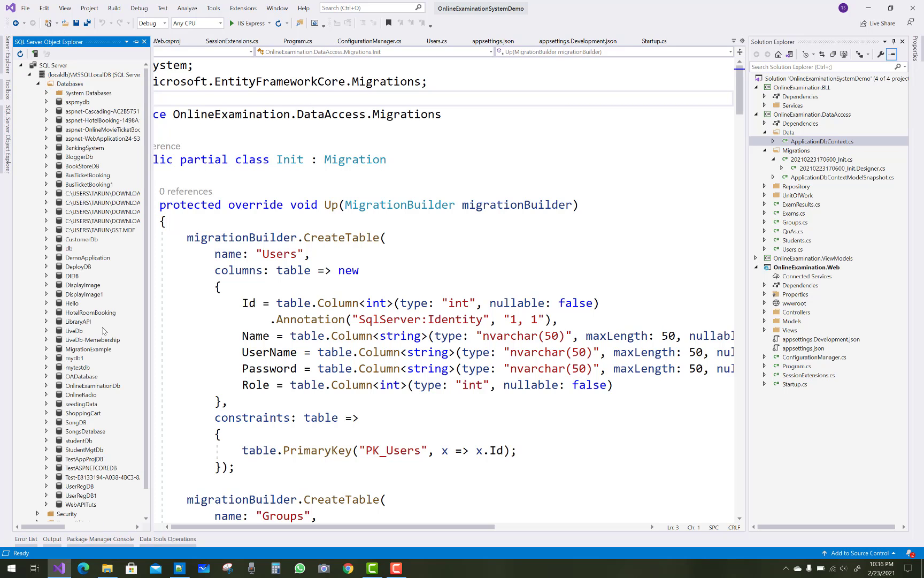
mouse_move(100, 351)
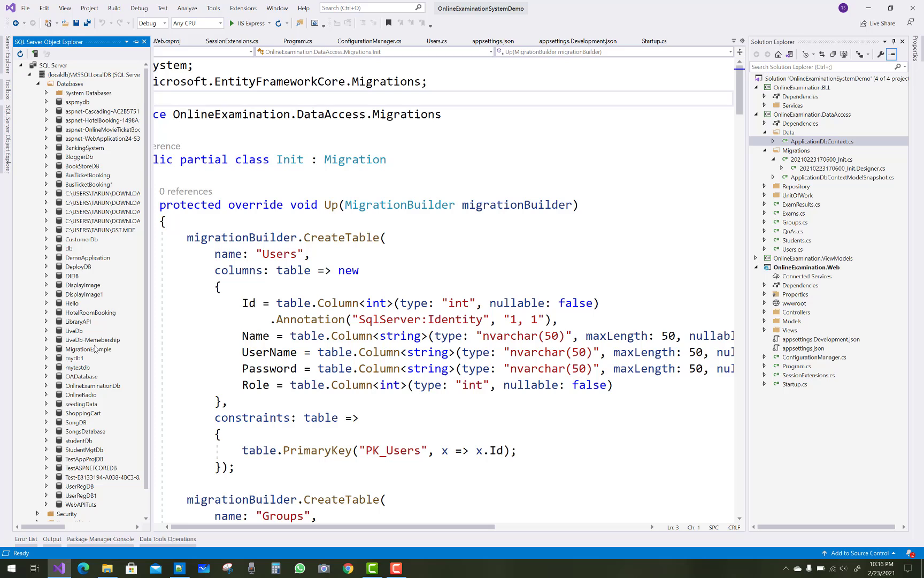
click(47, 385)
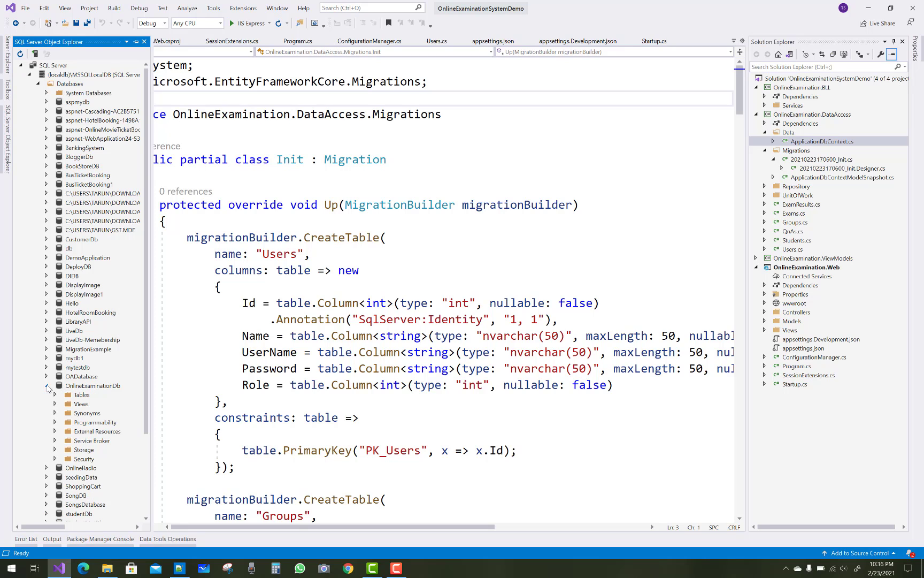
Expand OnlineExaminationDb's Tables and inspect dbo.Users to confirm the schema exists.
click(72, 395)
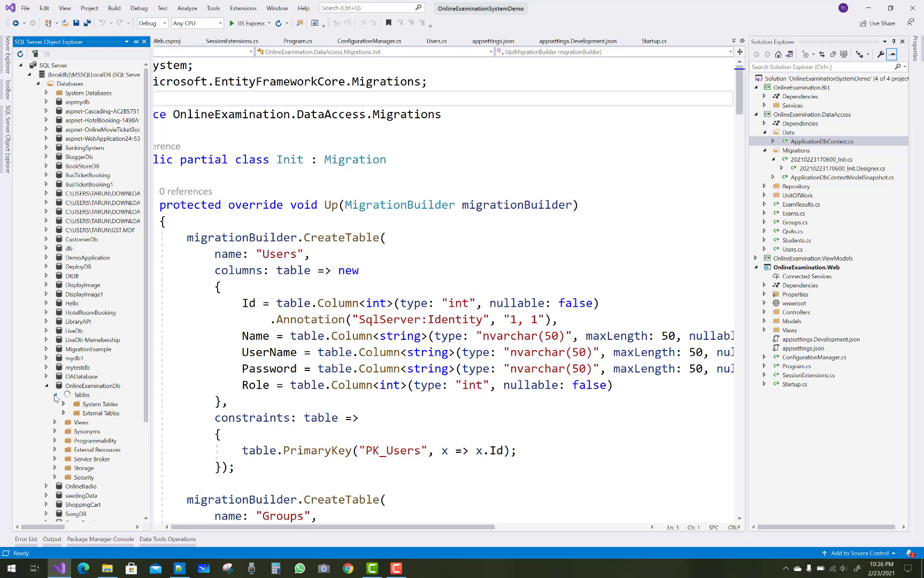
click(56, 395)
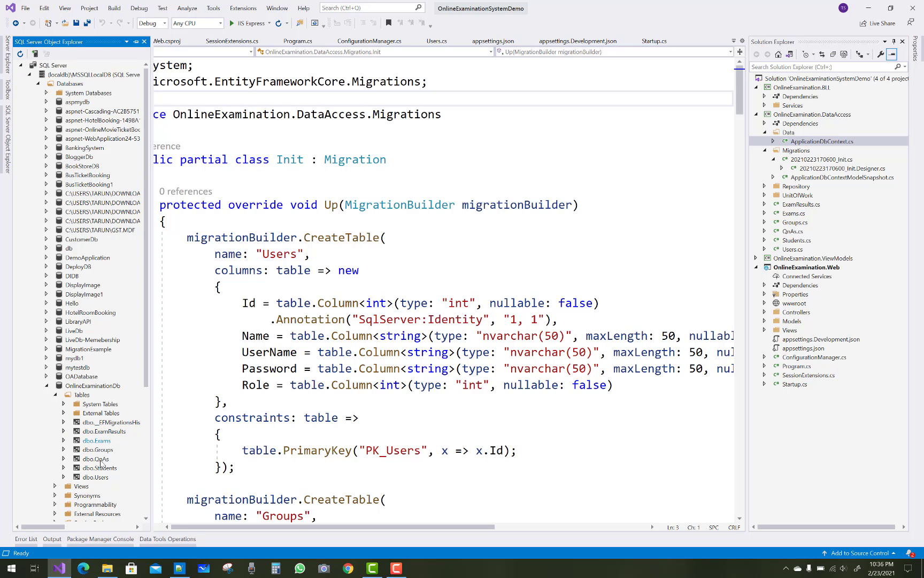
right_click(97, 476)
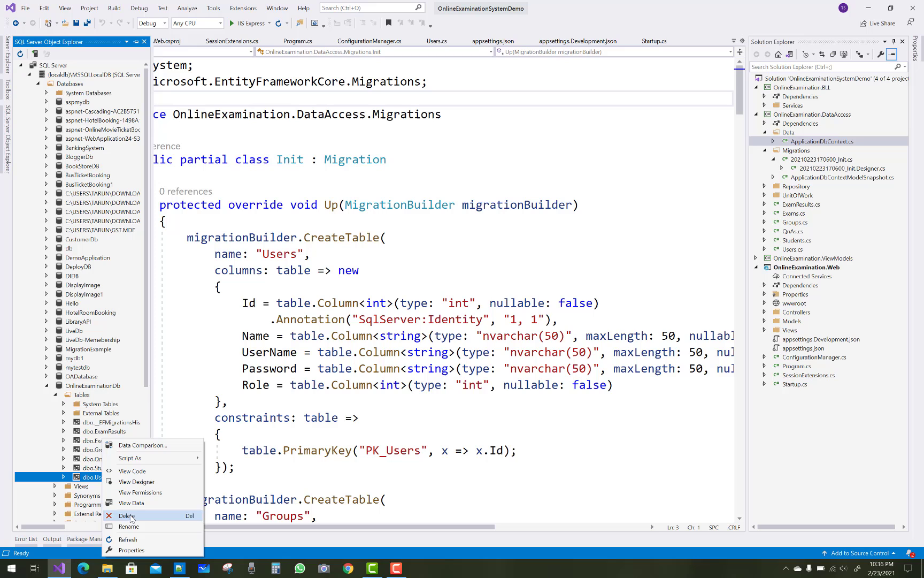
click(132, 503)
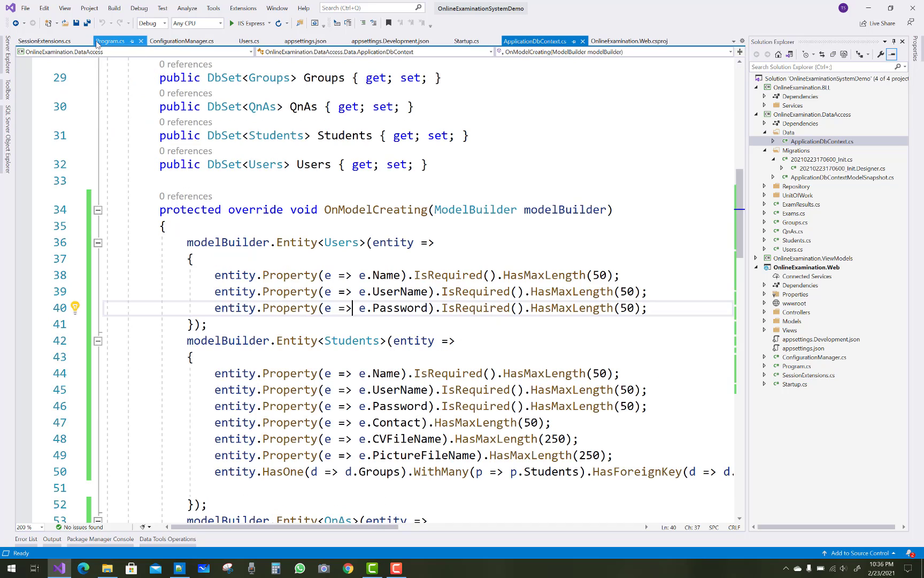
Close Program.cs, ConfigurationManager.cs, ApplicationDbContext.cs, Startup.cs and SessionExtensions.cs.
click(140, 41)
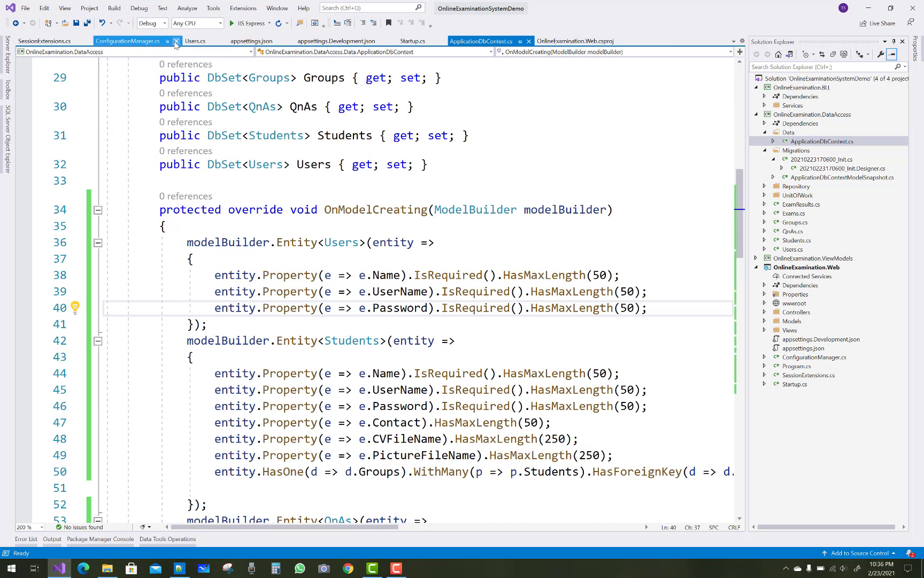
click(176, 40)
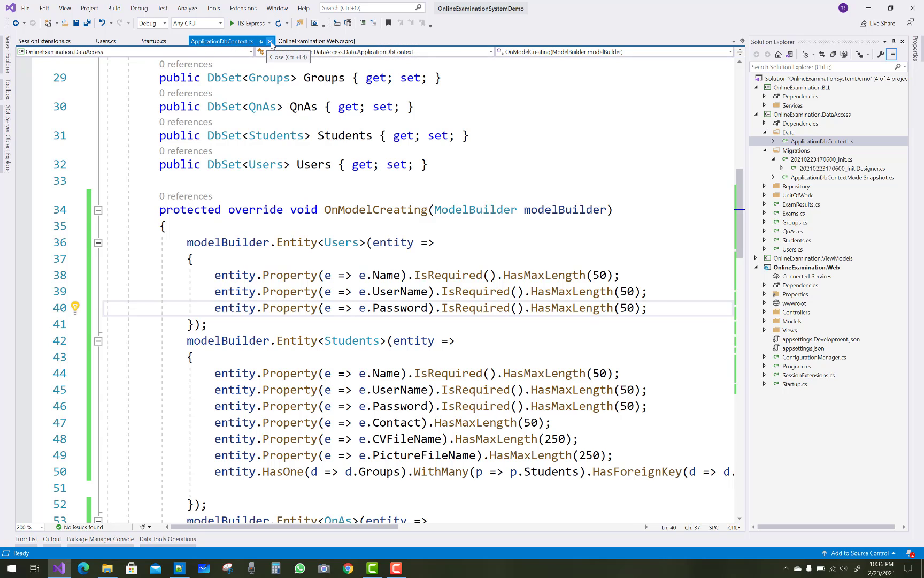
click(268, 42)
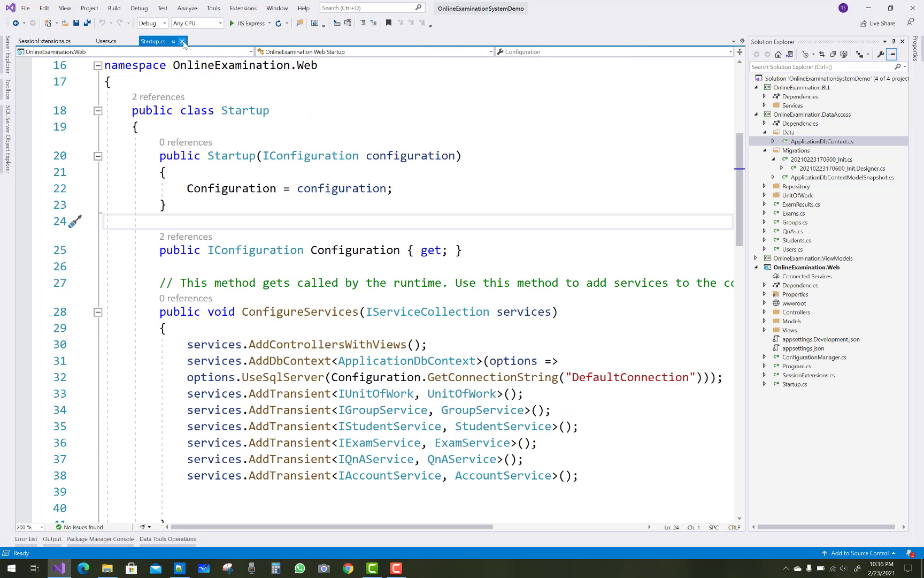
click(41, 41)
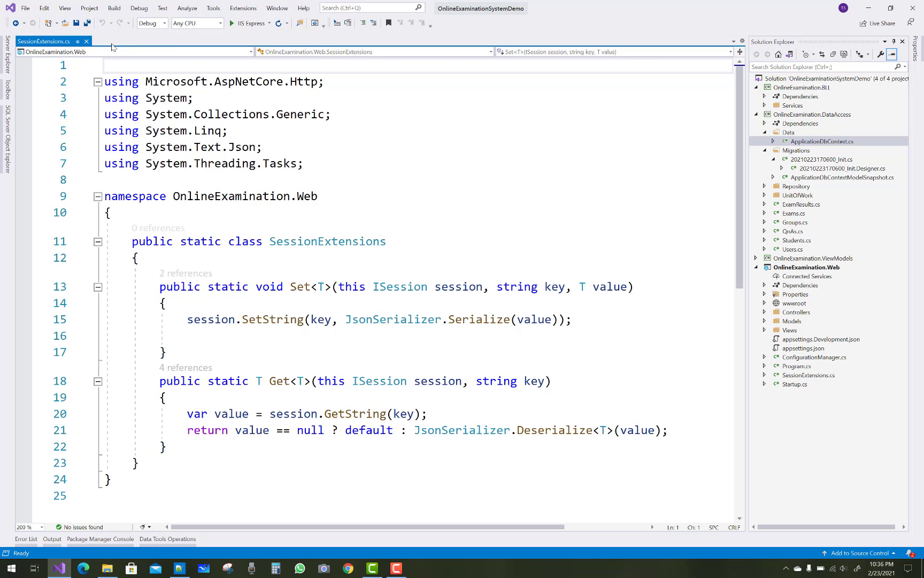
click(87, 42)
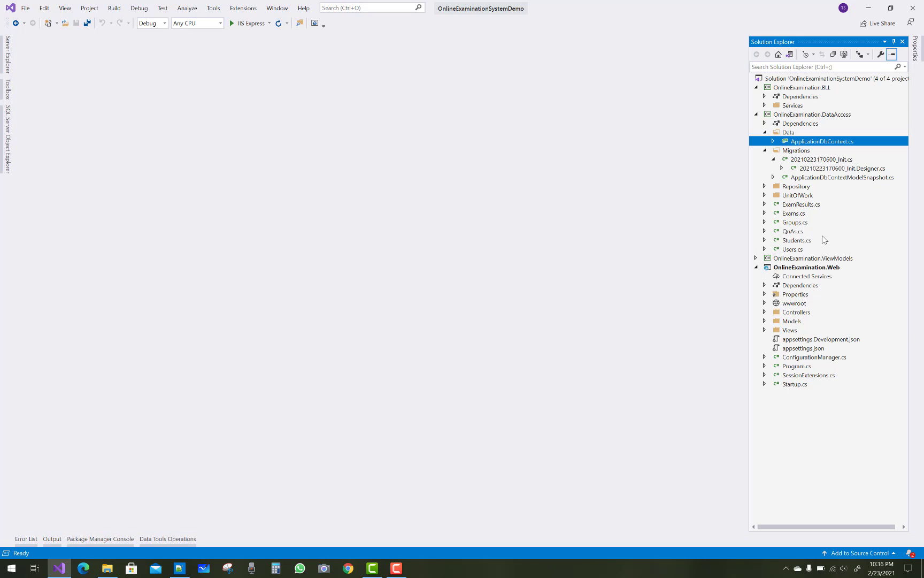
mouse_move(811, 135)
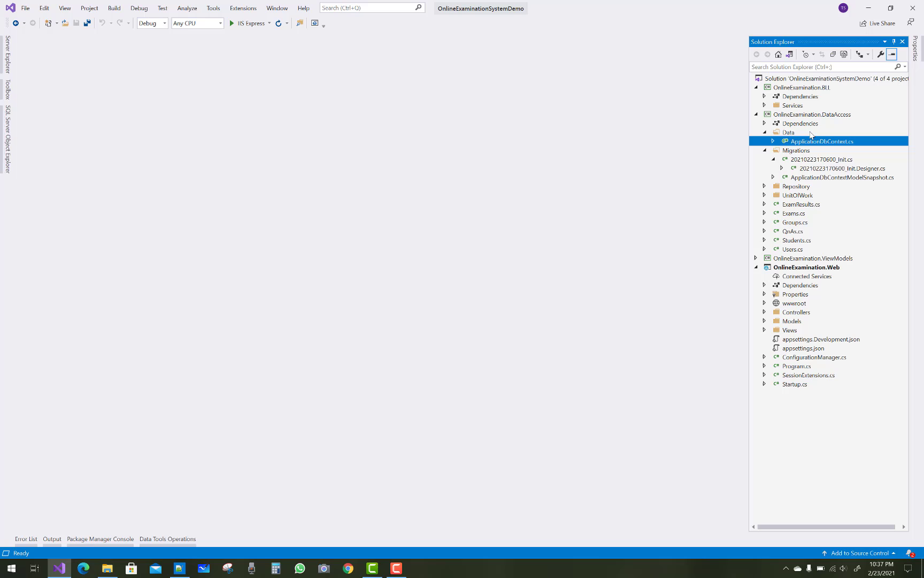
Collapse the DataAccess and BLL projects and open UsersController.cs from the Web project's Controllers folder.
click(772, 131)
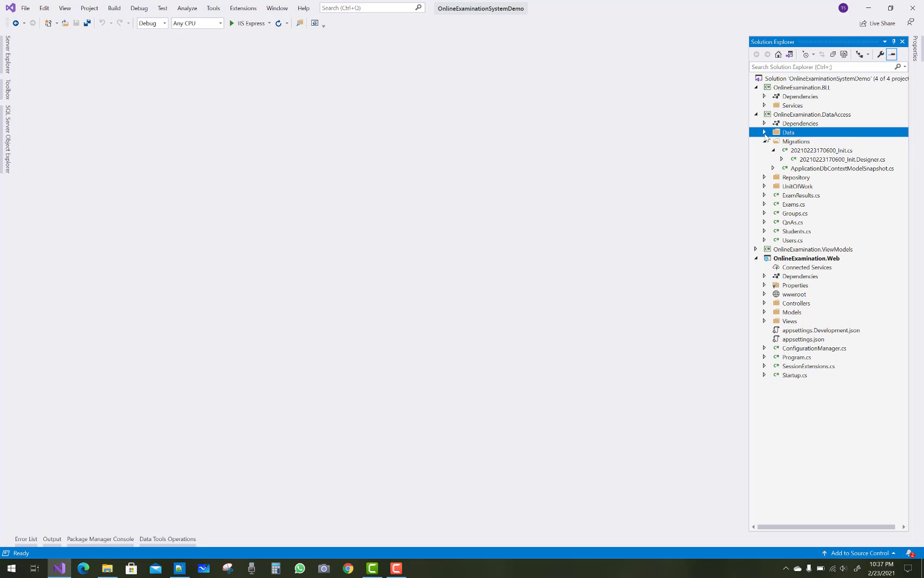
click(772, 141)
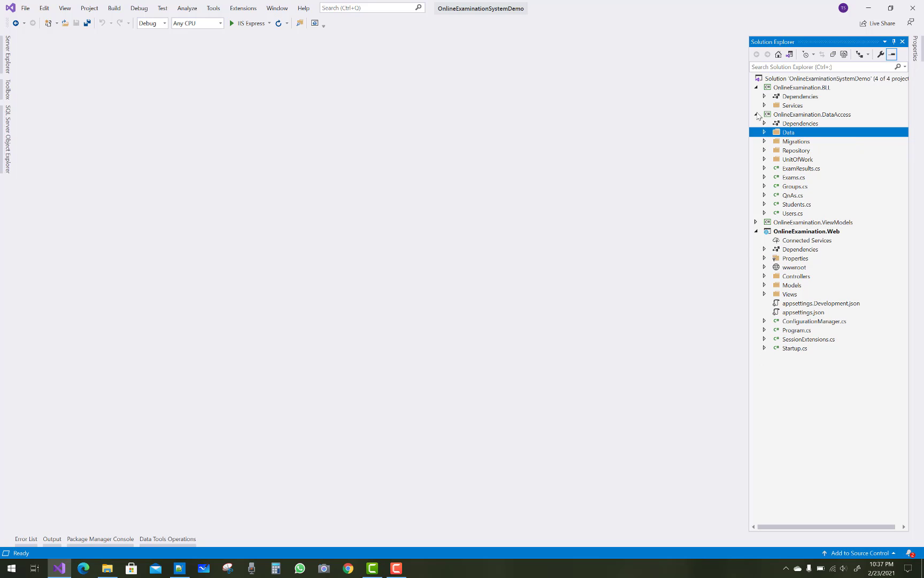
click(757, 113)
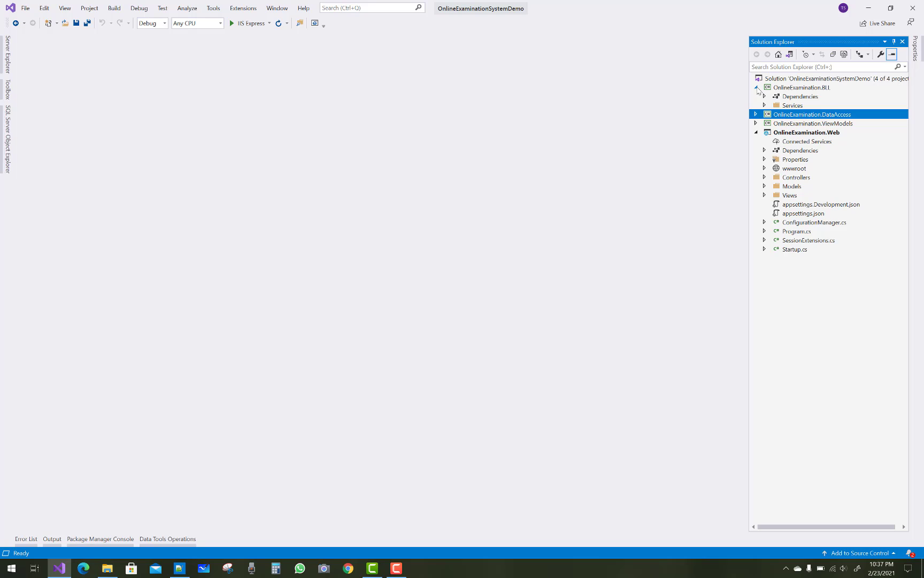
click(758, 87)
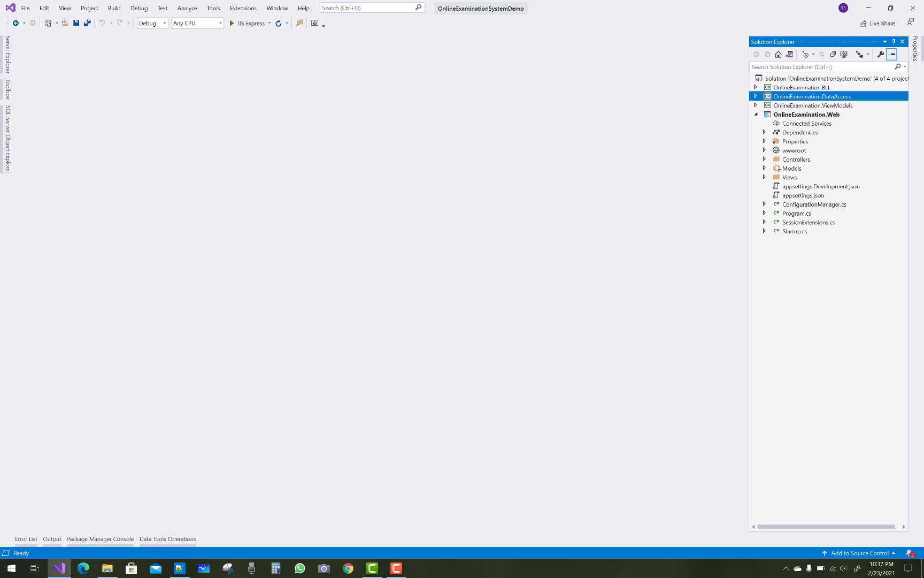
click(764, 160)
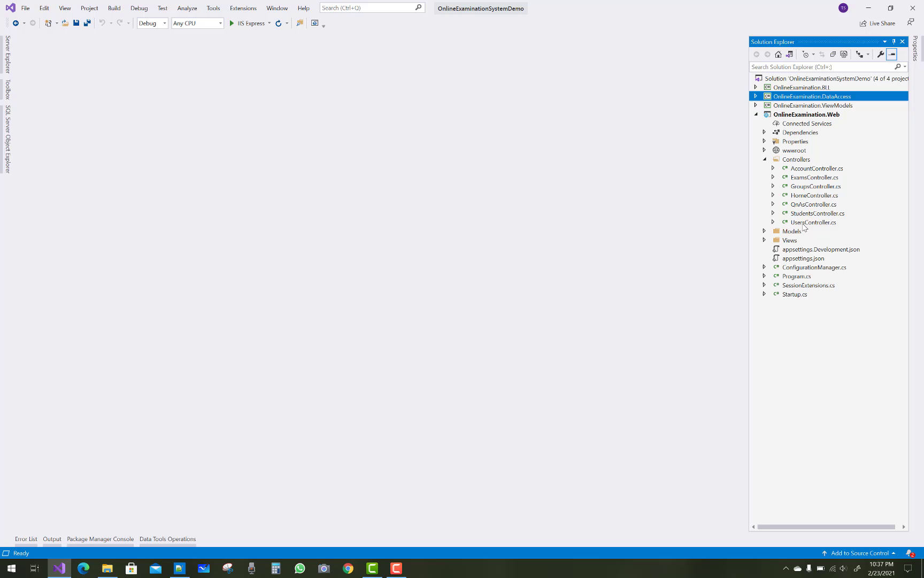
double_click(817, 223)
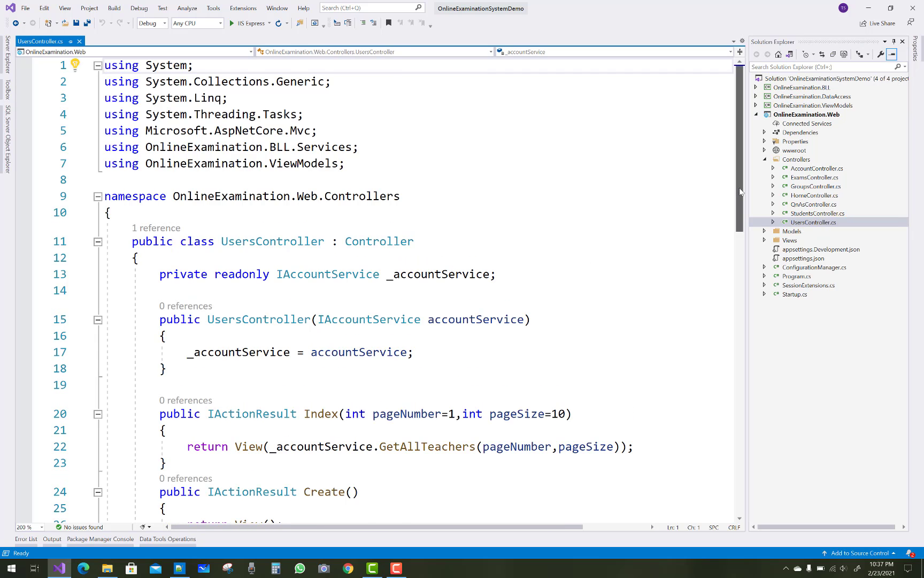
scroll(down, 3)
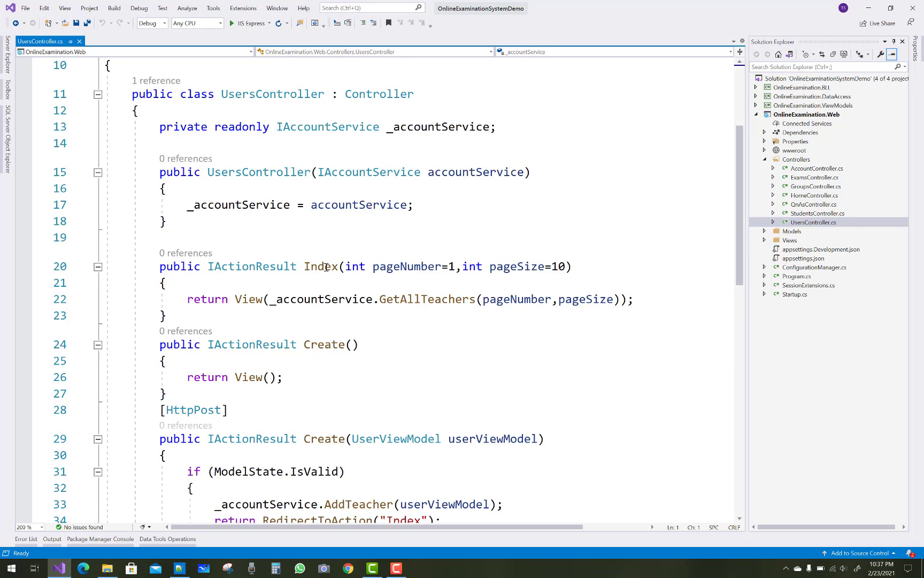
Scaffold a Razor view for Index with the List template and UserViewModel model class, then switch to Notepad++.
right_click(321, 266)
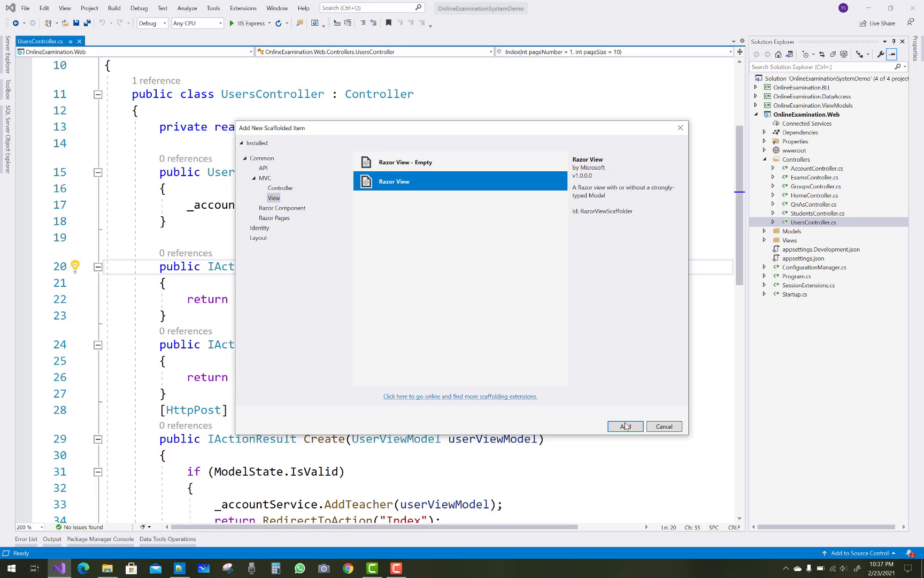
click(625, 426)
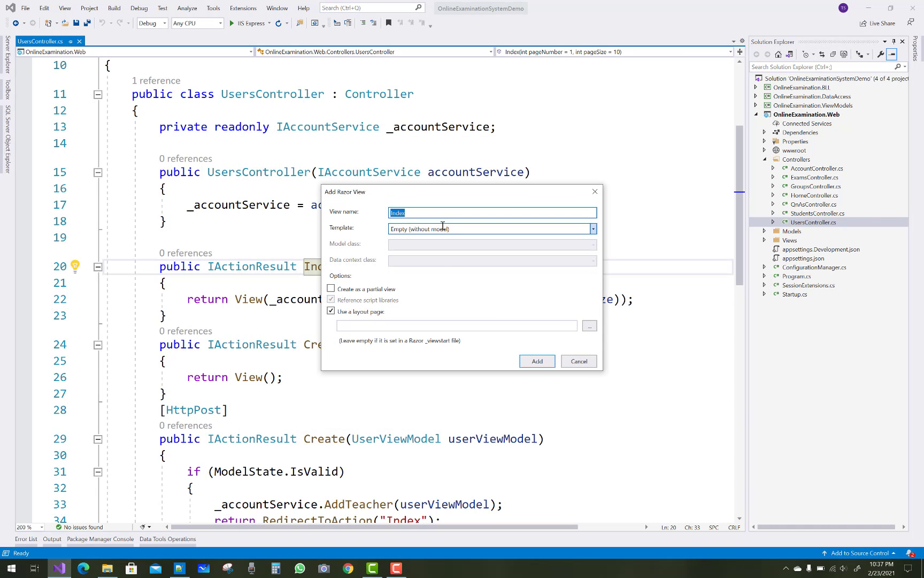
click(489, 229)
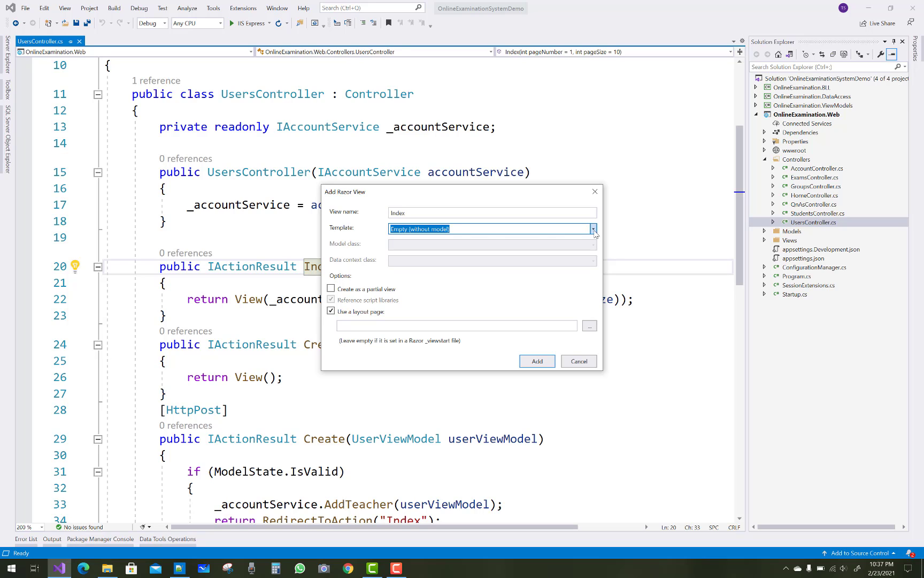
click(592, 229)
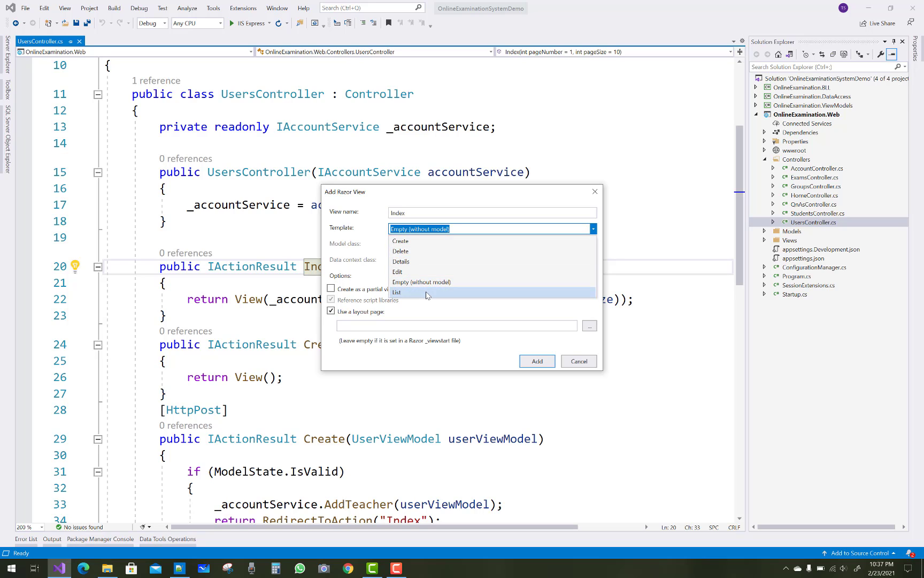
click(397, 292)
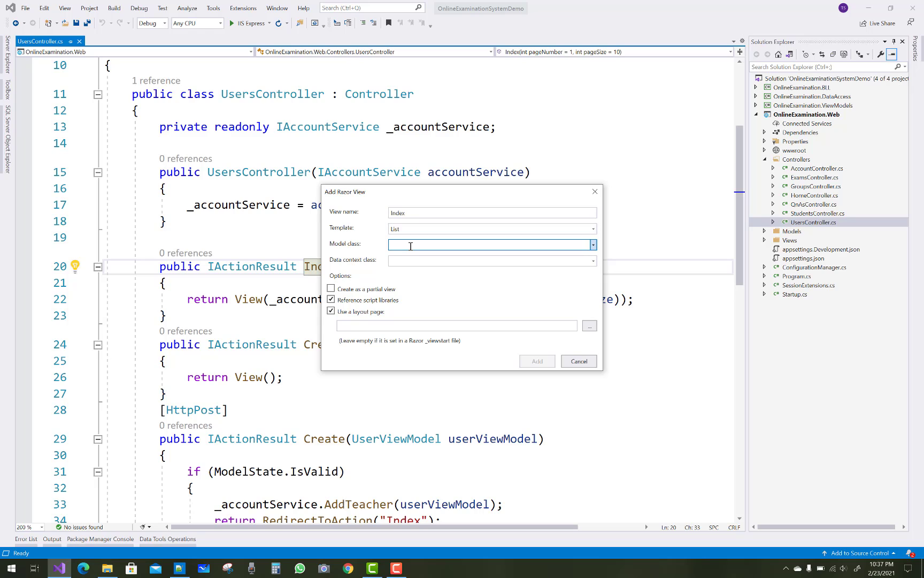
text(UserVu)
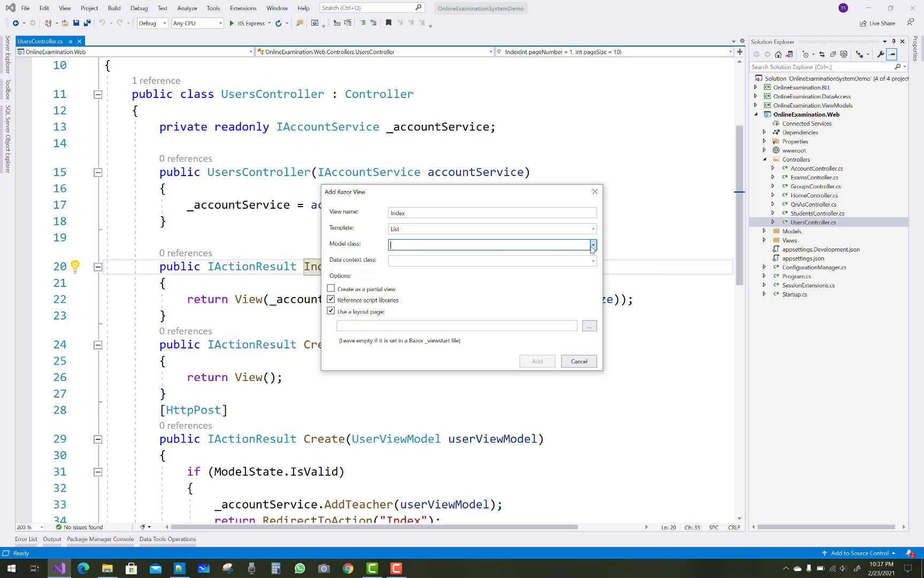
click(593, 244)
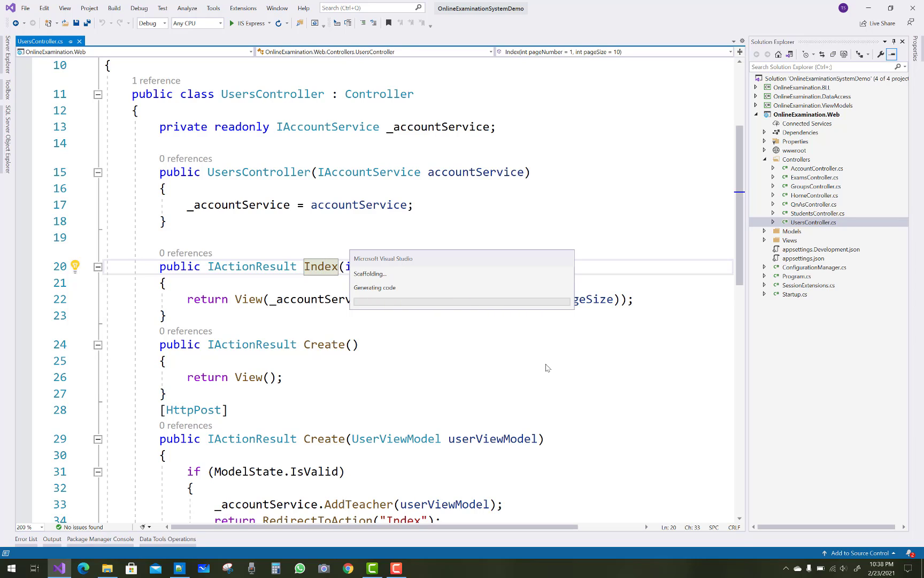
click(179, 568)
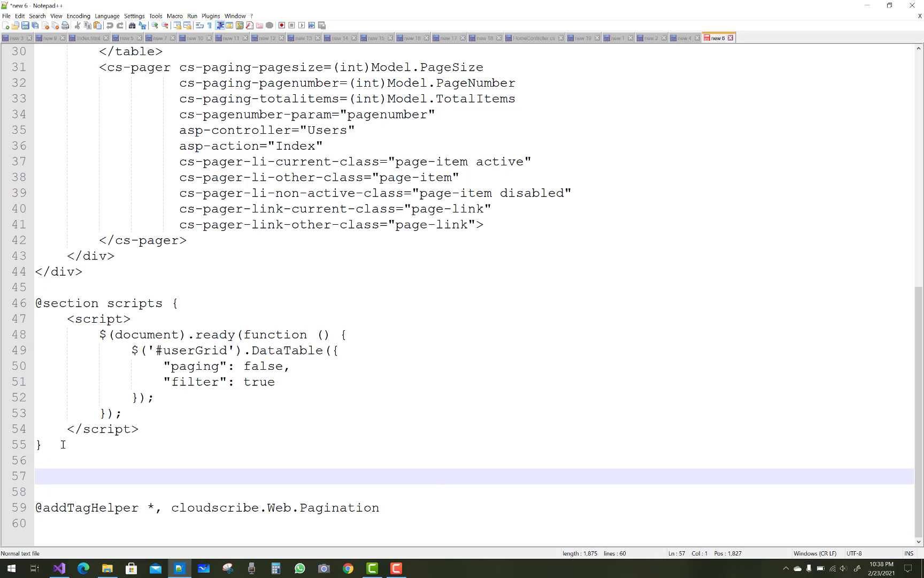
Copy all of the prepared PagedResult-typed view markup in Notepad++ and return to Visual Studio.
key(ctrl+a)
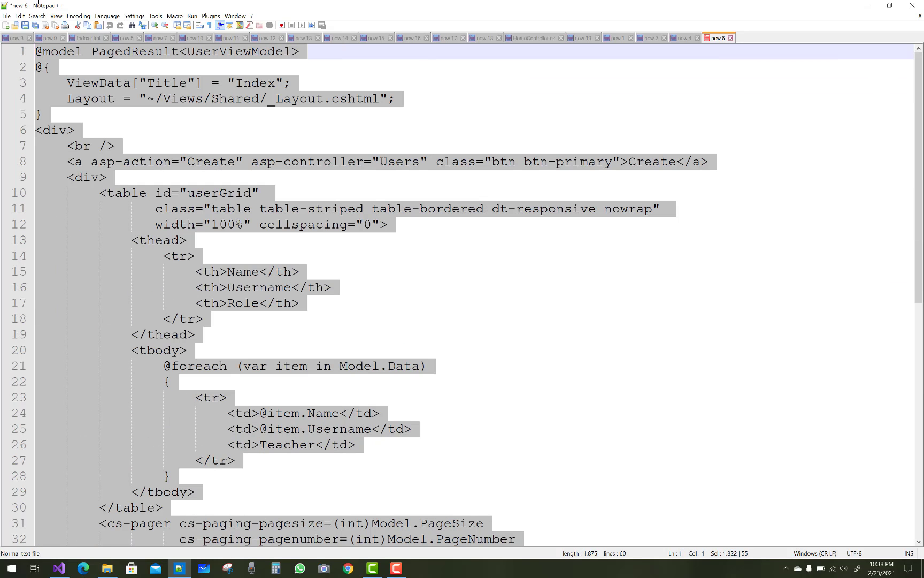
right_click(103, 93)
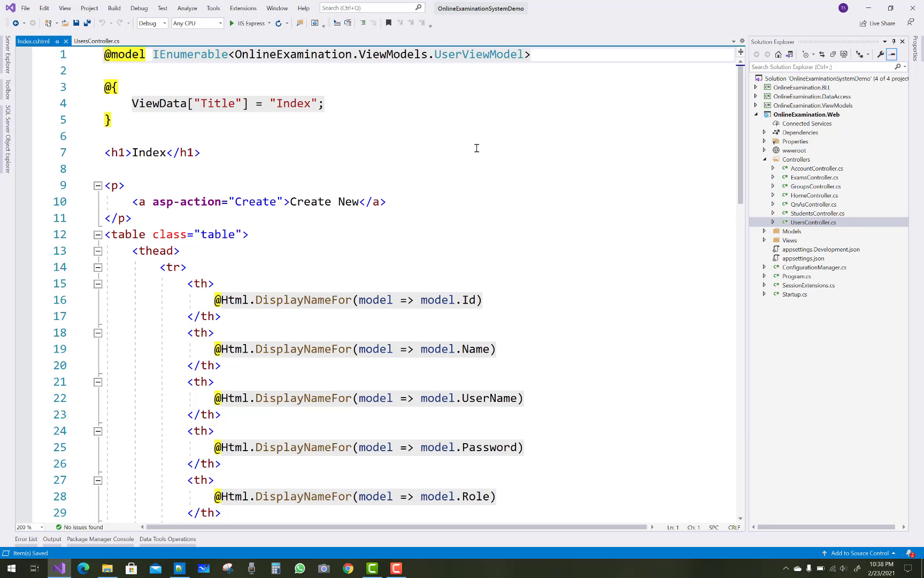
mouse_move(198, 53)
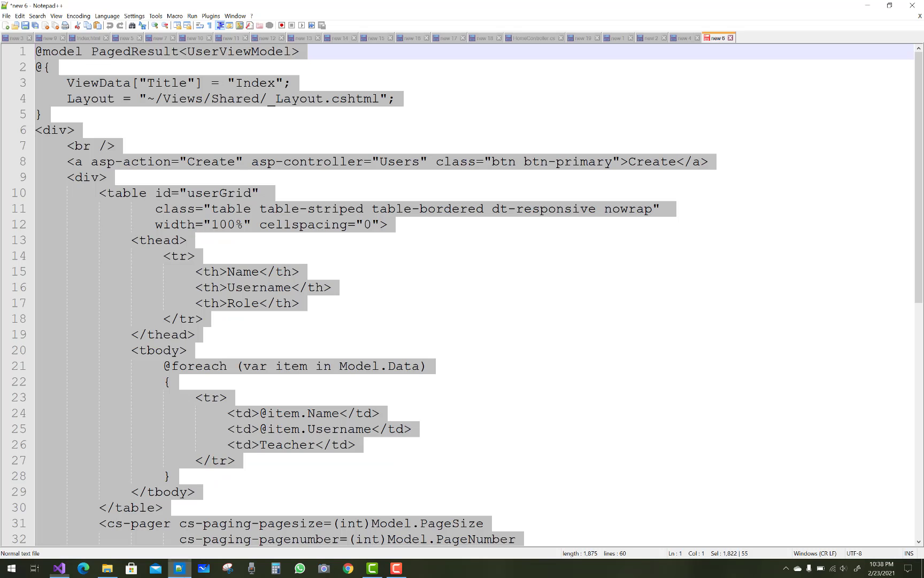
double_click(134, 50)
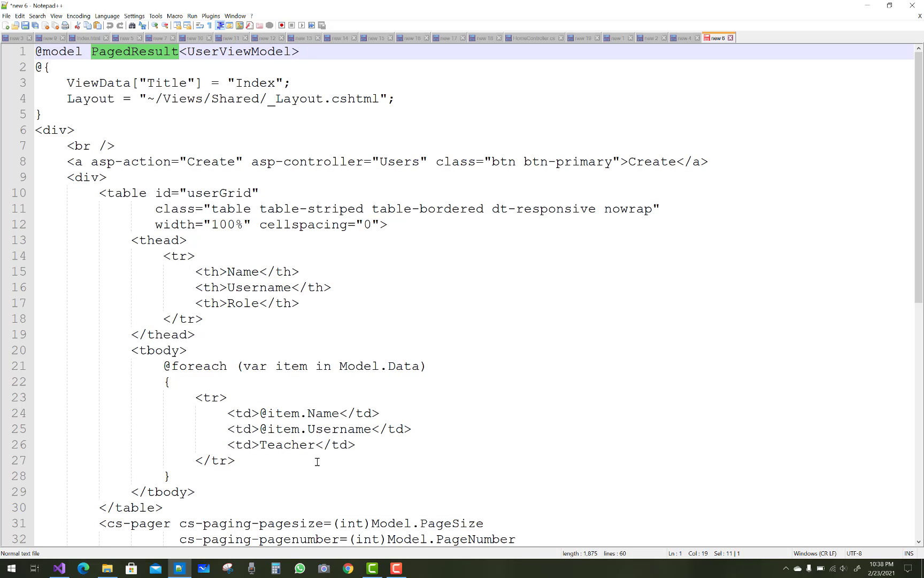
mouse_move(86, 569)
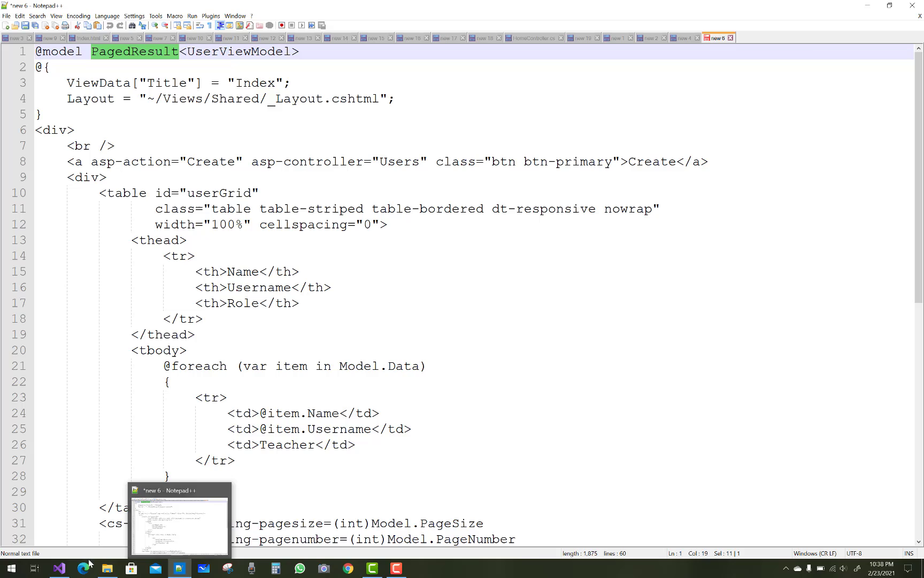
click(59, 568)
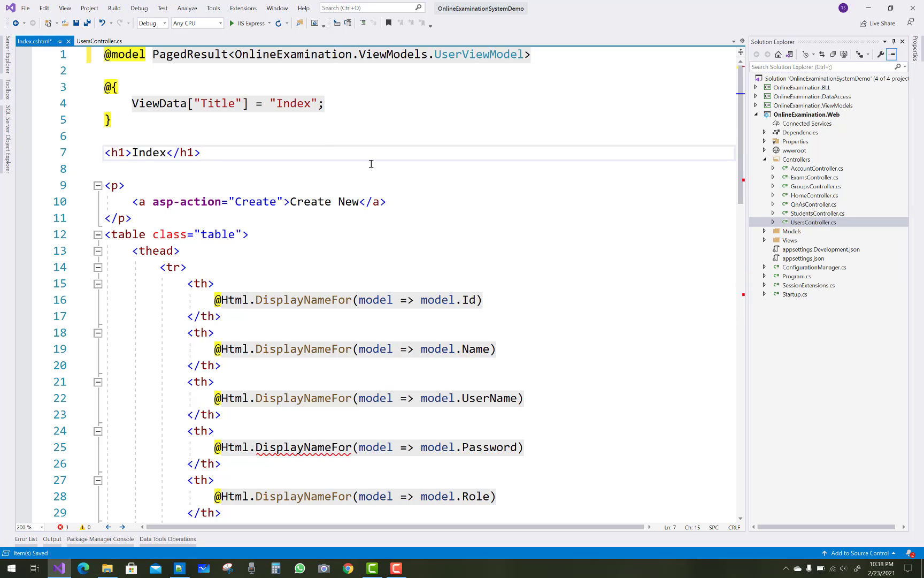
Reselect the markup without the addTagHelper line in Notepad++ and go back to Index.cshtml.
click(180, 569)
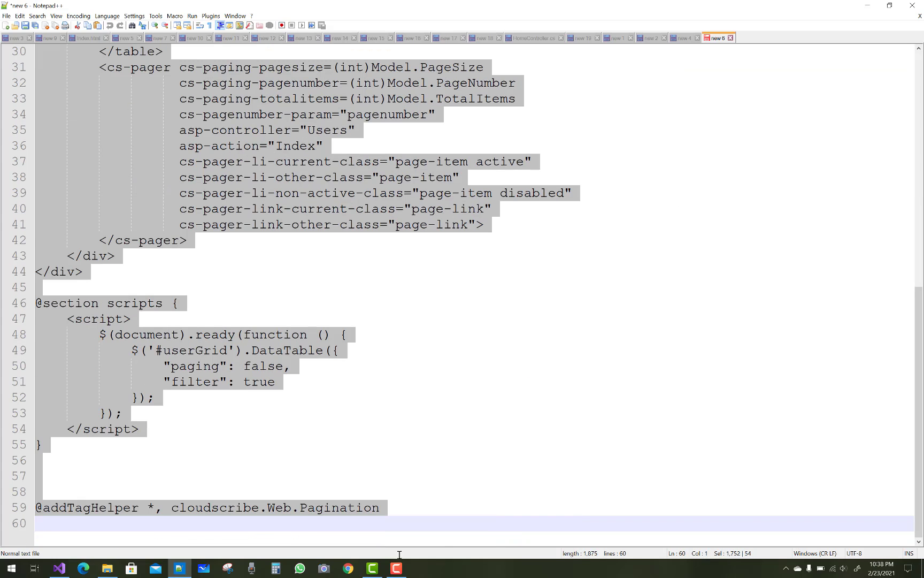
click(40, 445)
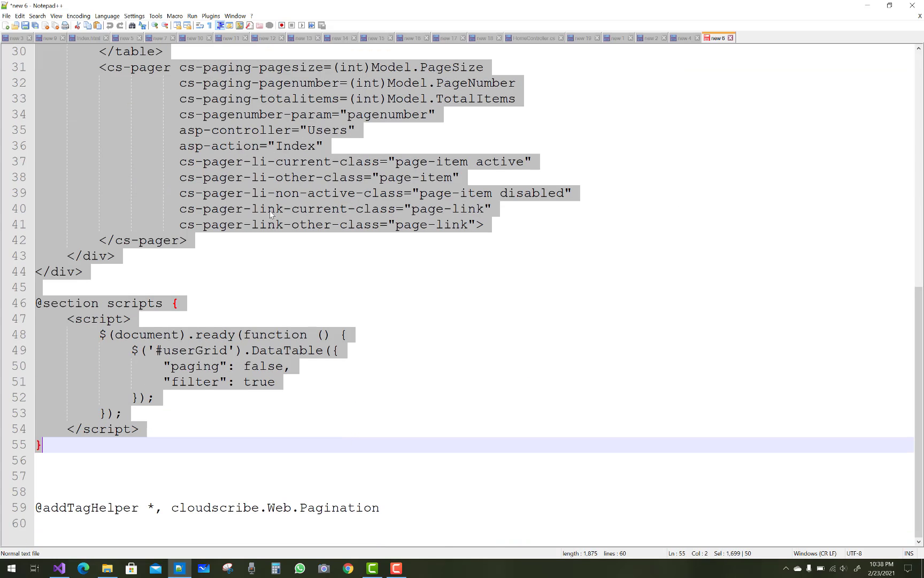
mouse_move(199, 539)
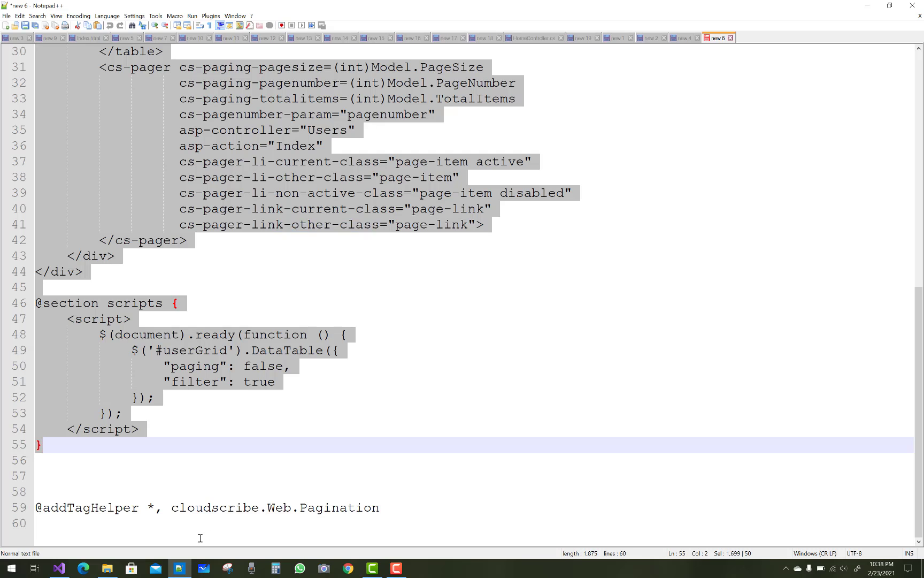
click(34, 569)
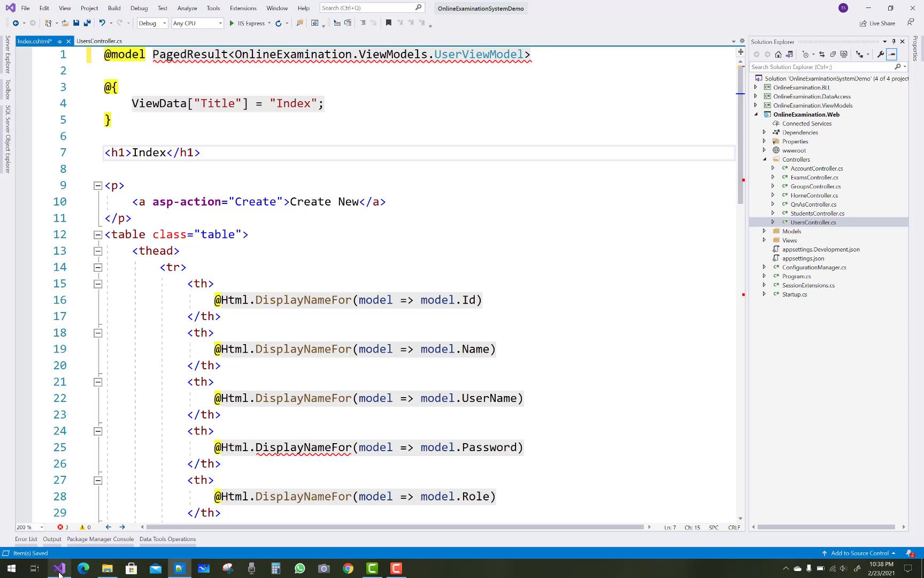
Select the scaffolded table markup in Index.cshtml for replacement.
click(105, 152)
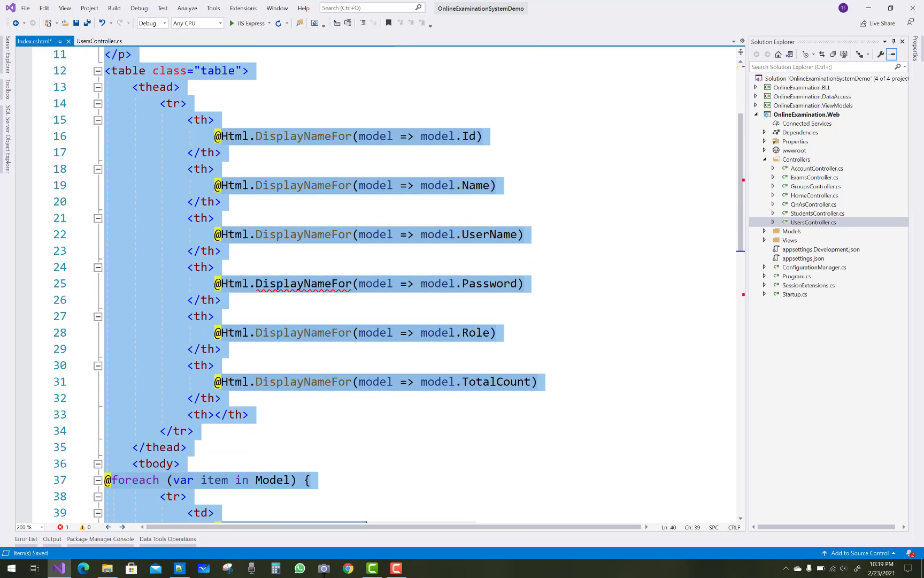
scroll(down, 3)
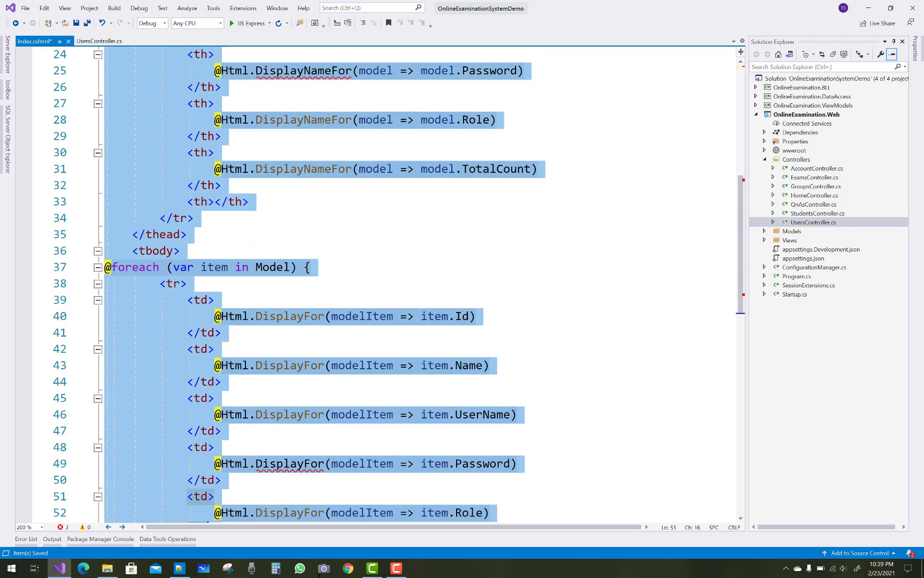
scroll(down, 3)
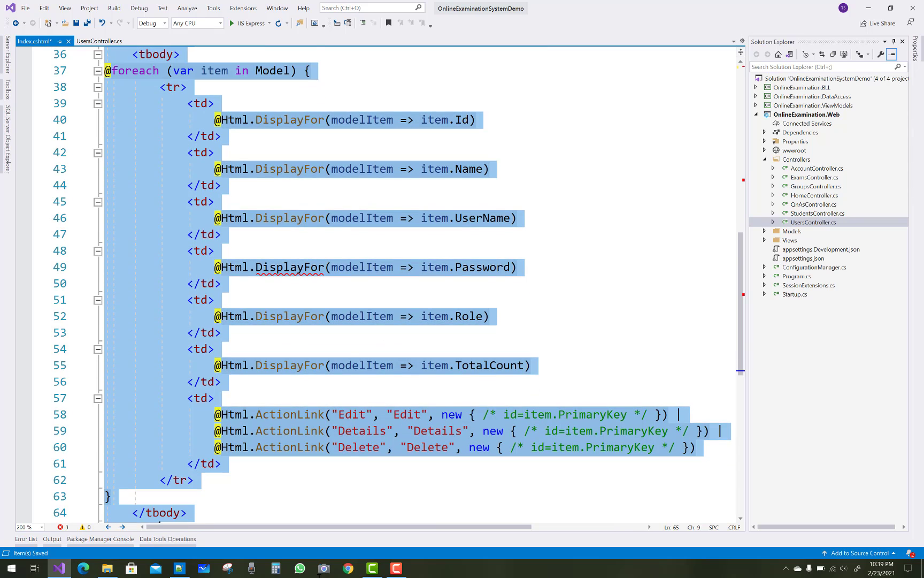
scroll(down, 3)
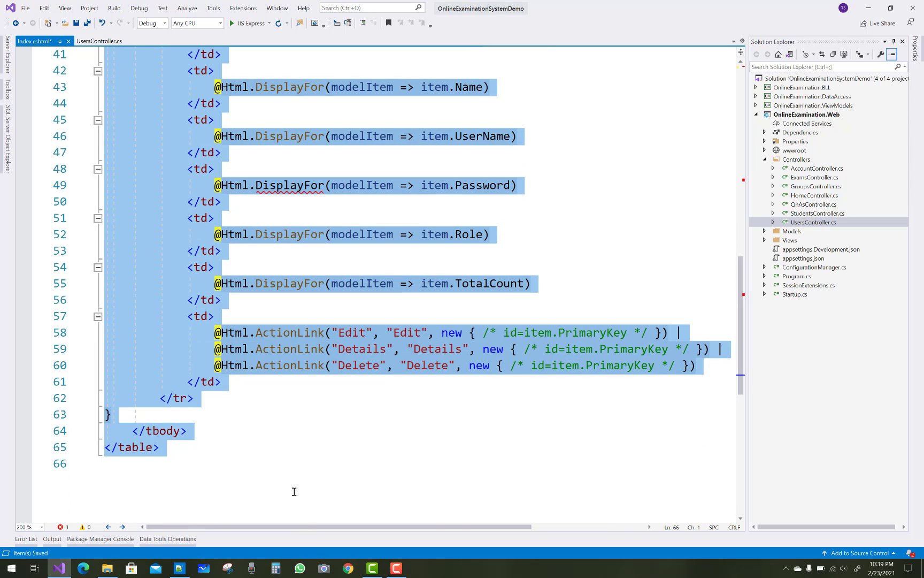
scroll(down, 3)
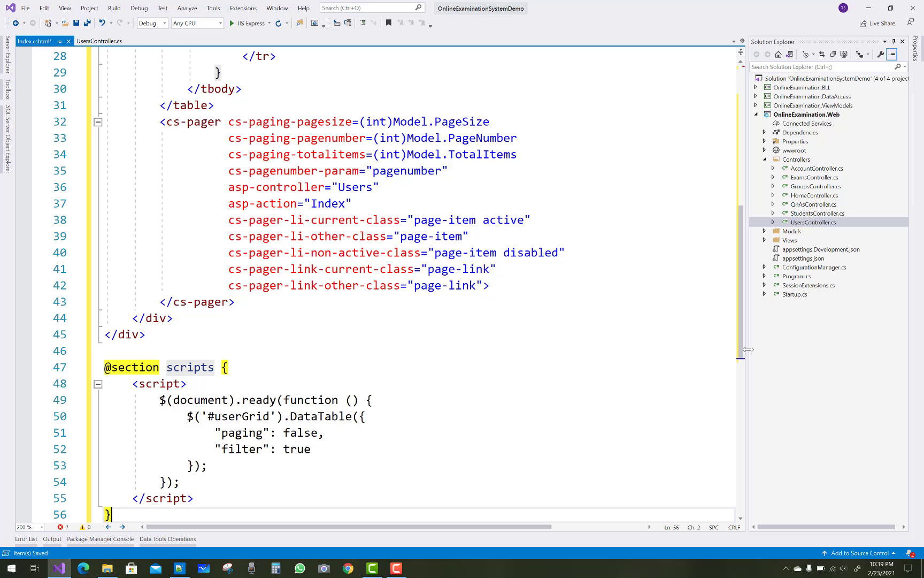
scroll(up, 3)
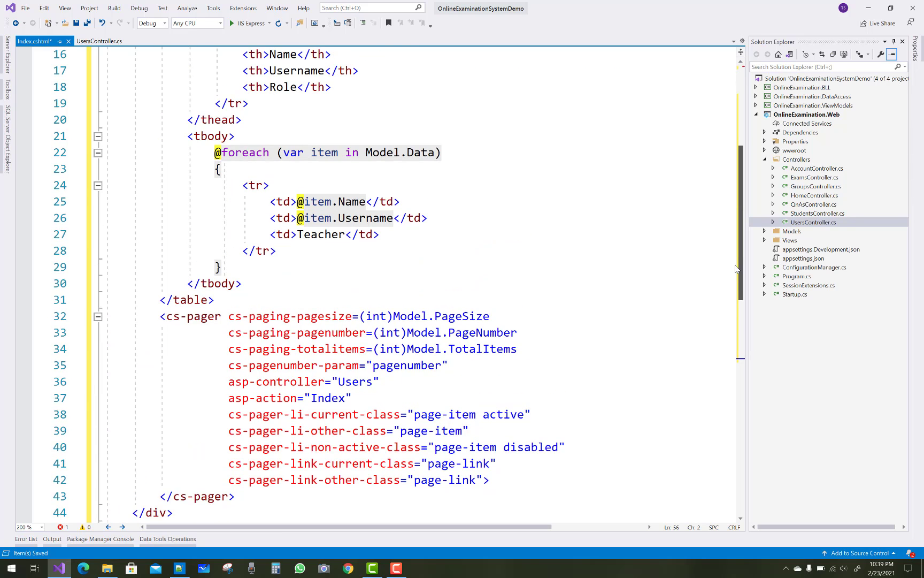
scroll(up, 3)
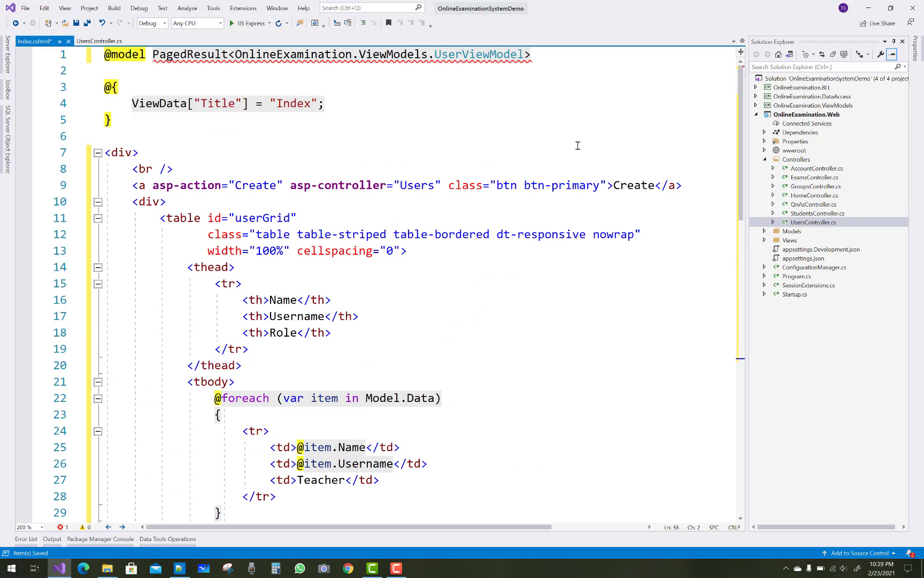
click(456, 136)
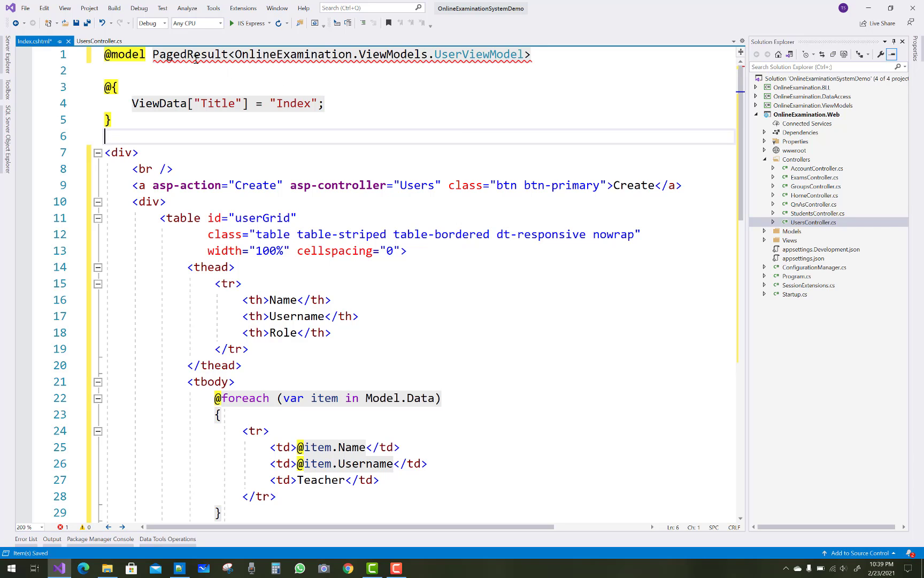
mouse_move(189, 54)
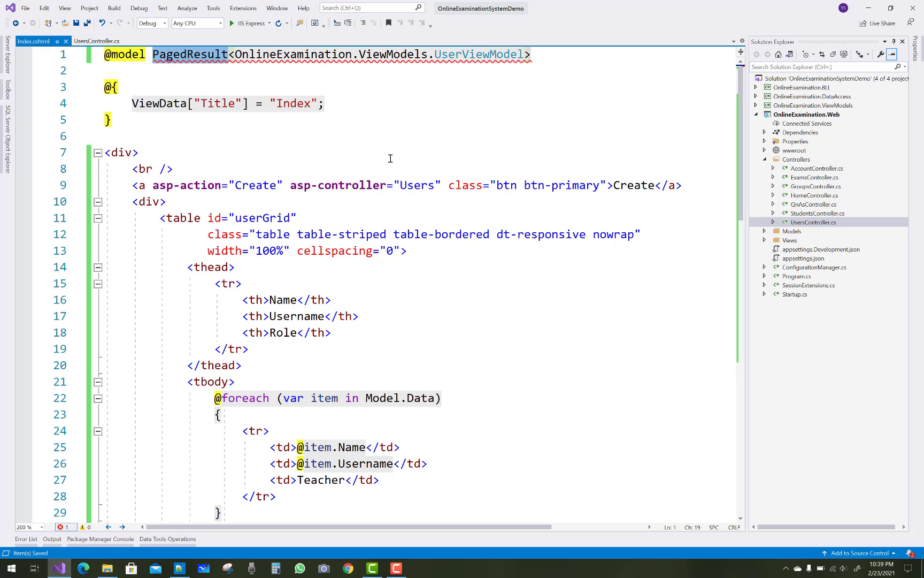
mouse_move(588, 199)
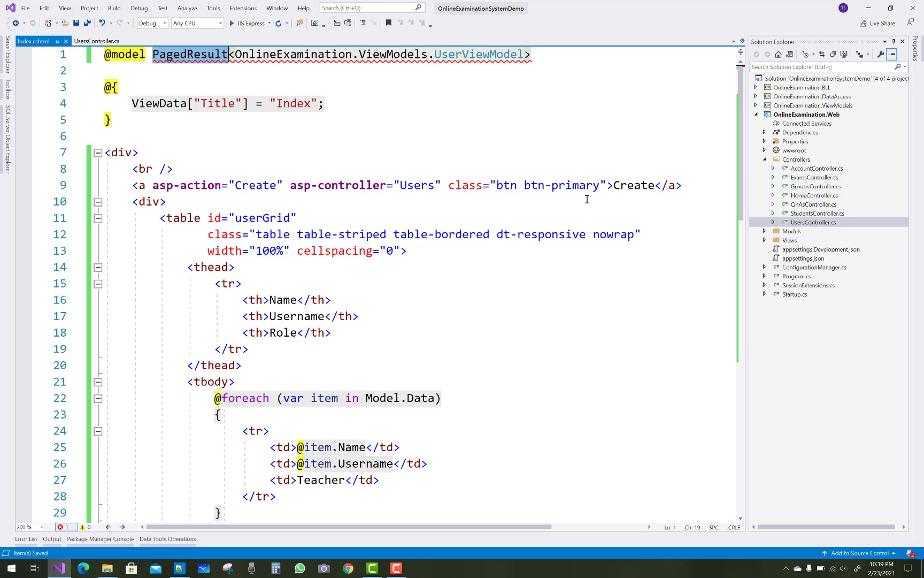
Paste the prepared Create button, Name/Username/Role table, cs-pager and script markup over it.
click(298, 316)
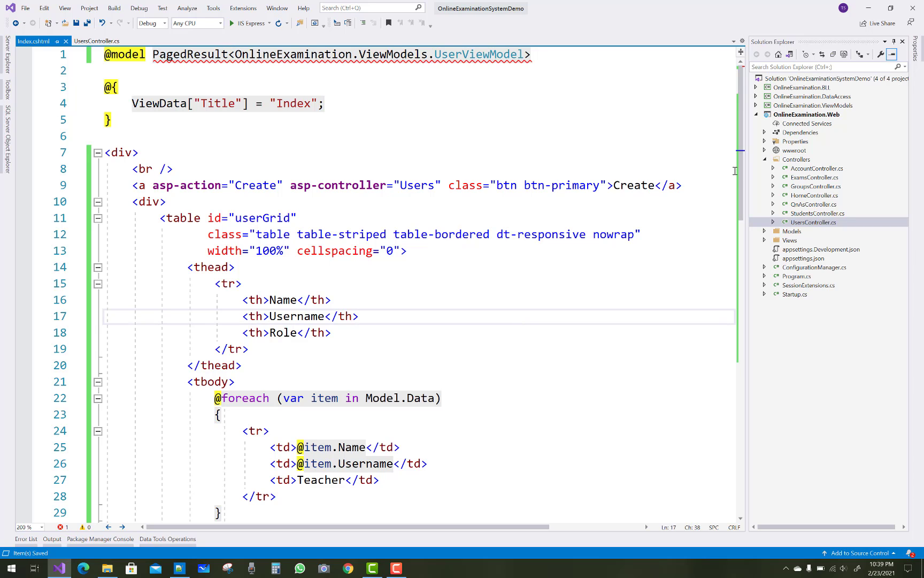
scroll(down, 3)
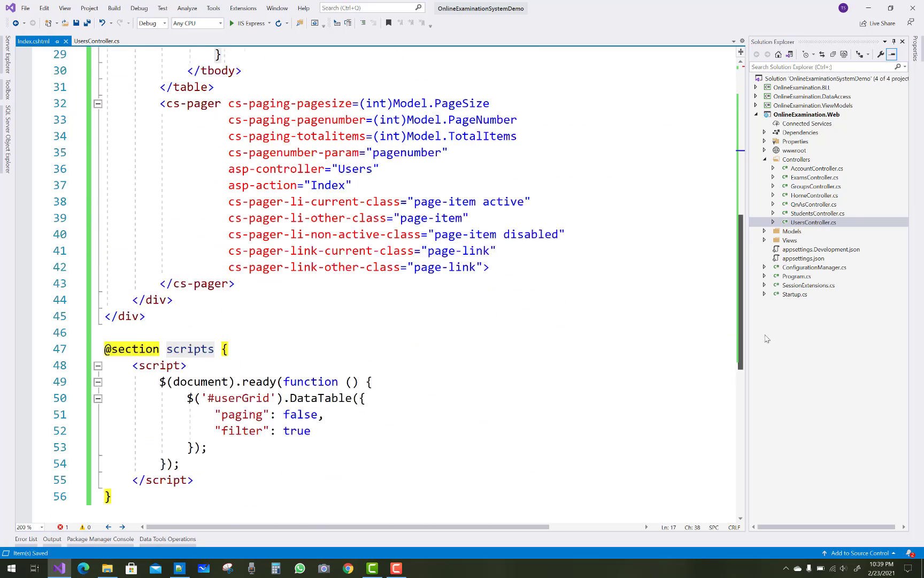
scroll(up, 3)
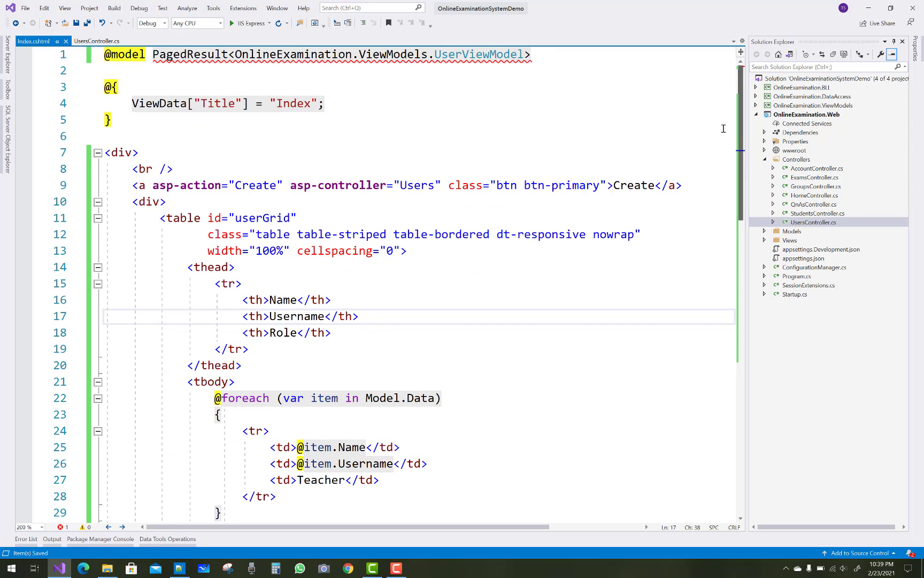
click(107, 568)
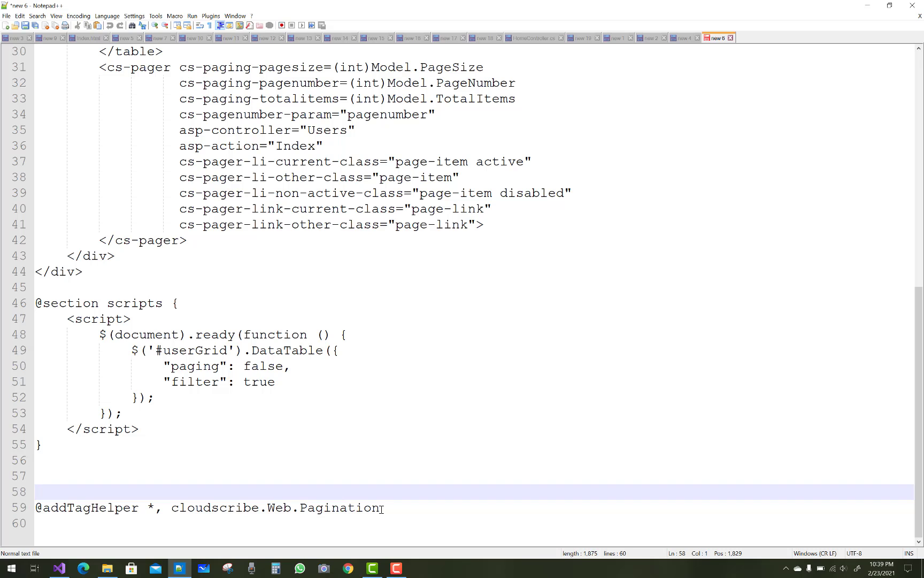
mouse_move(129, 545)
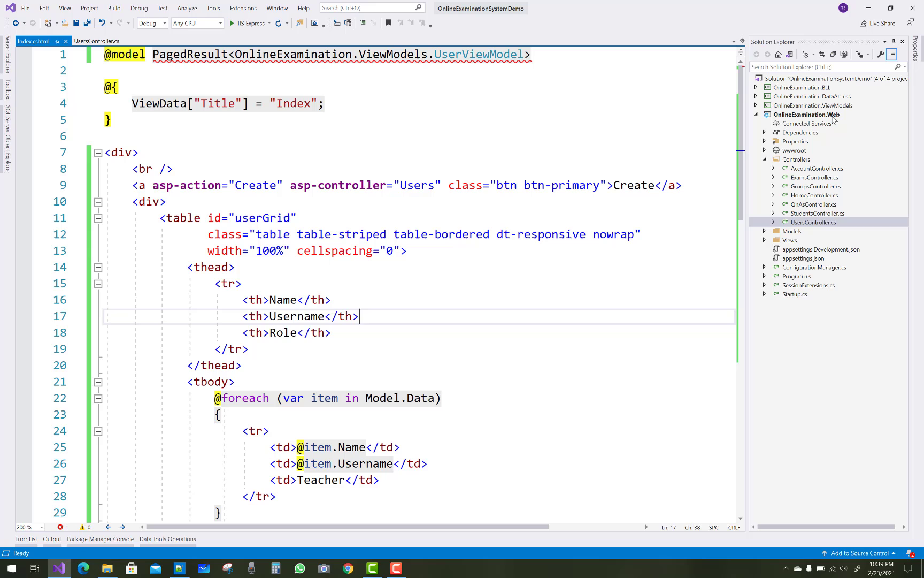
Search NuGet for cloudscribe in the OnlineExamination.Web project's package manager.
right_click(808, 114)
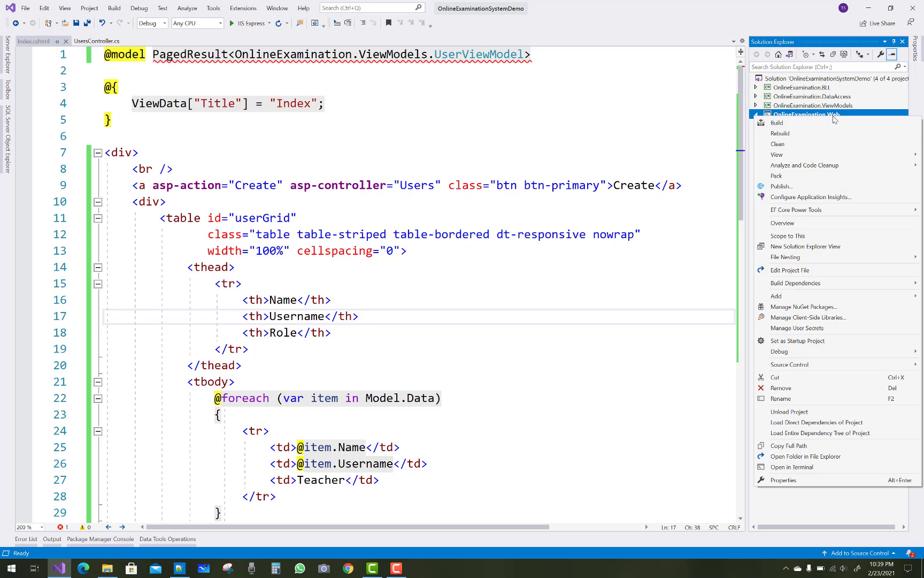
mouse_move(803, 307)
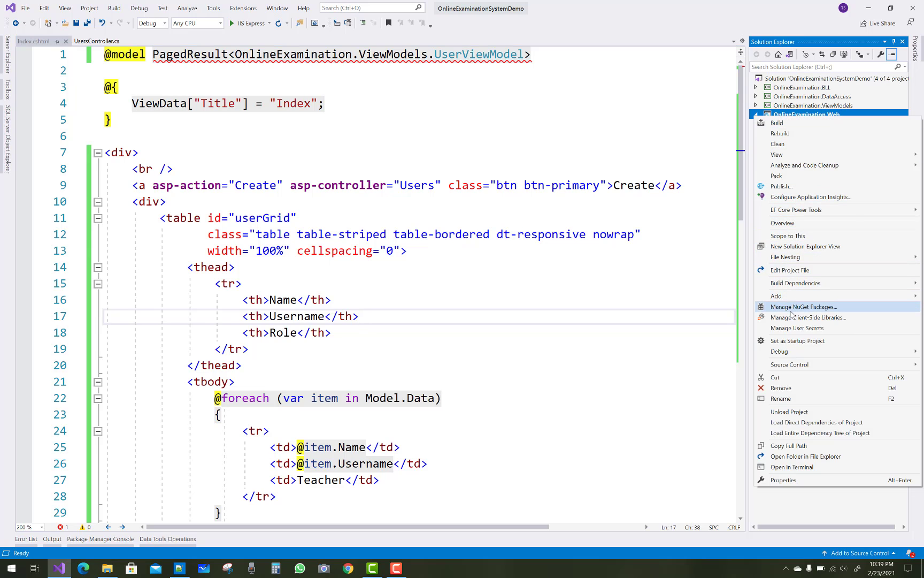
click(803, 307)
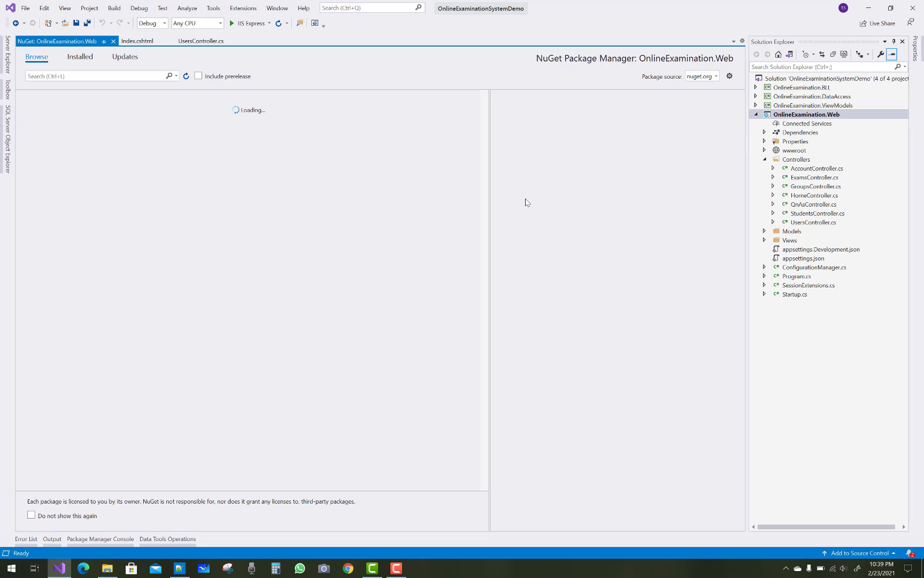
click(94, 76)
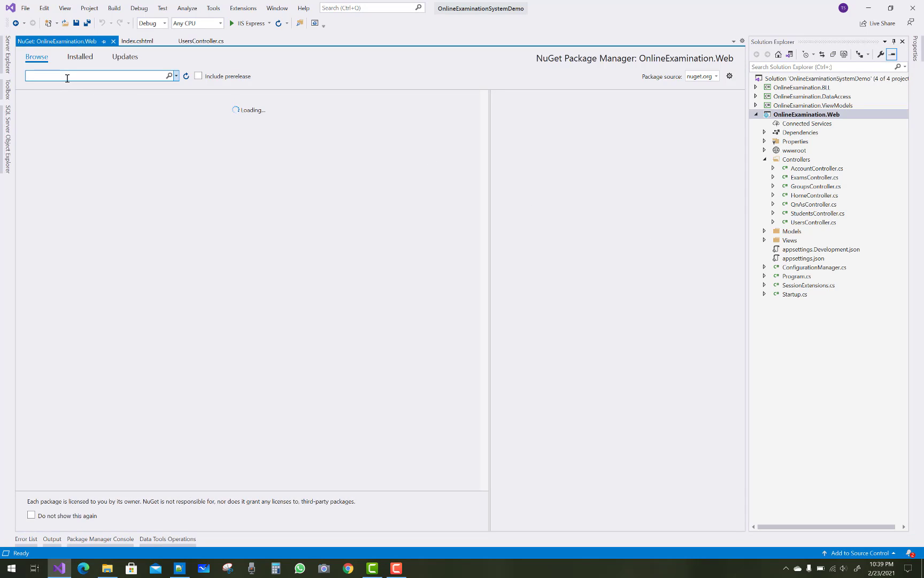
text(cloudscribe)
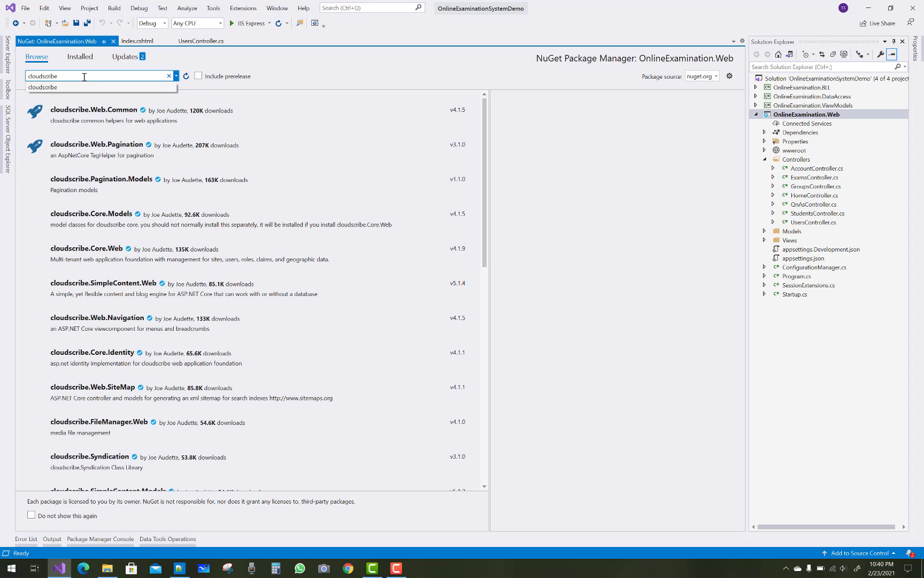
Install cloudscribe.Web.Pagination 3.1.0, accepting its license terms.
click(97, 145)
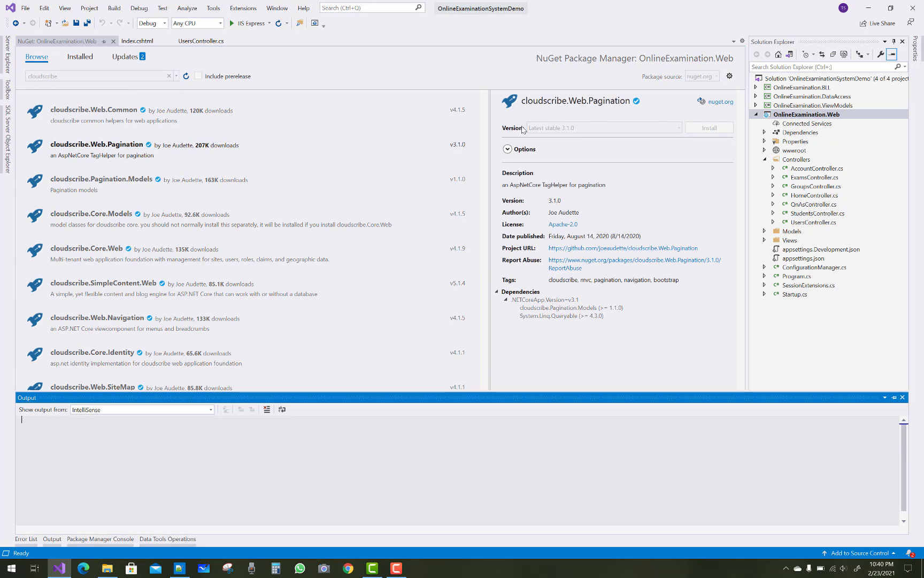
click(708, 127)
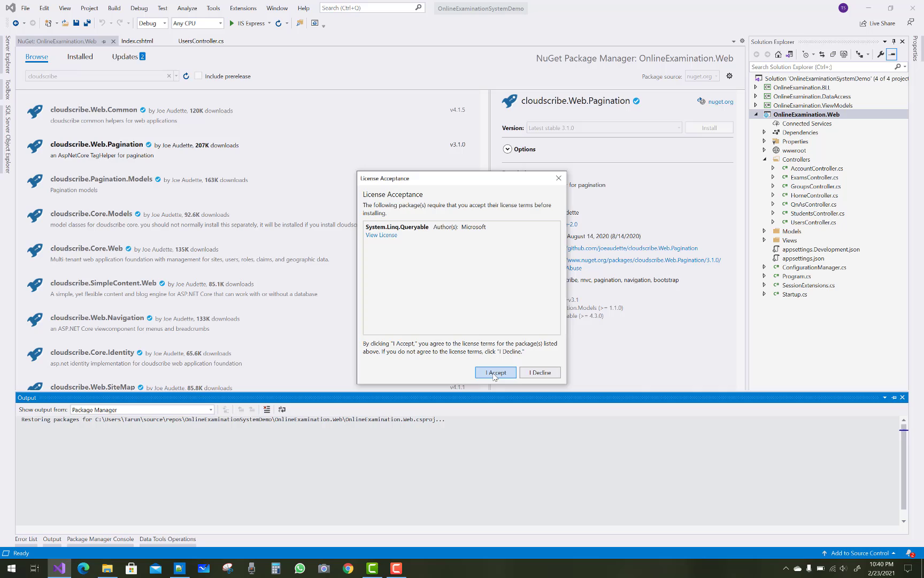
click(494, 373)
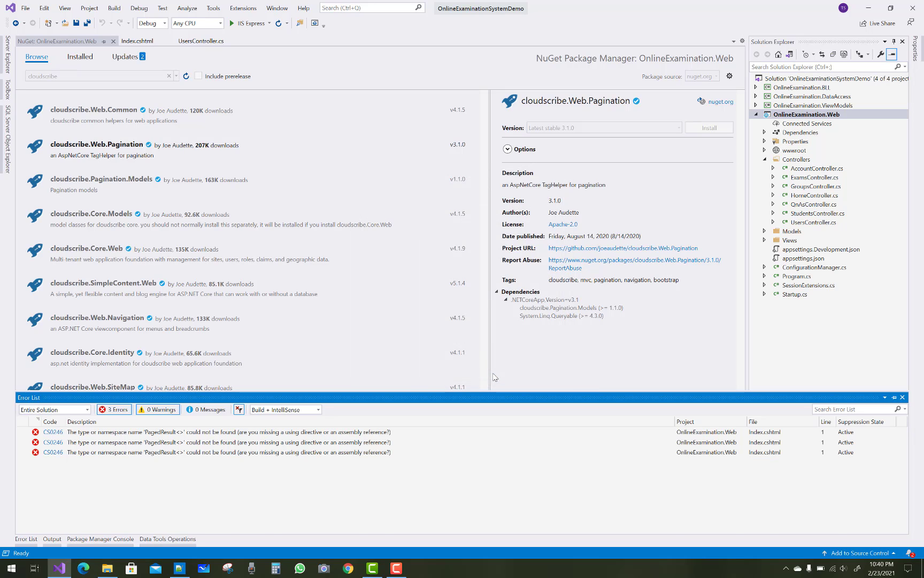
click(708, 128)
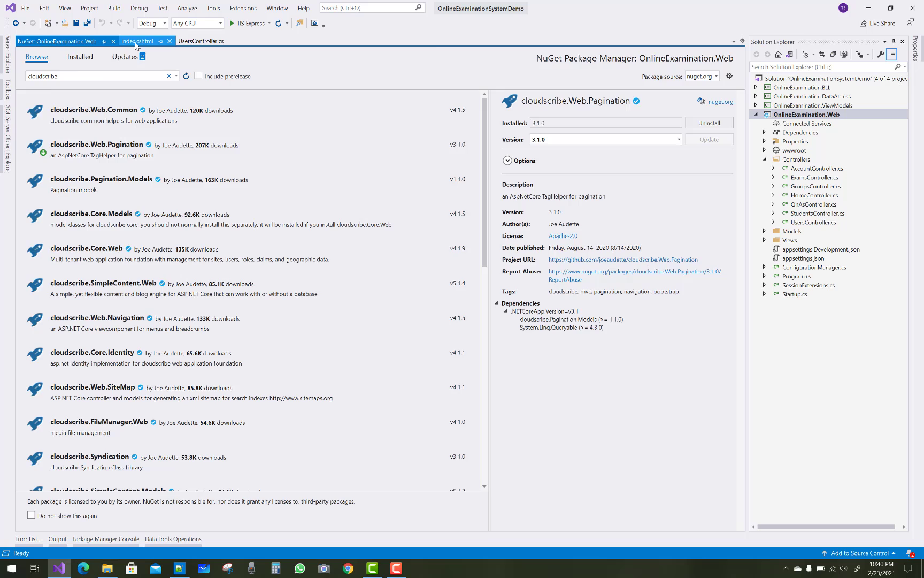
Open Views/_ViewImports.cshtml from the Web project in Solution Explorer.
click(137, 41)
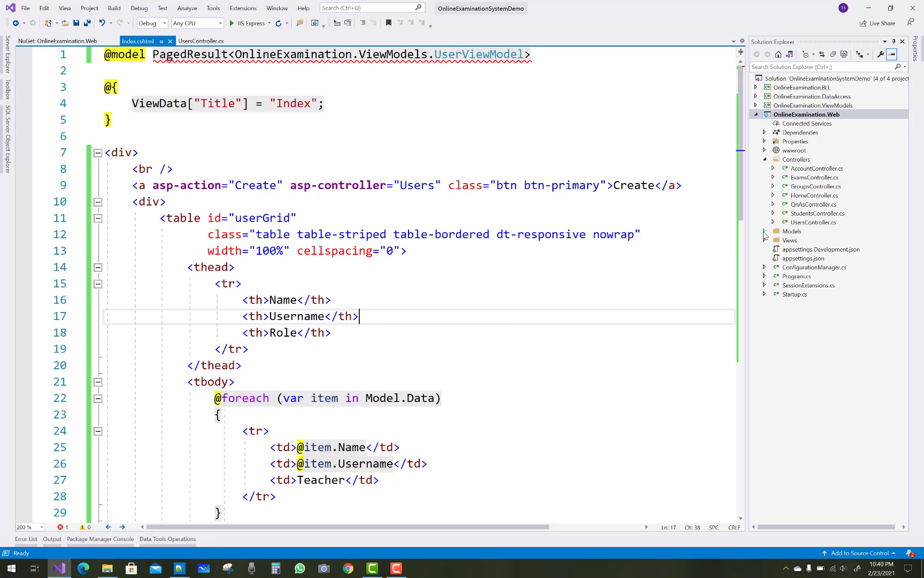
click(810, 114)
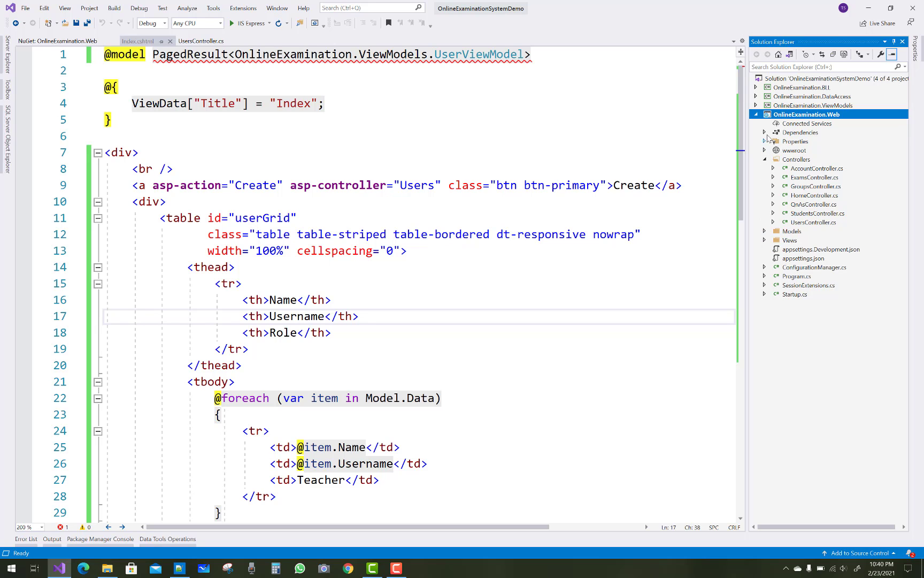
click(758, 105)
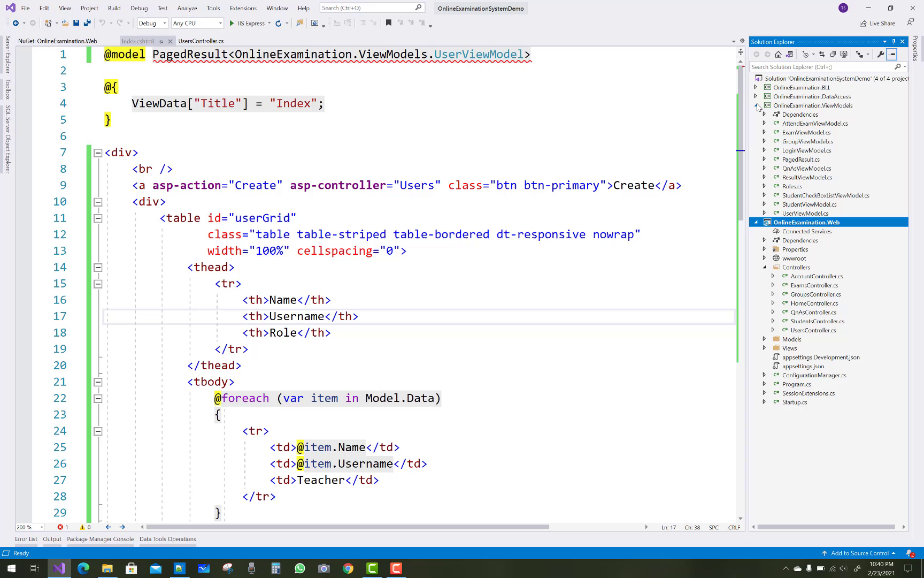
click(756, 105)
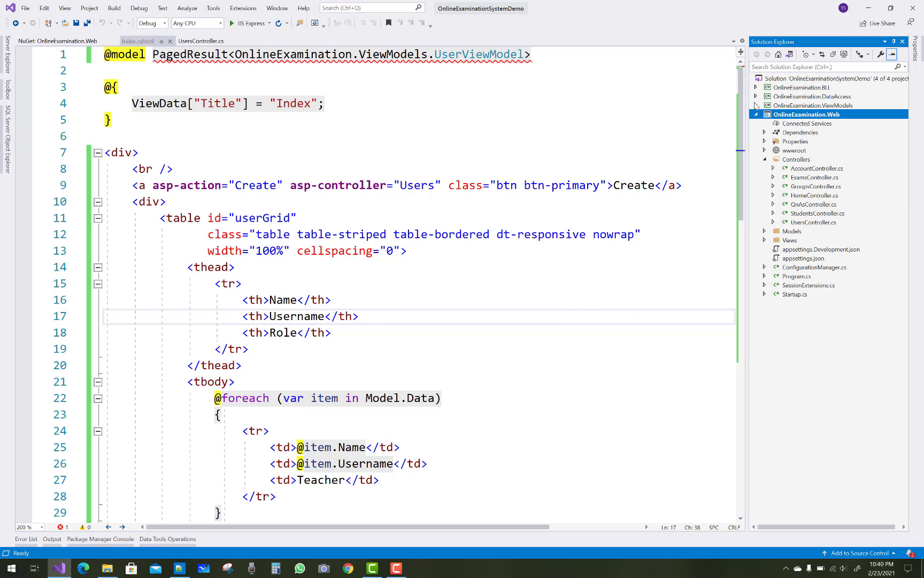
click(756, 105)
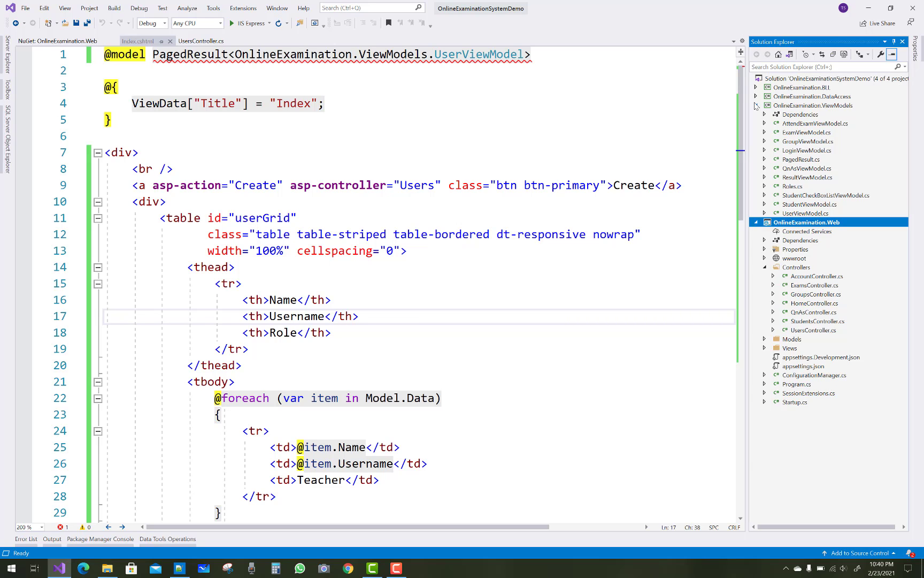
click(765, 339)
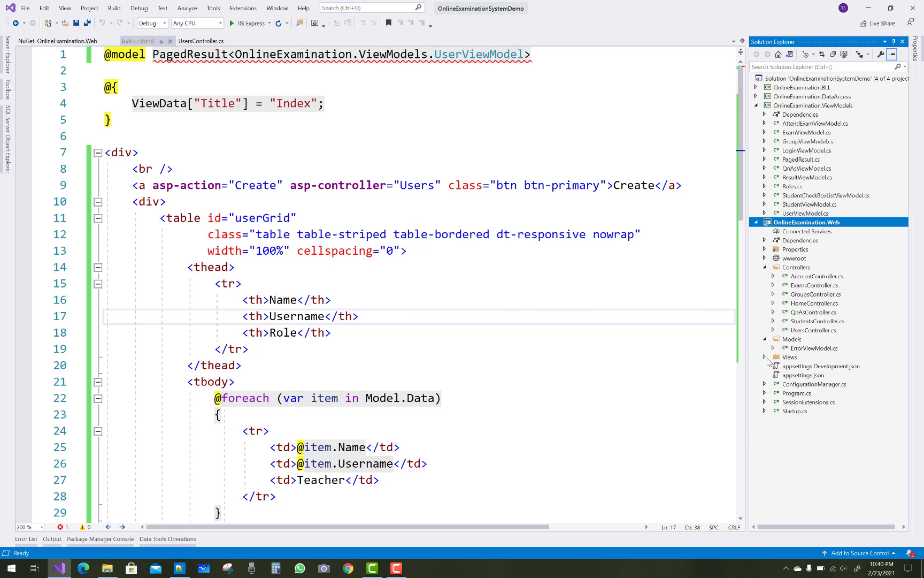
click(766, 356)
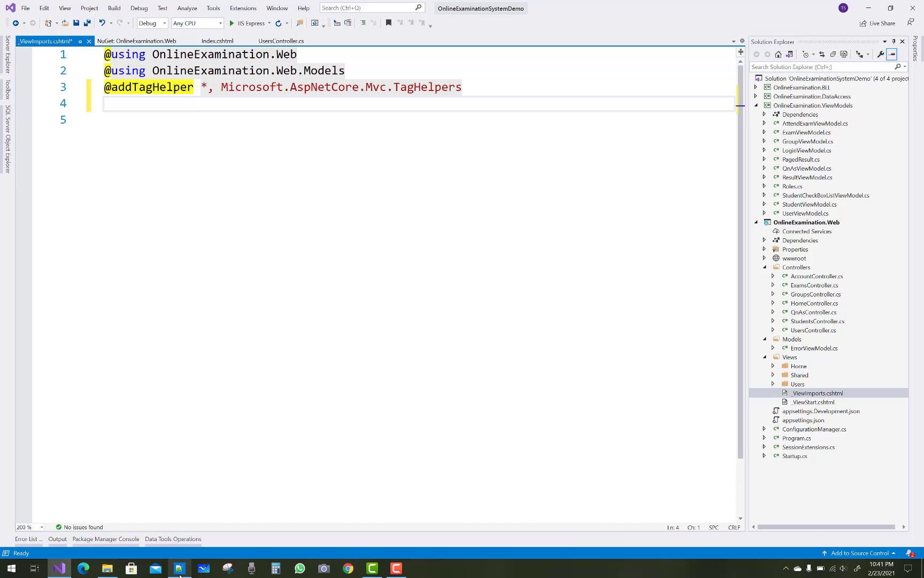
click(179, 568)
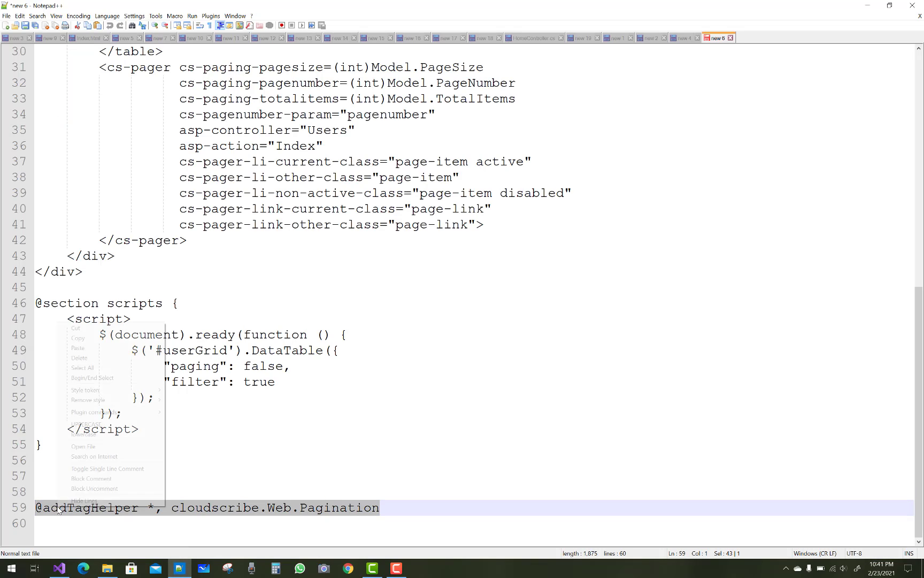
click(298, 538)
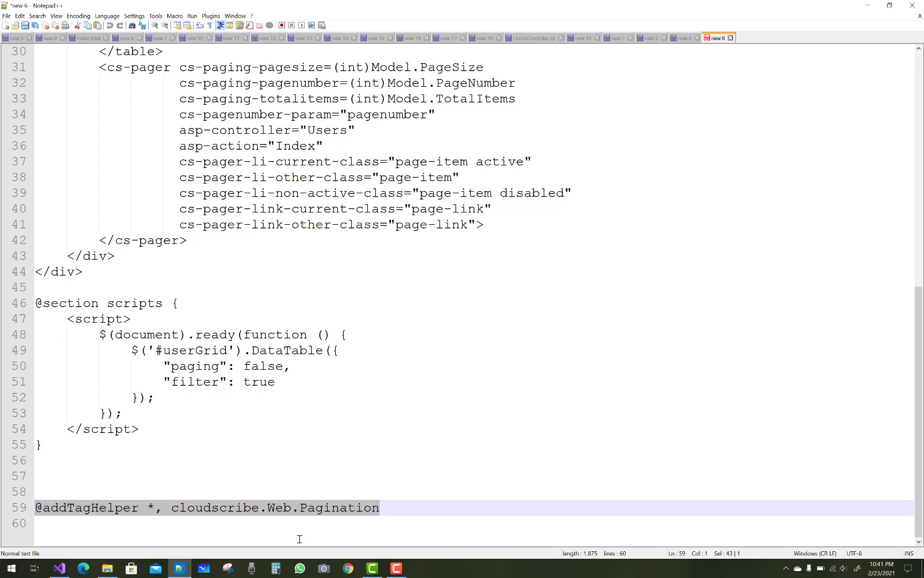
mouse_move(84, 569)
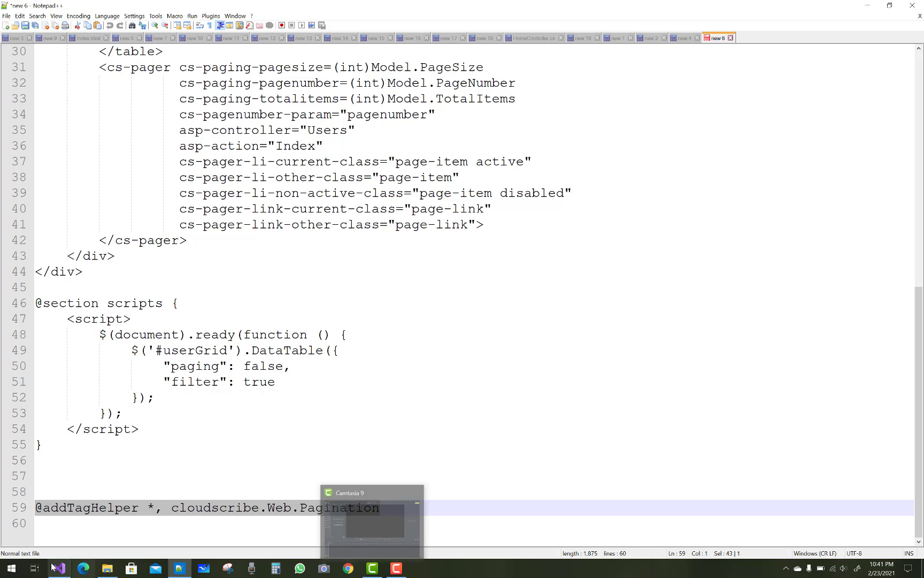
click(58, 569)
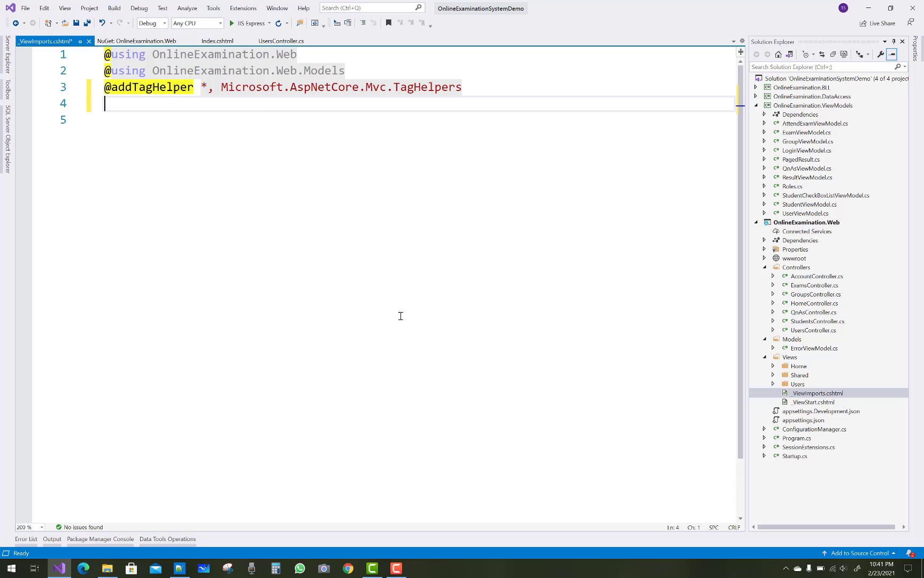
text(@addTagHelper *, cloudscribe.Web.Pagination)
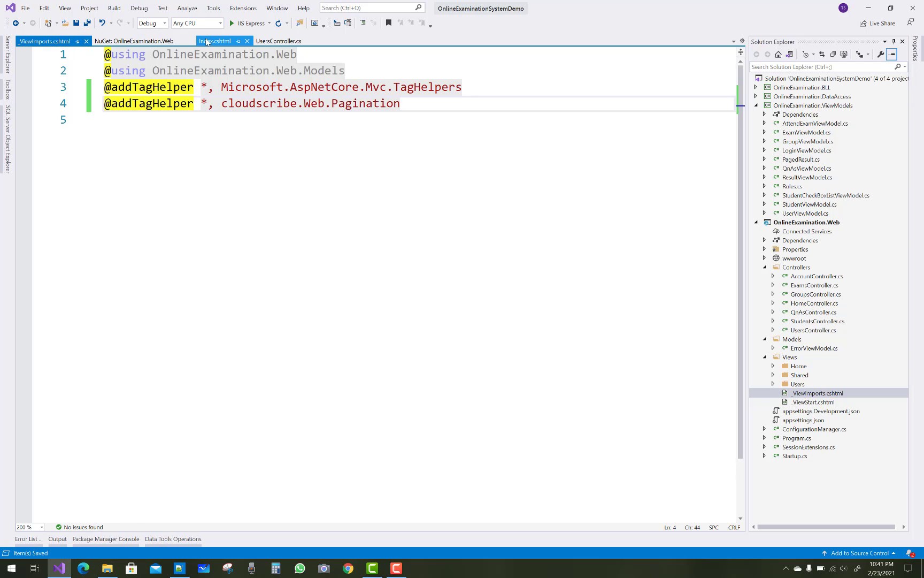
click(217, 41)
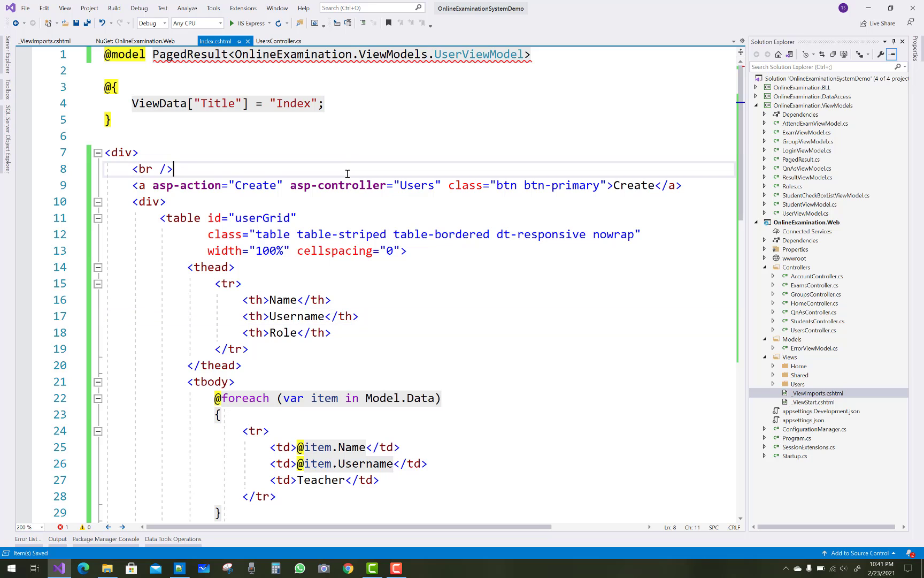
scroll(down, 3)
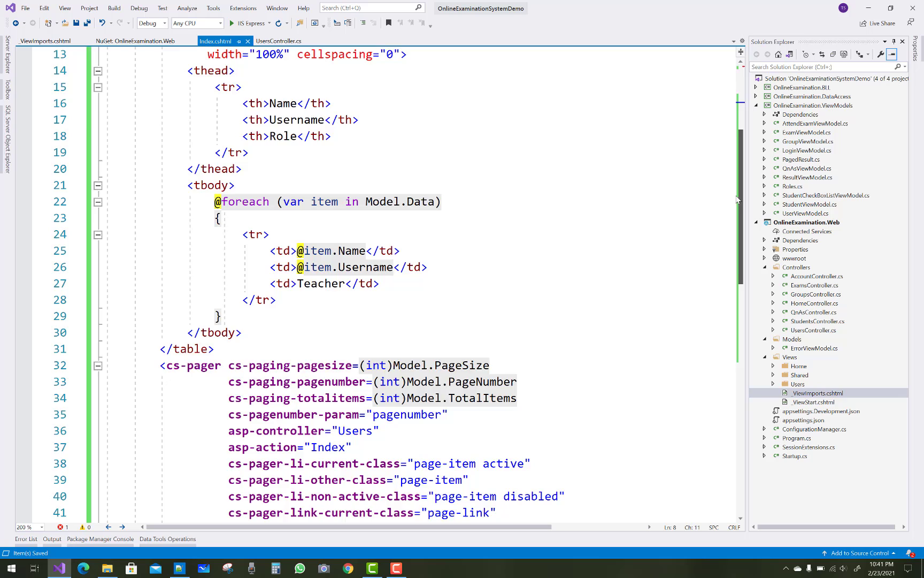
scroll(up, 3)
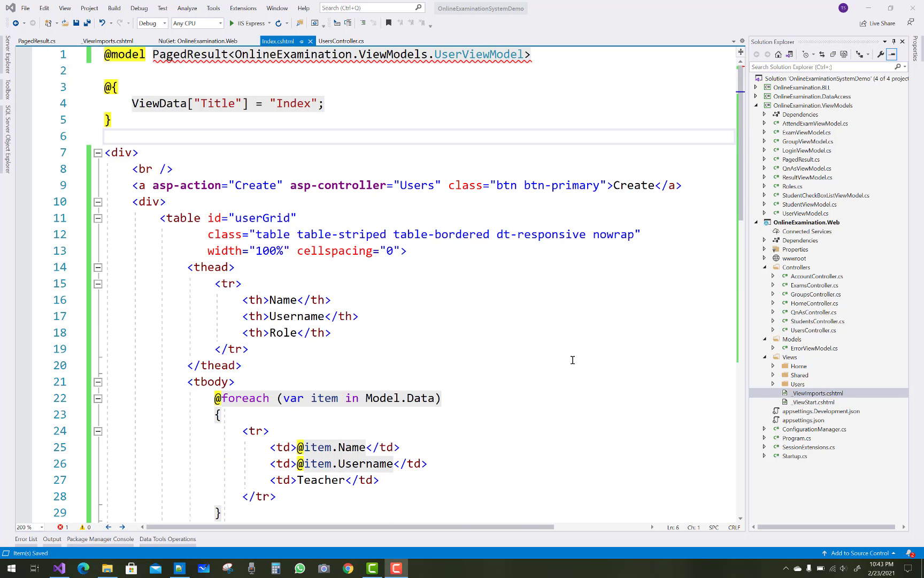
click(106, 41)
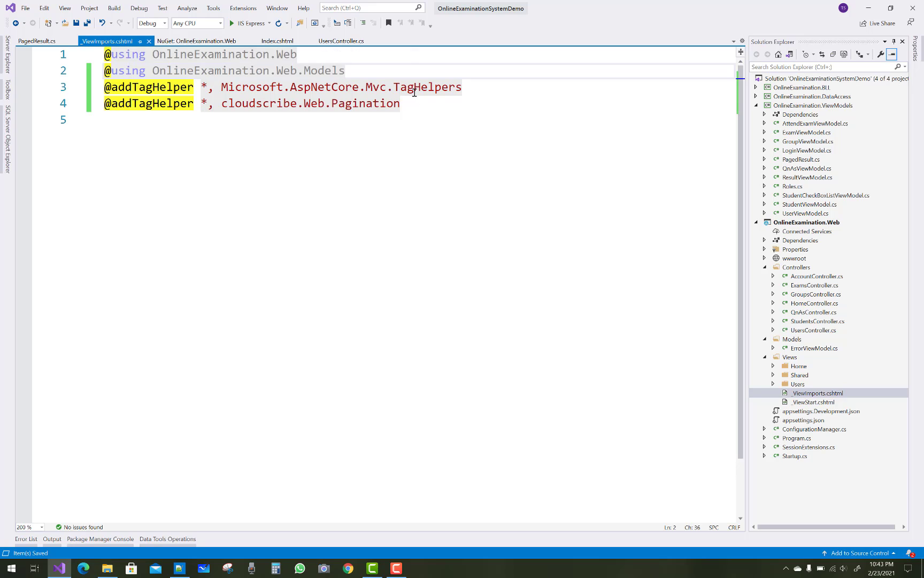
key(Return)
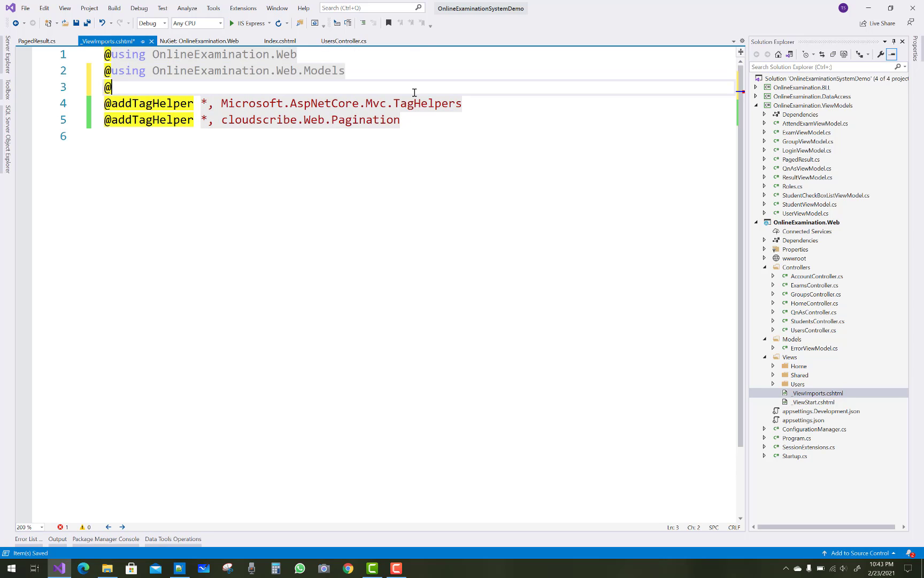
text(using)
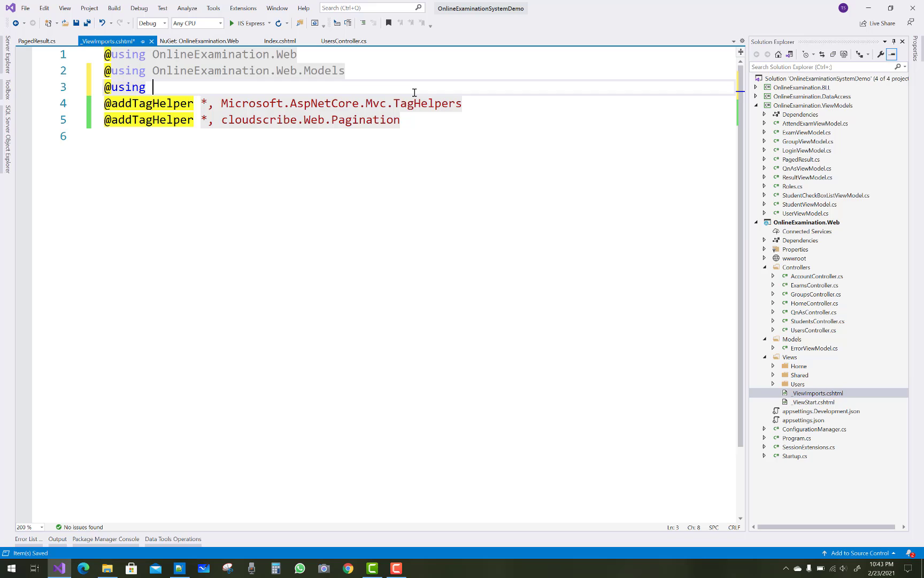
text(onlineExamination.ViewModels)
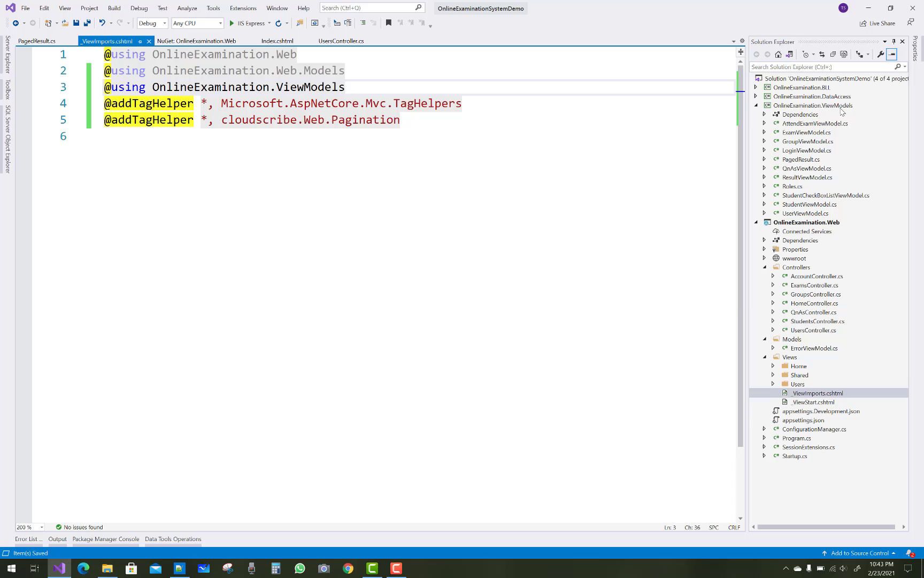
Review the PagedResult class, then scroll through the Index.cshtml table and pager markup.
double_click(817, 105)
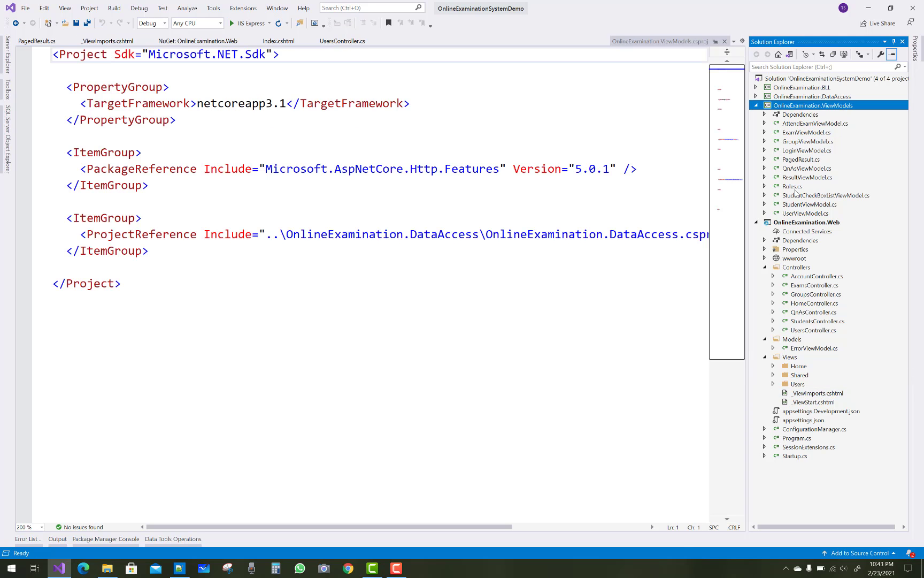
mouse_move(803, 168)
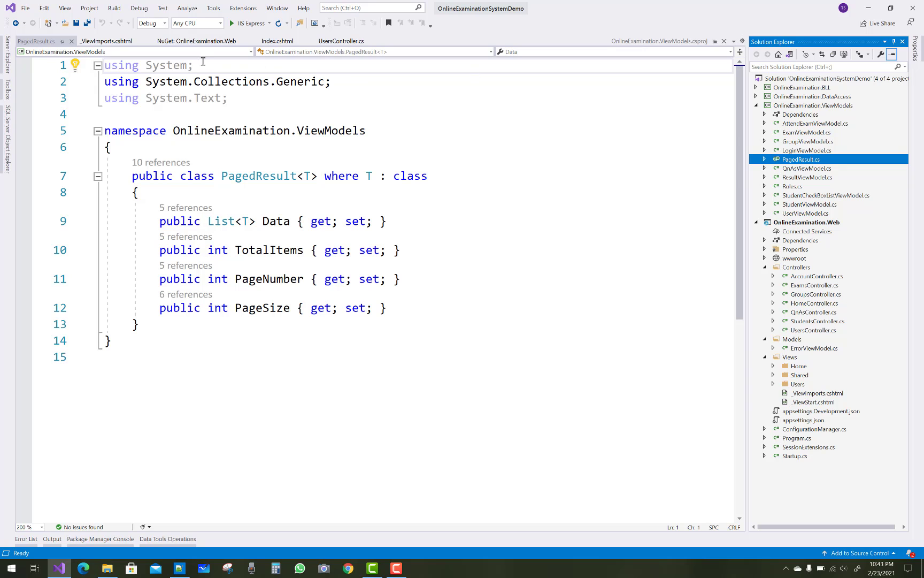
click(280, 41)
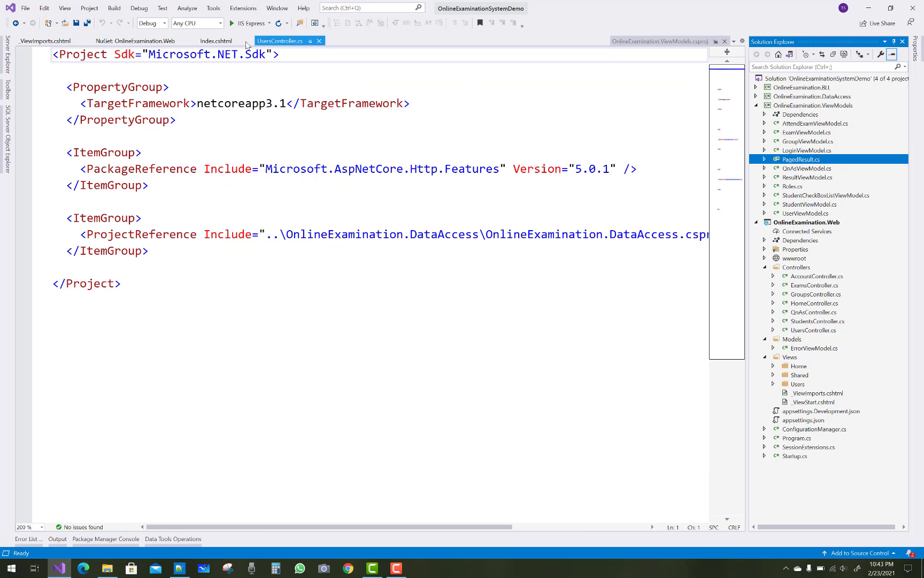
click(217, 41)
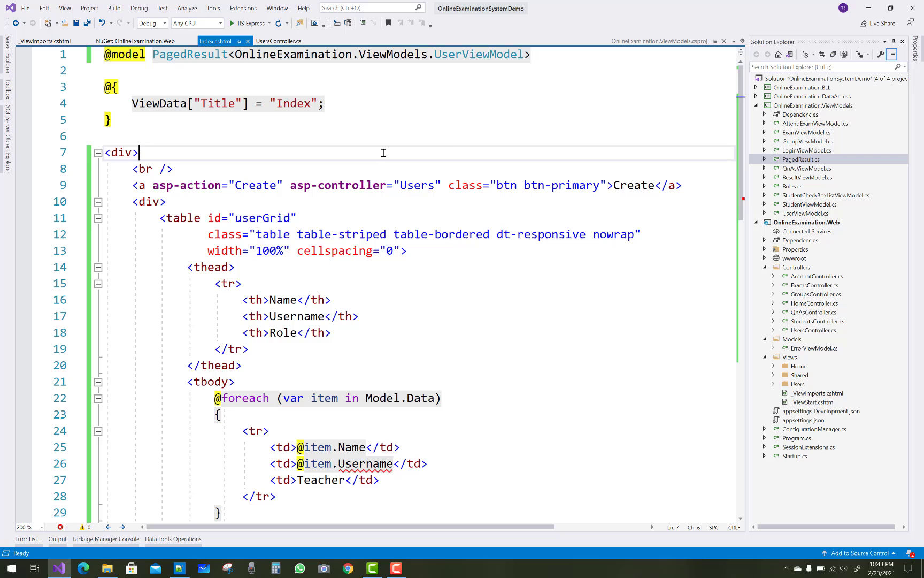
scroll(down, 3)
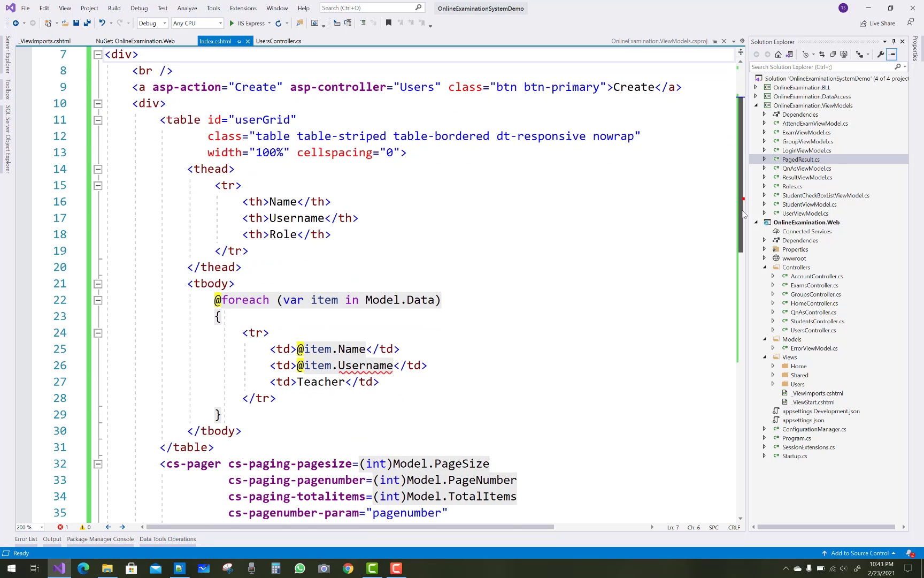
scroll(down, 3)
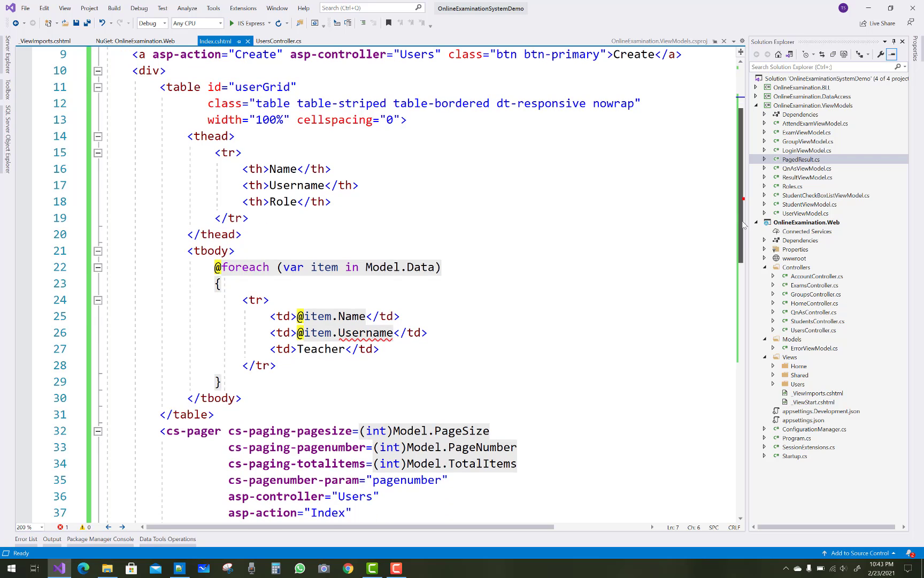
scroll(down, 3)
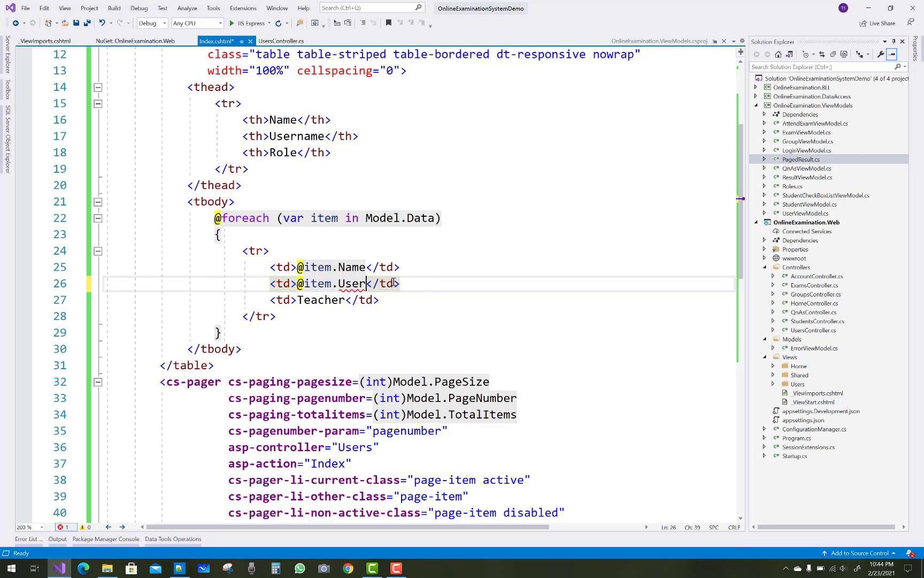
Correct the second table column to item.UserName and save Index.cshtml with no issues found.
key(BackSpace)
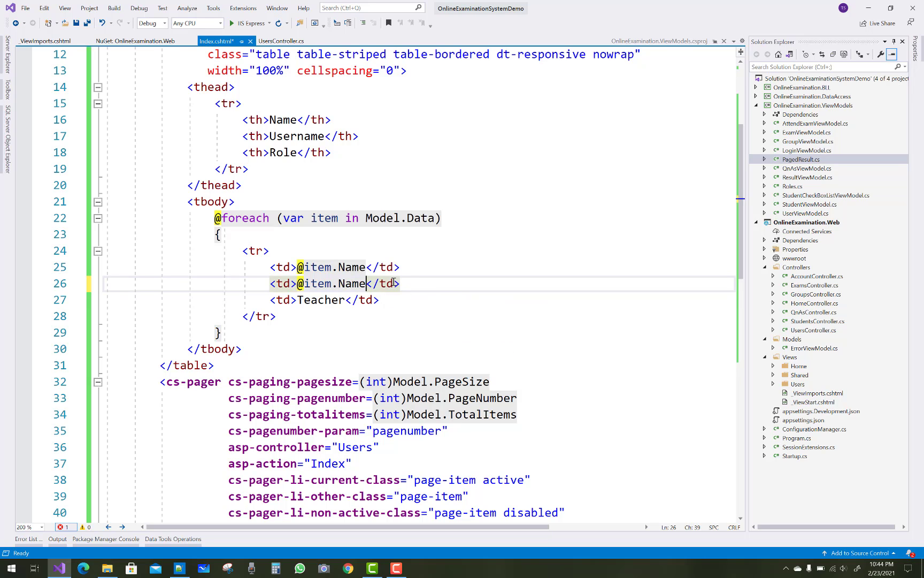
key(Backspace)
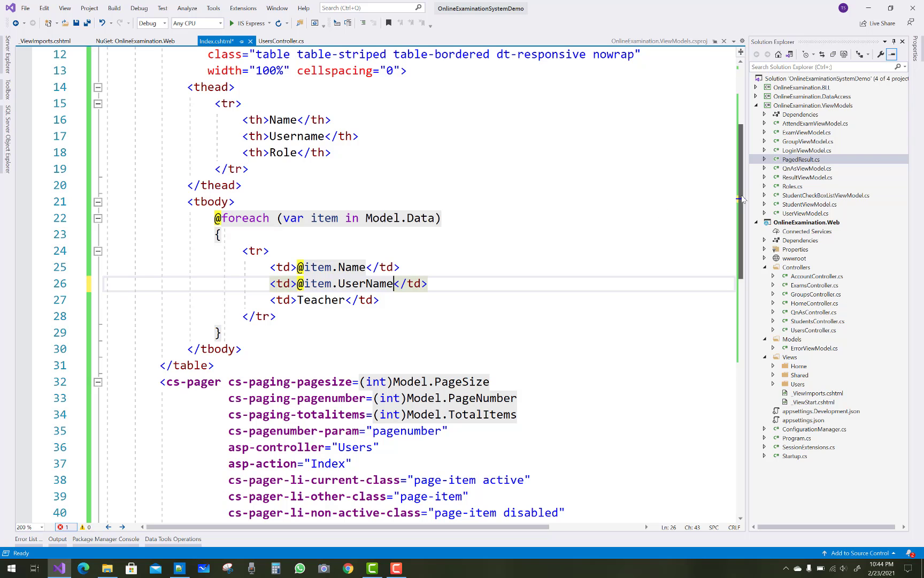
scroll(down, 3)
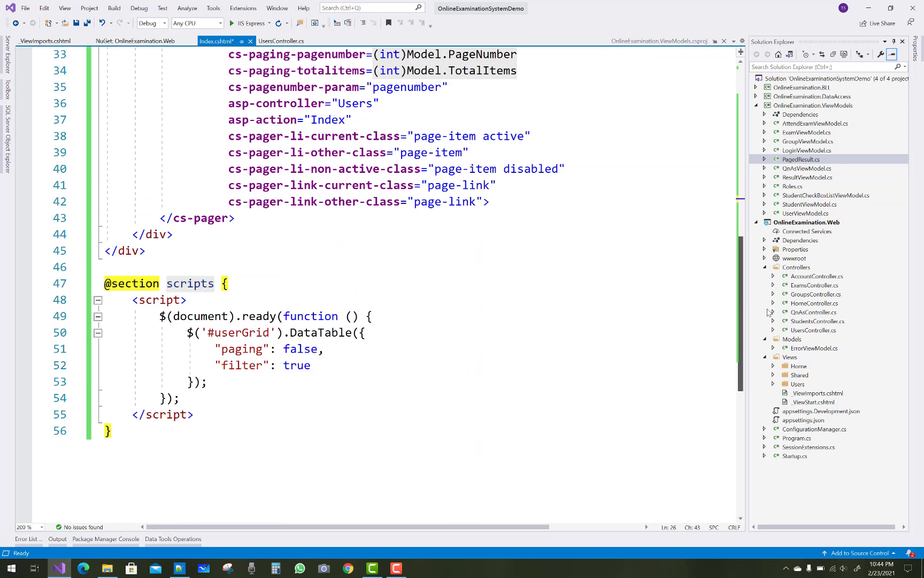
scroll(up, 3)
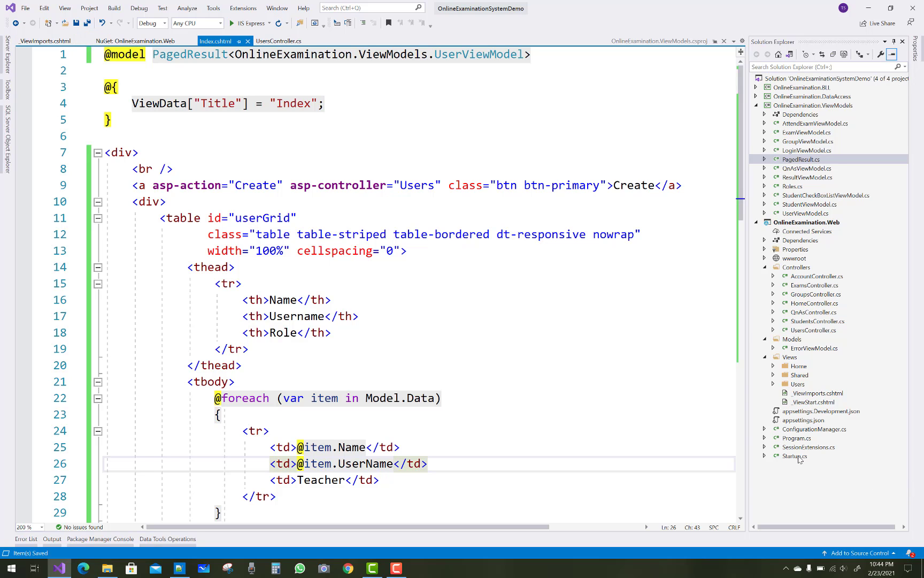
In Startup.cs change the default route to controller=users and save.
double_click(796, 456)
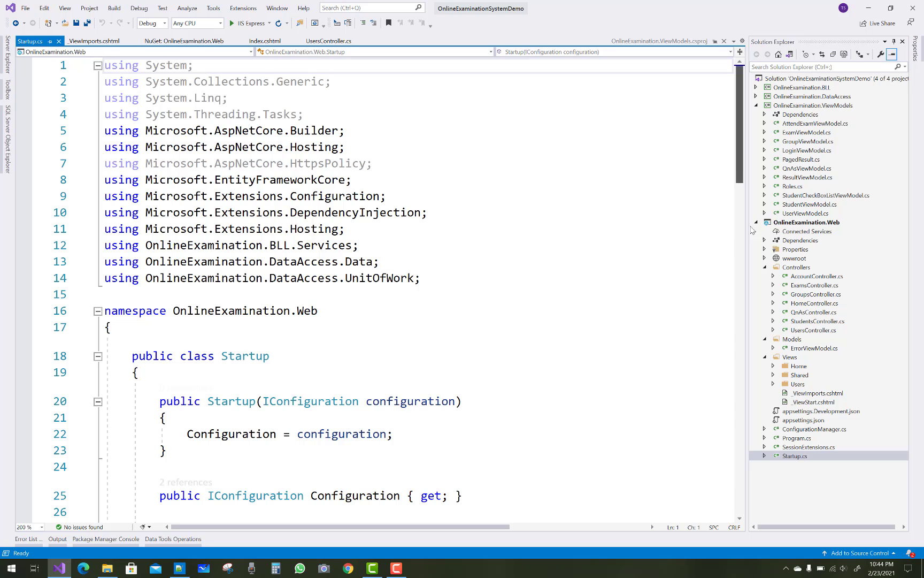
scroll(down, 3)
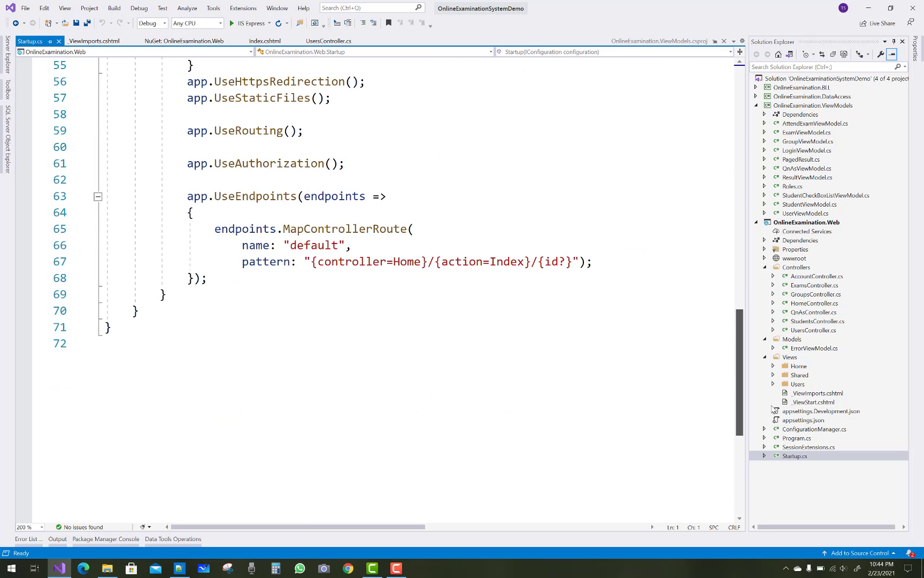
scroll(up, 3)
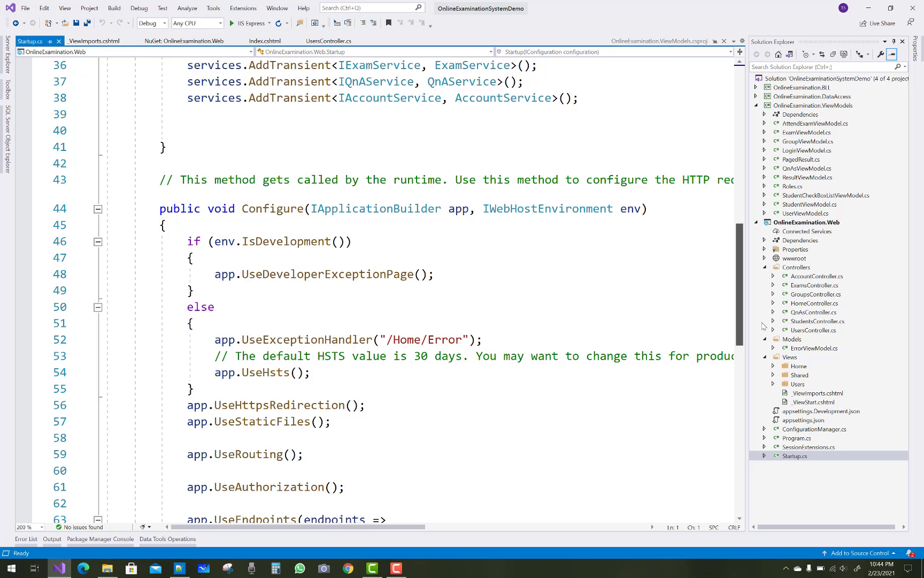
scroll(down, 3)
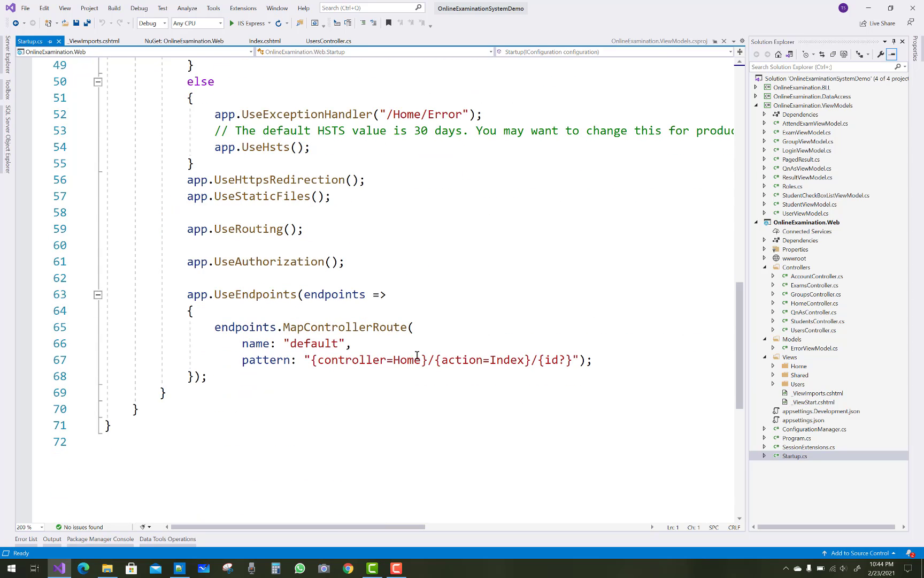
click(395, 360)
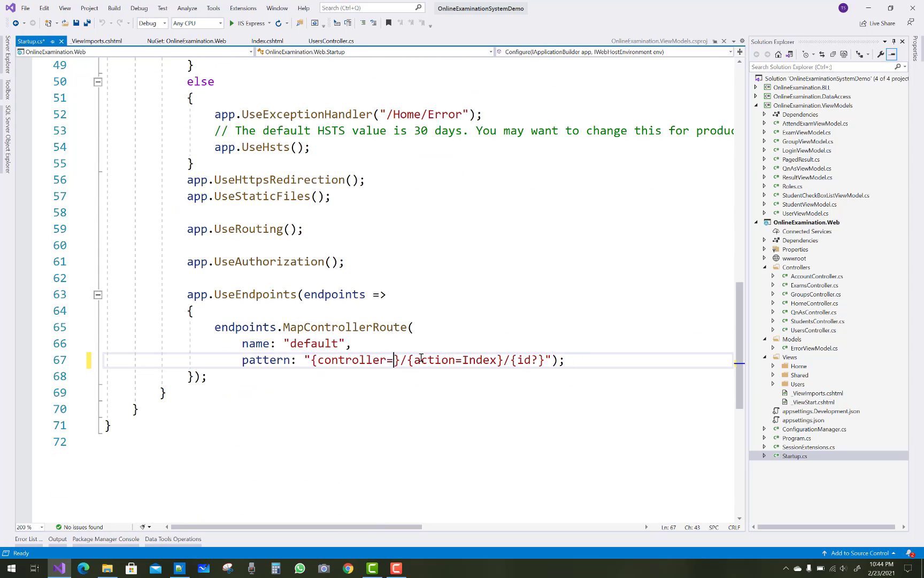
text(user)
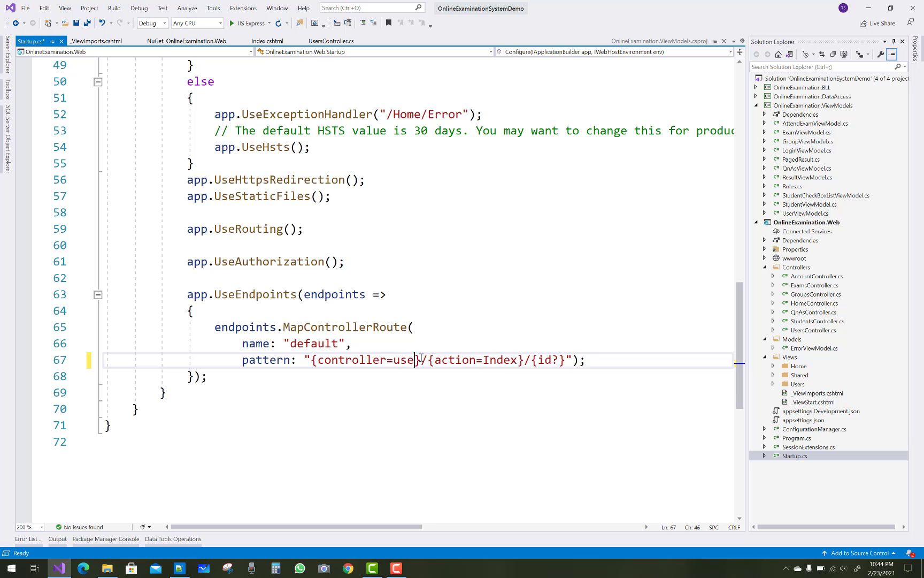
text(rs)
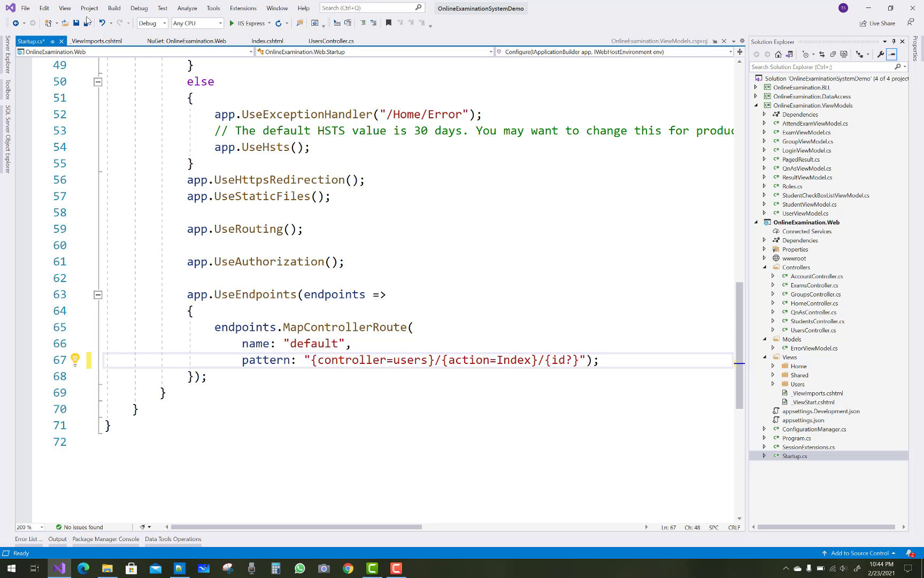
key(ctrl+s)
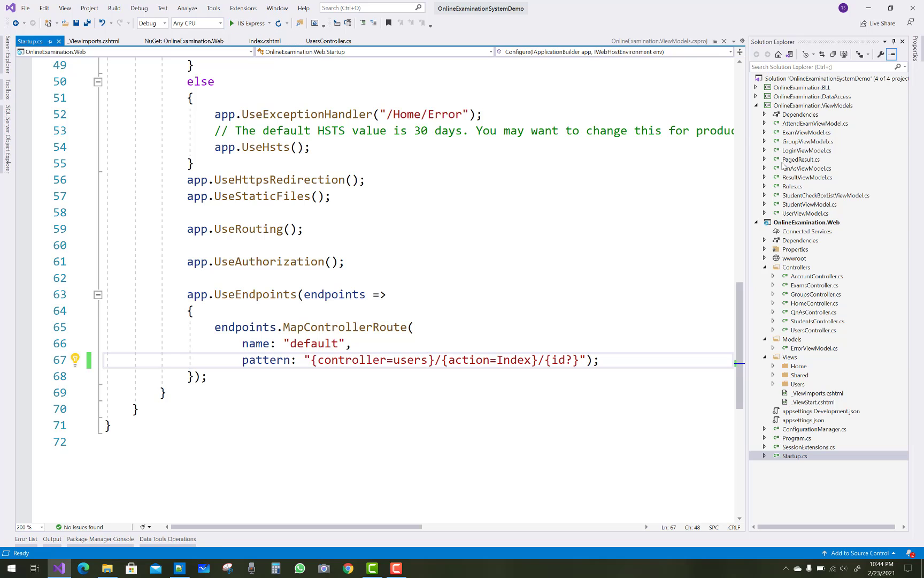
Set OnlineExamination.Web as the single startup project via Set Startup Projects.
right_click(831, 78)
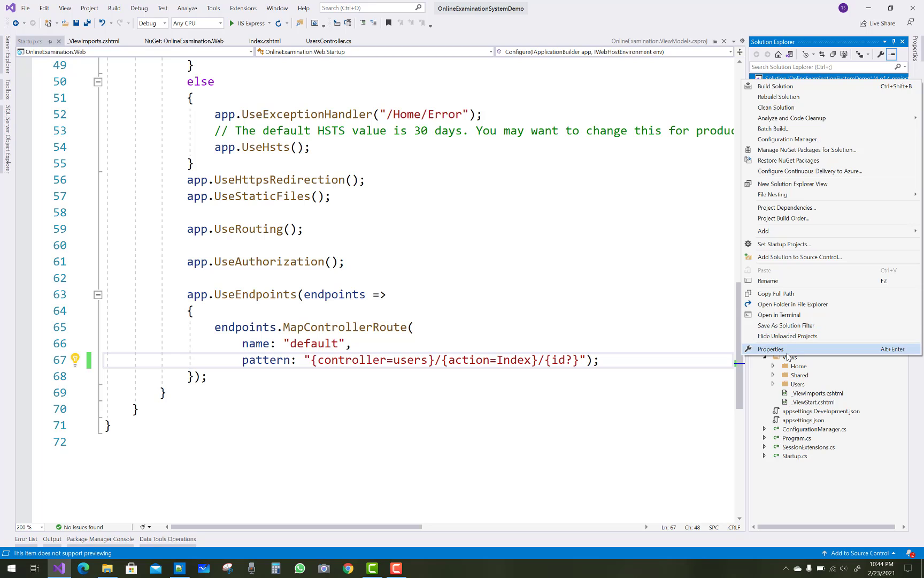
mouse_move(782, 244)
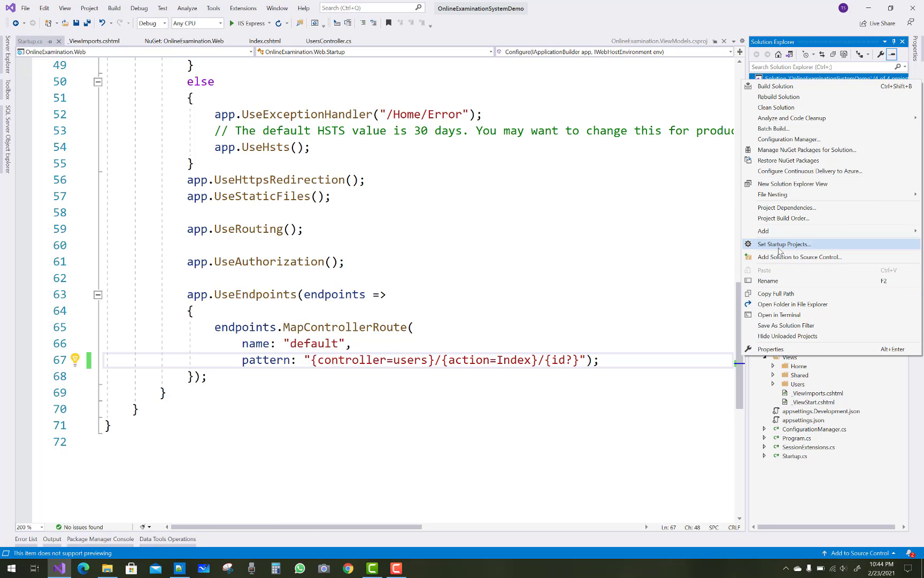
click(783, 244)
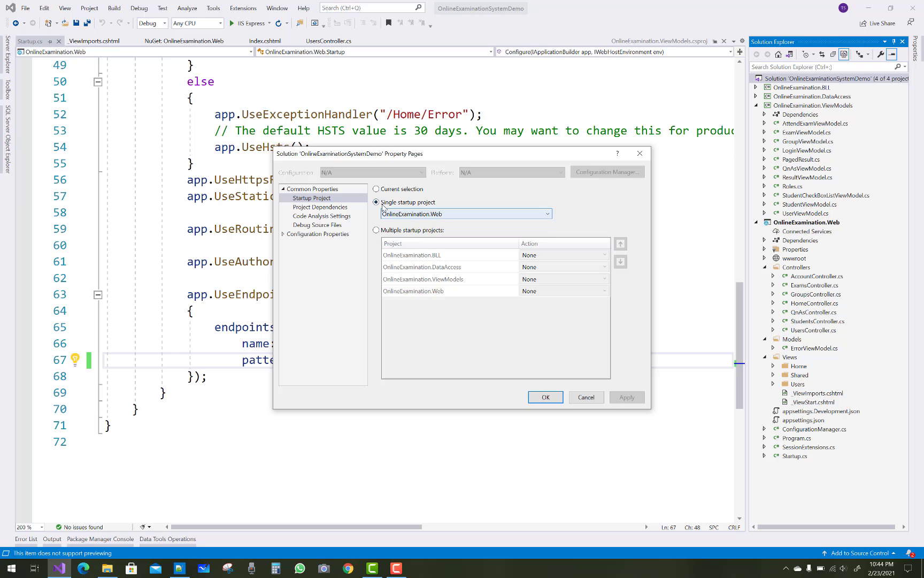
mouse_move(537, 392)
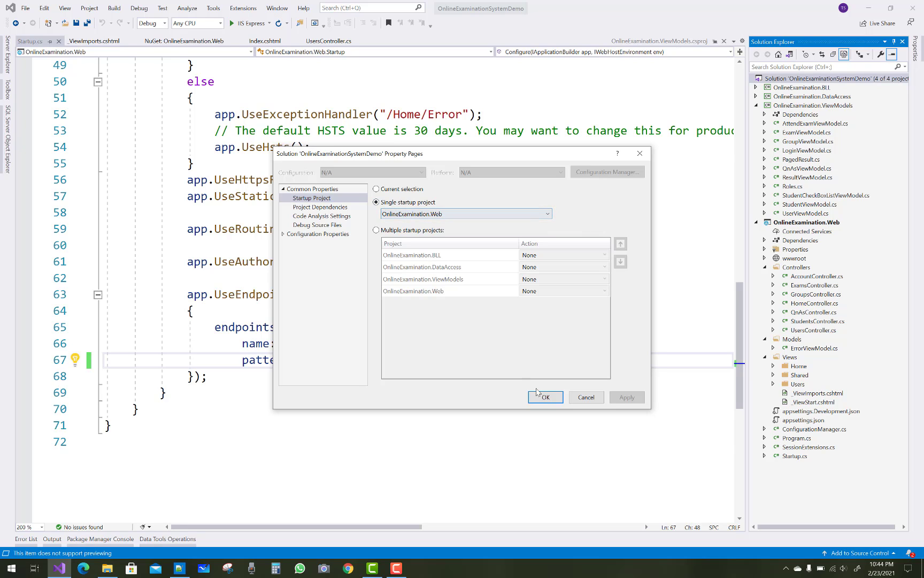
click(545, 397)
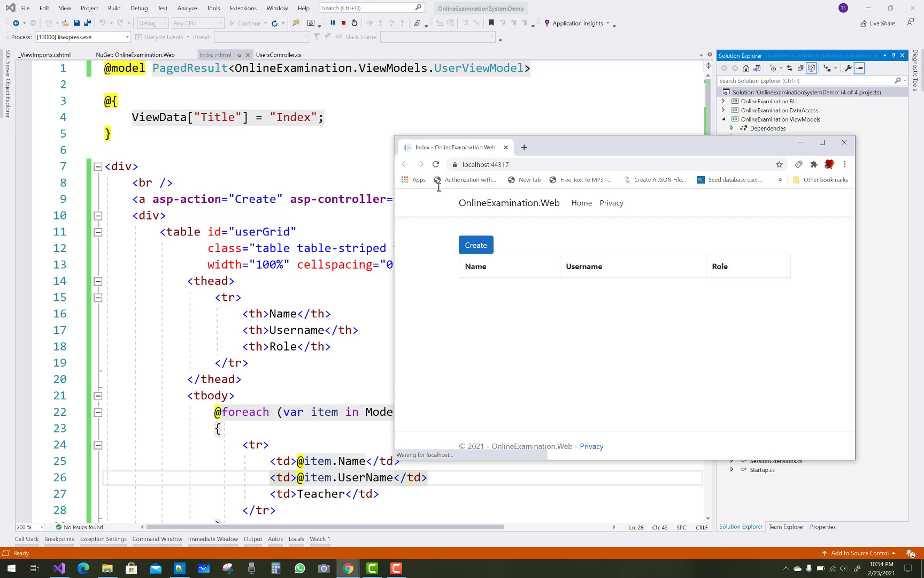
mouse_move(674, 203)
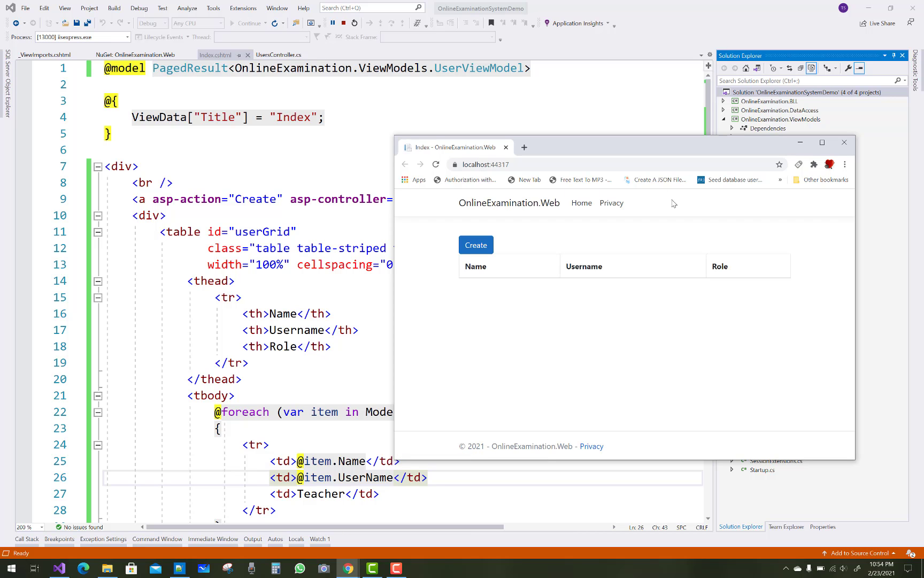
Maximize Chrome on the running Users Index page, then return to Index.cshtml in Visual Studio.
click(822, 143)
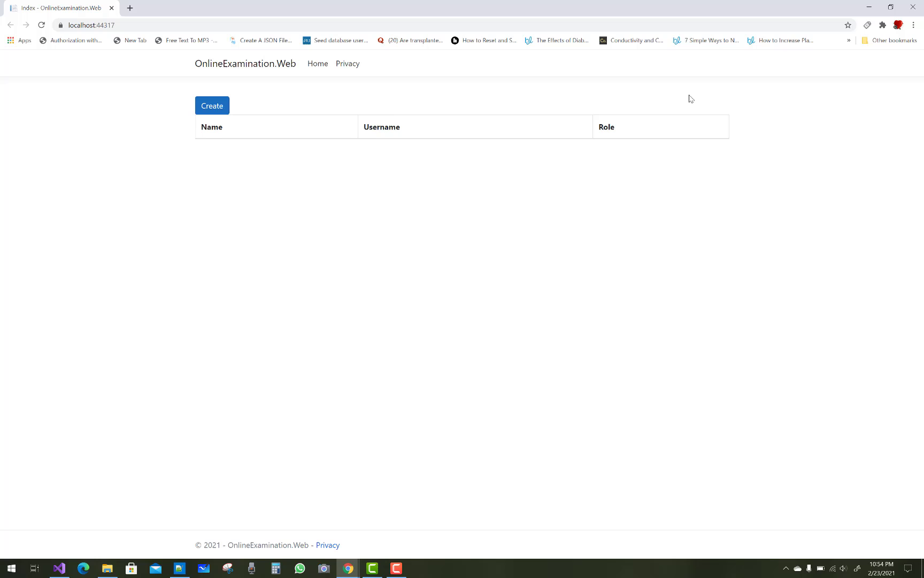
mouse_move(240, 132)
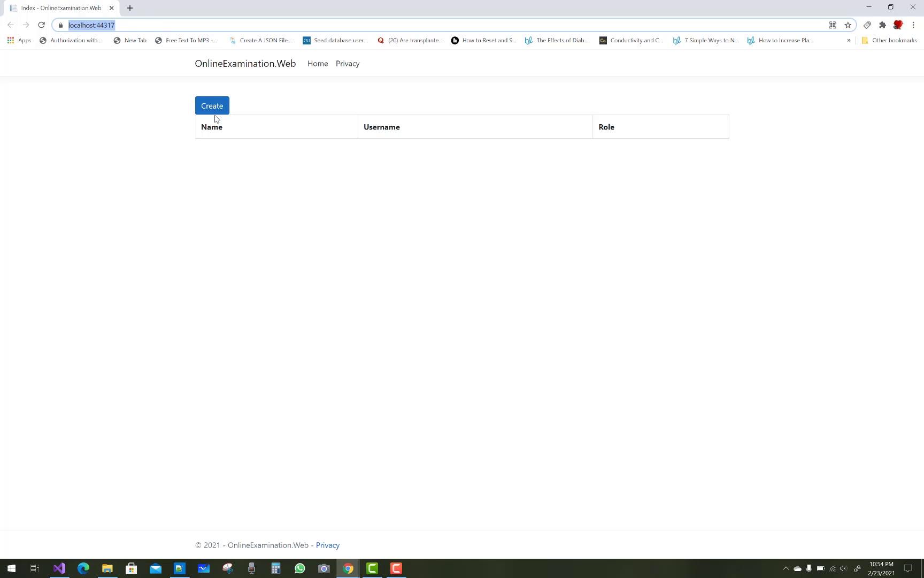
click(212, 105)
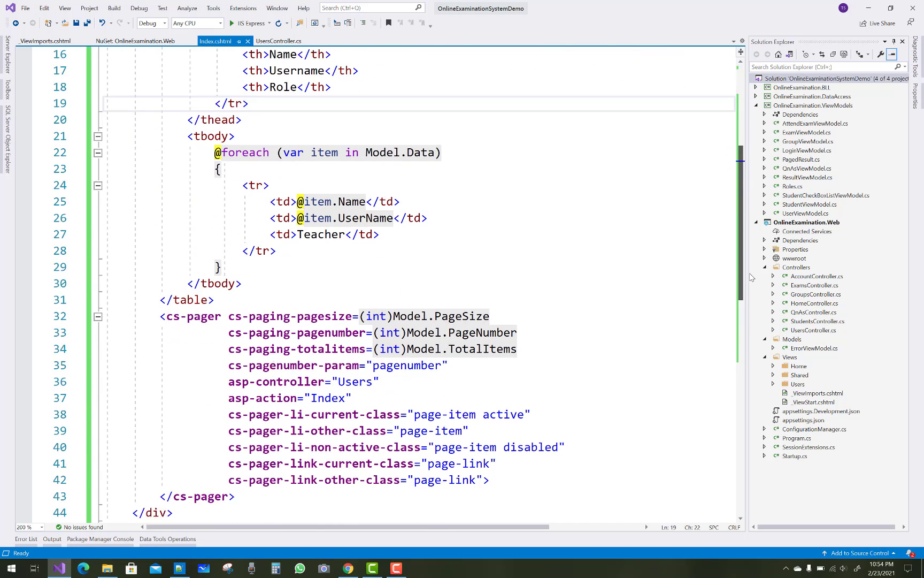
scroll(down, 3)
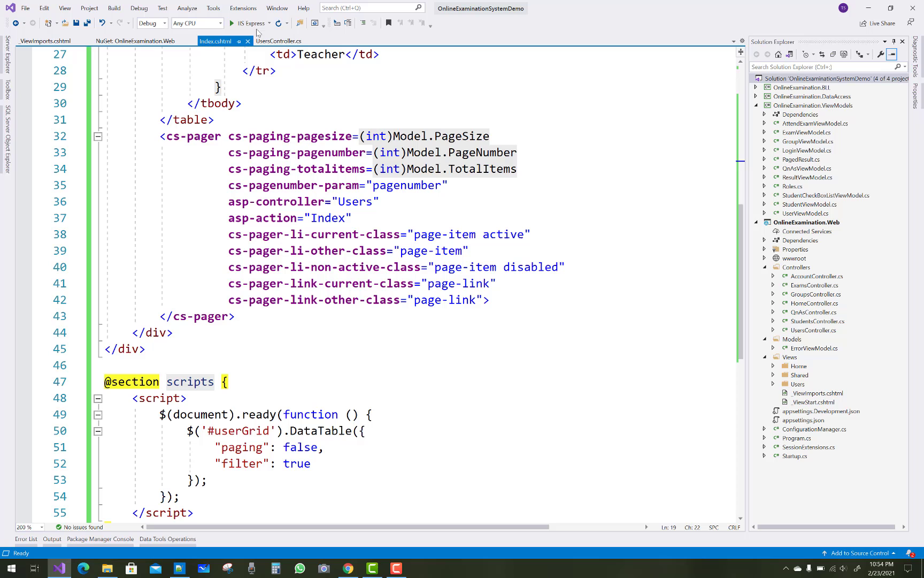
click(244, 23)
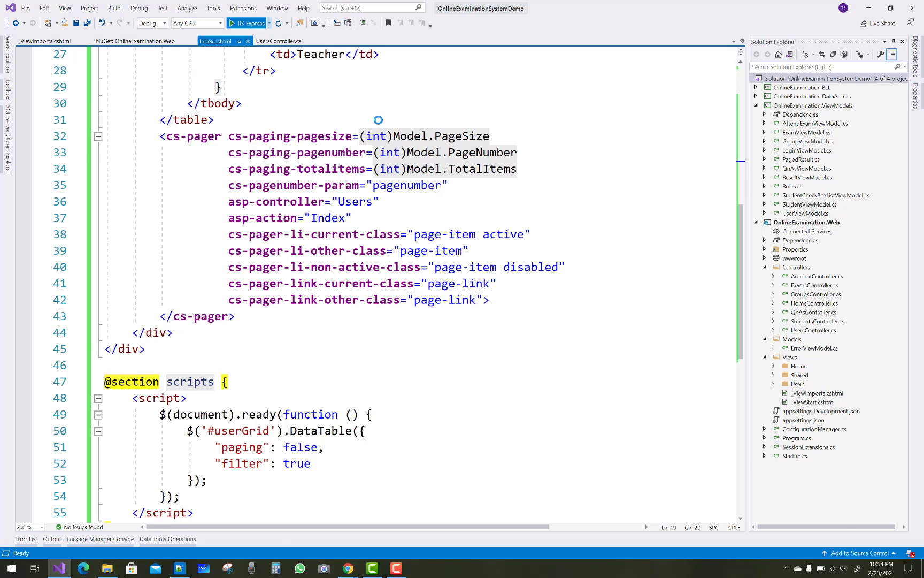
click(247, 23)
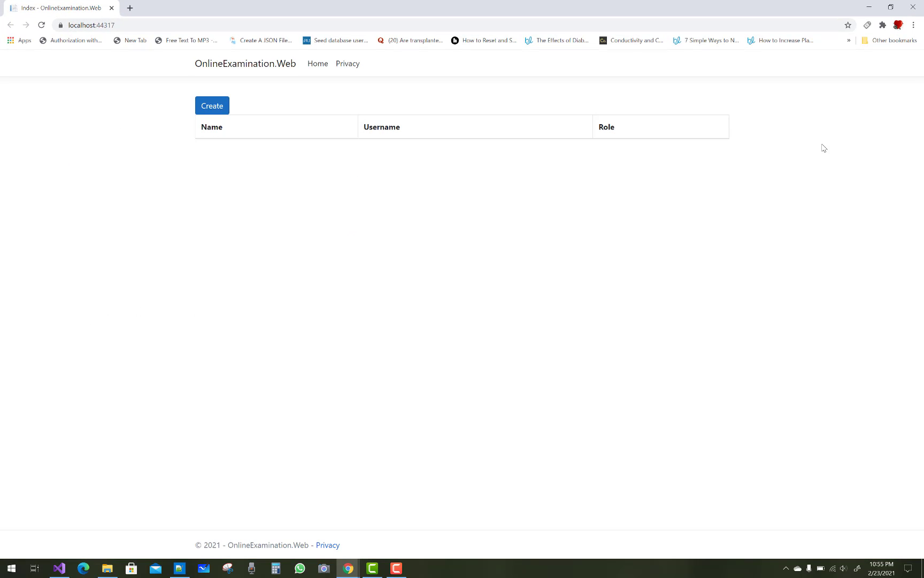
mouse_move(605, 125)
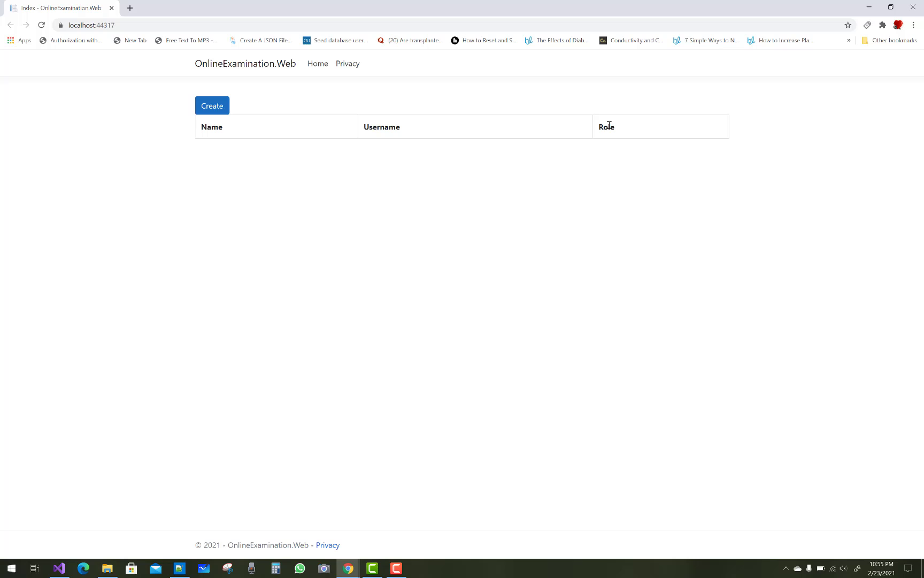
click(59, 568)
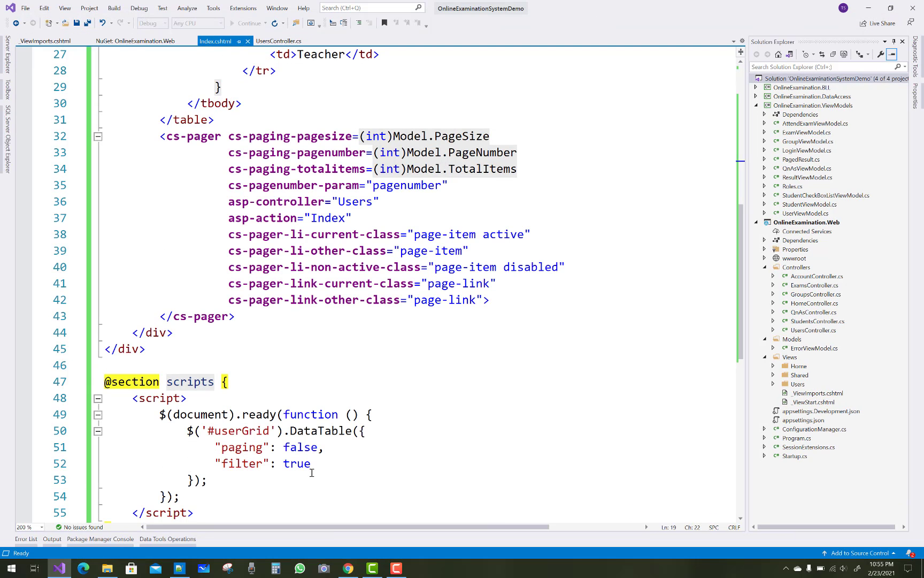